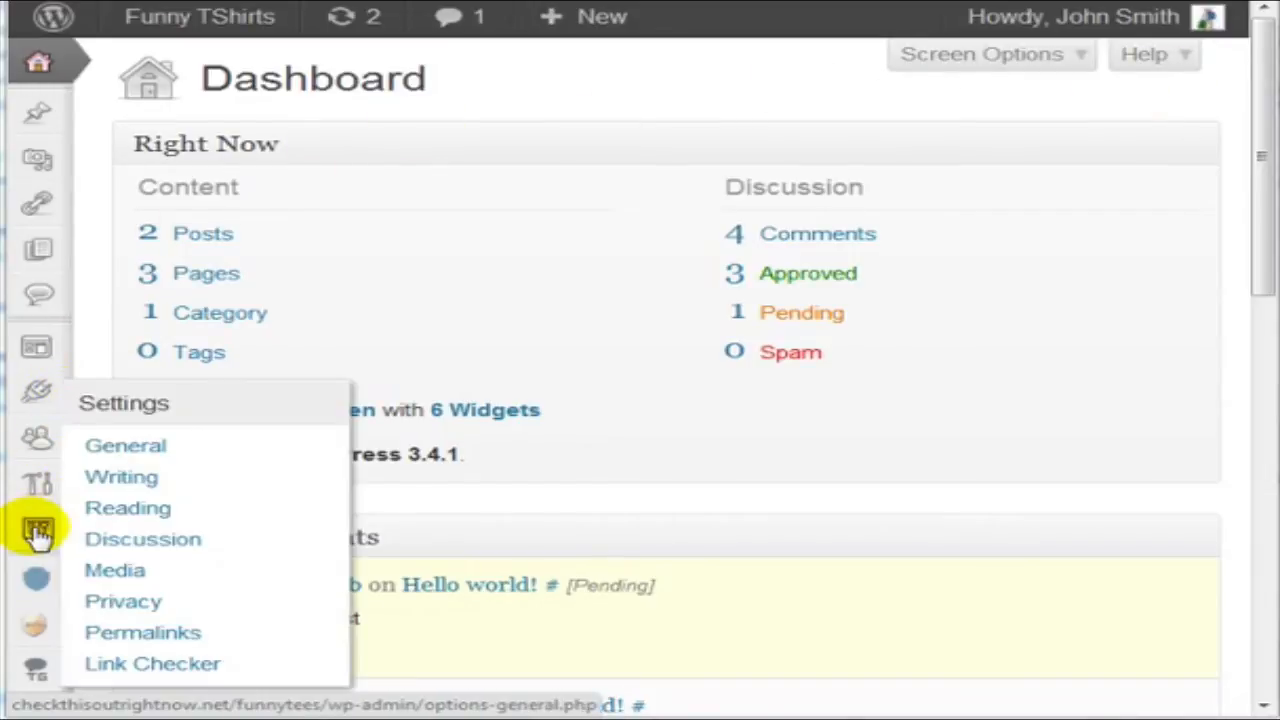
mouse_move(120, 476)
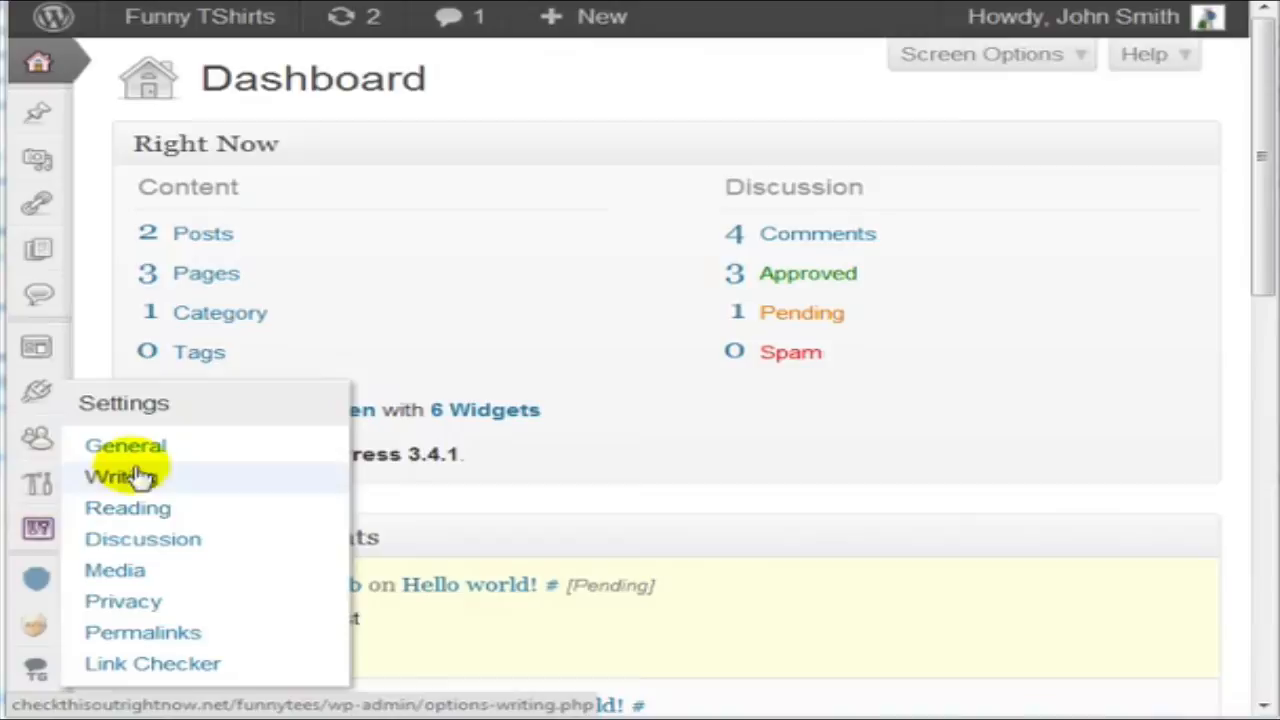
Reach the Post via e-mail section of Writing Settings and focus the Mail Server field
left_click(118, 476)
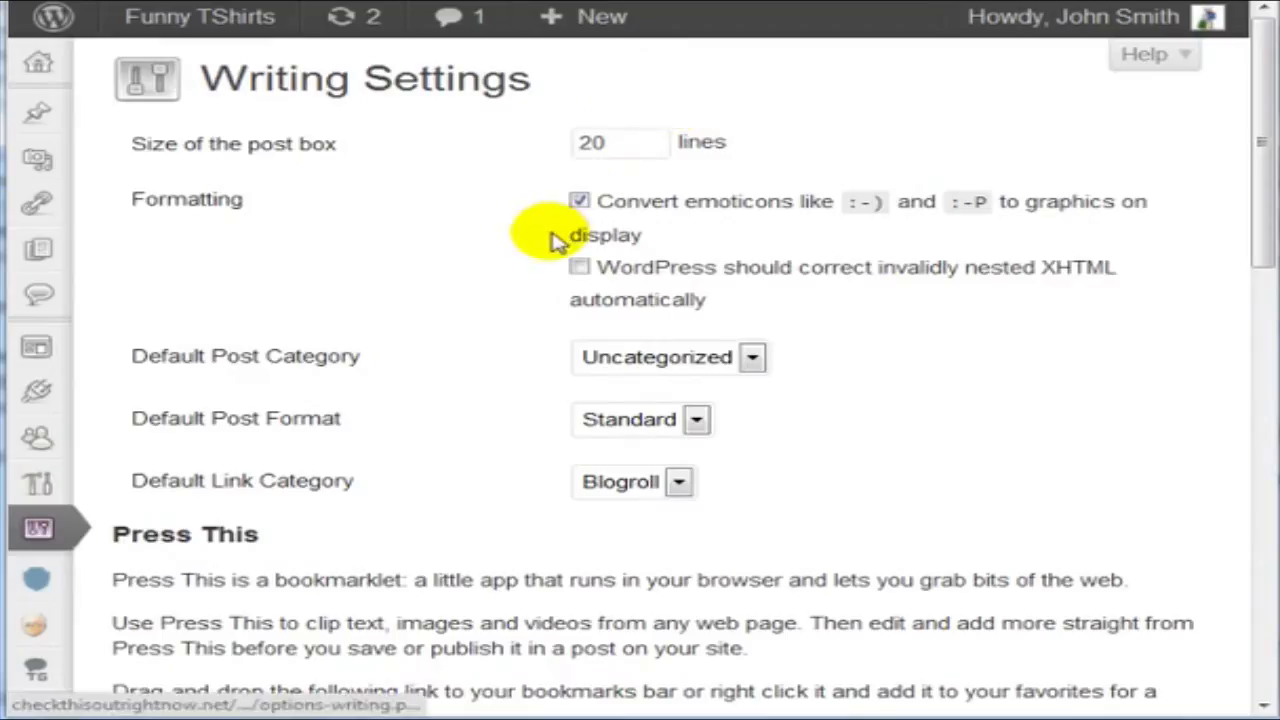
scroll("down", 3)
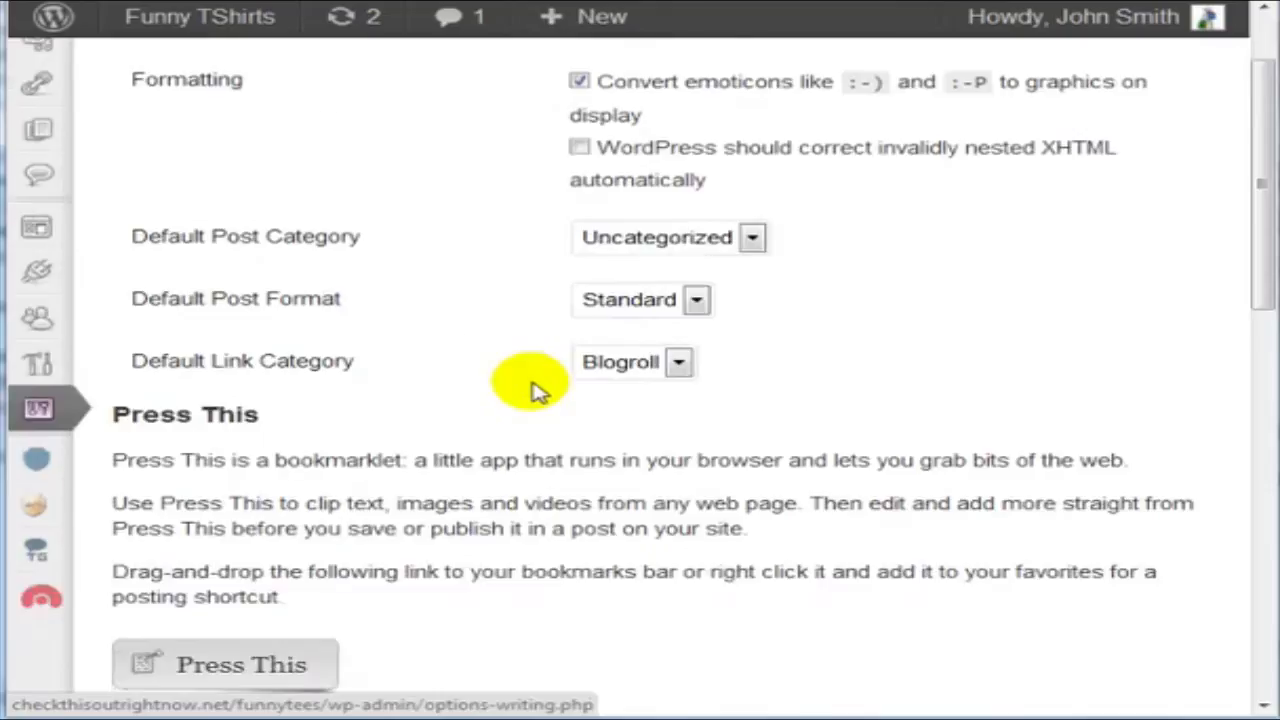
scroll("down", 3)
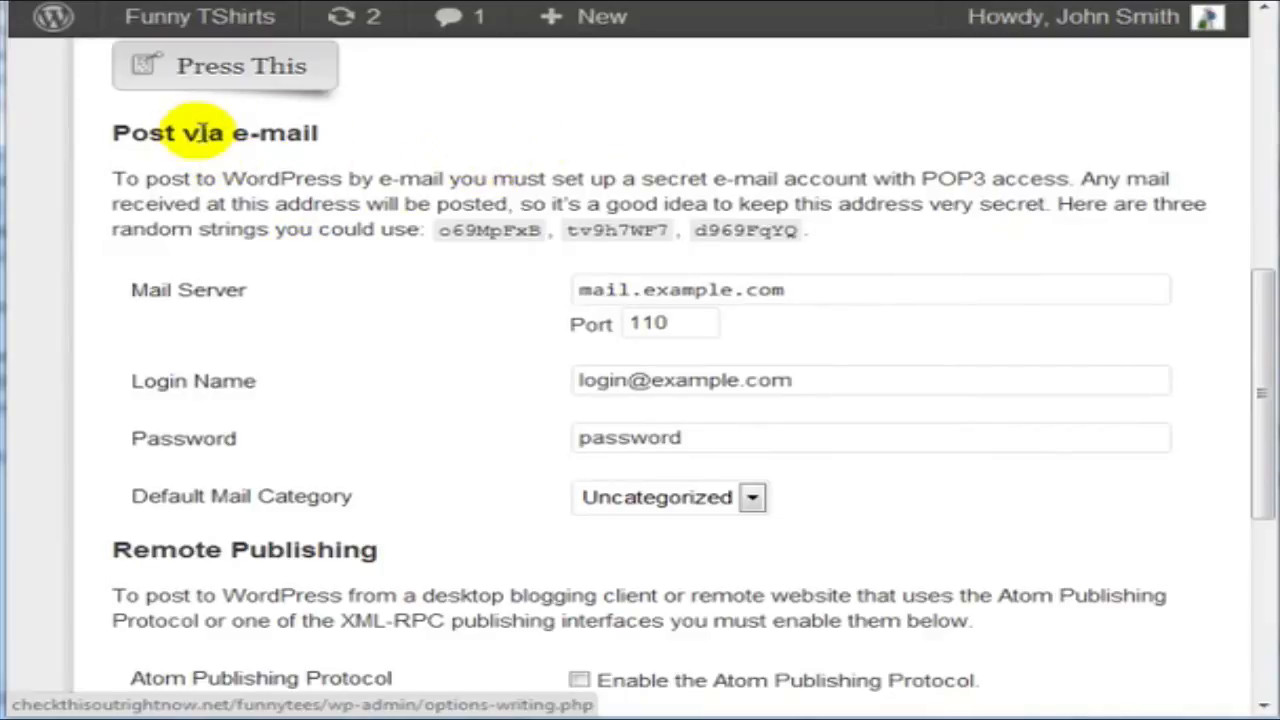
left_click(870, 290)
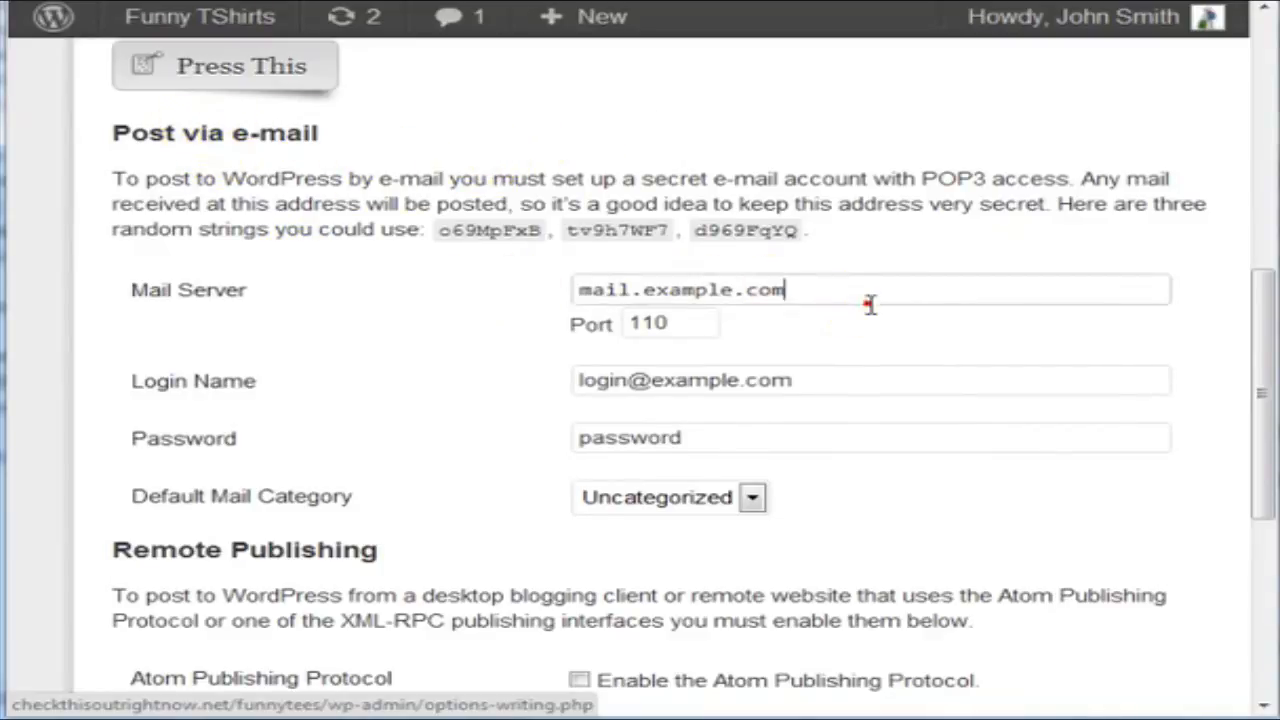
mouse_move(868, 304)
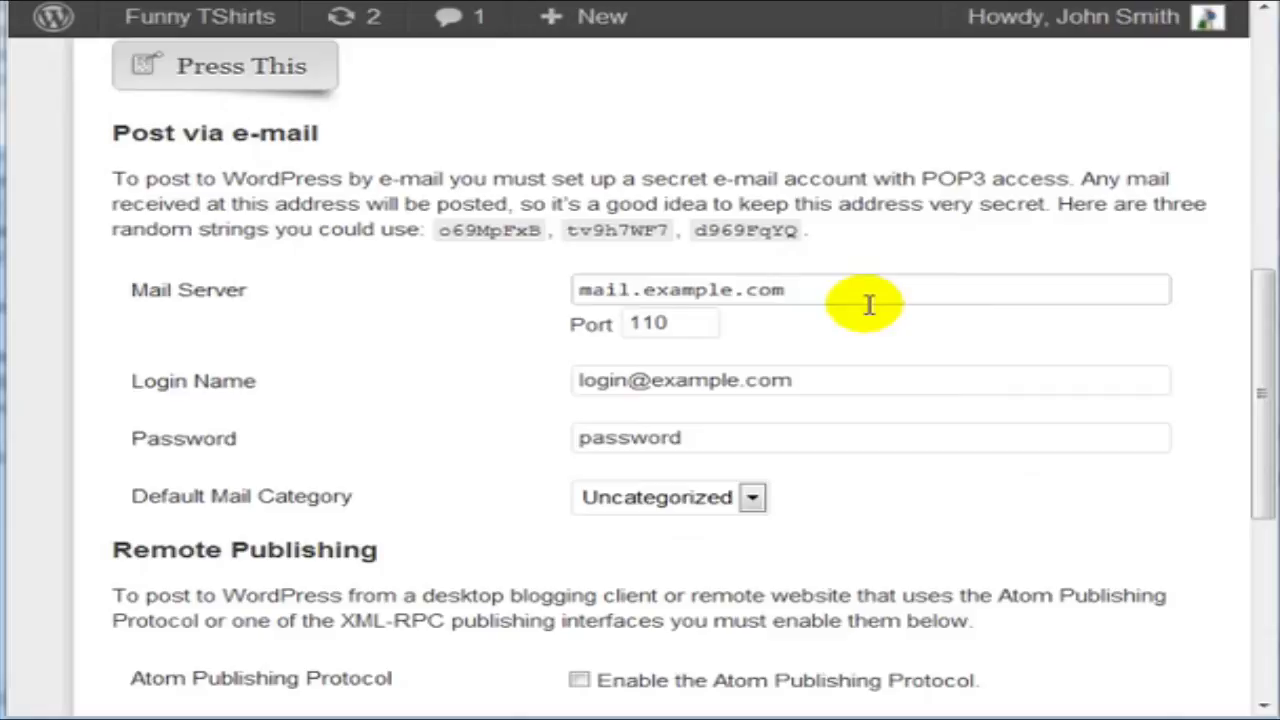
mouse_move(838, 36)
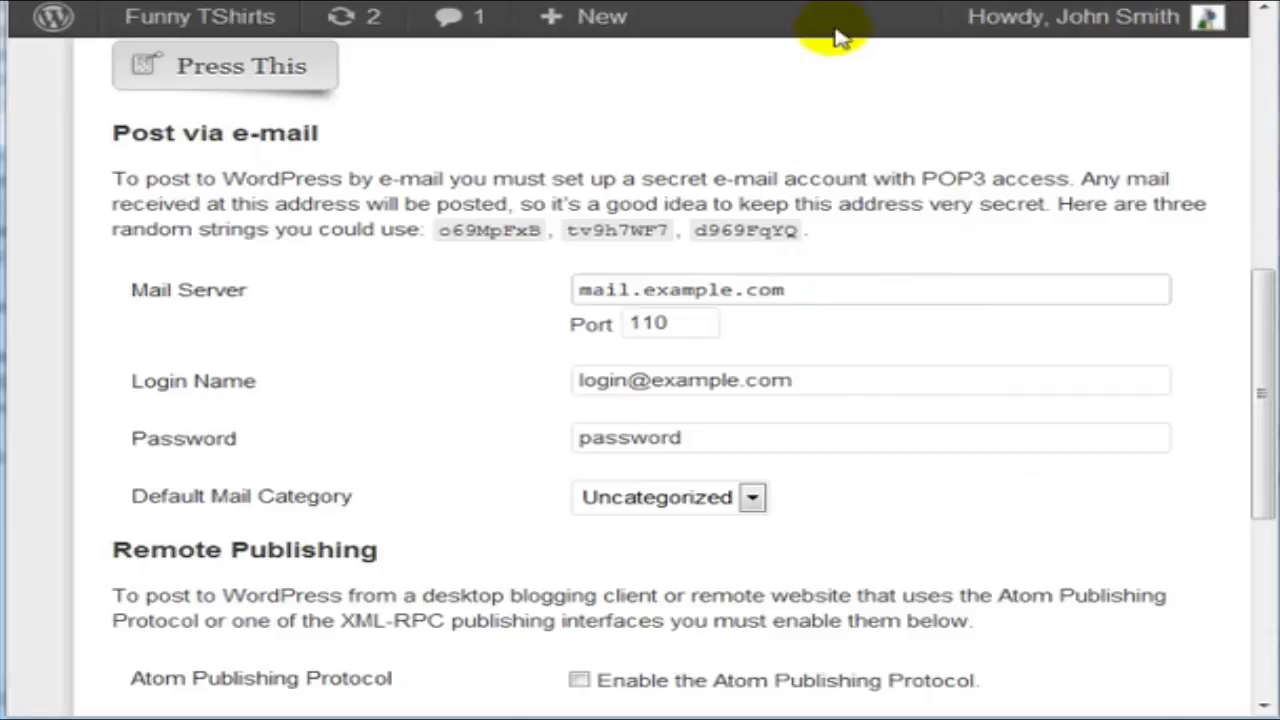
mouse_move(628, 204)
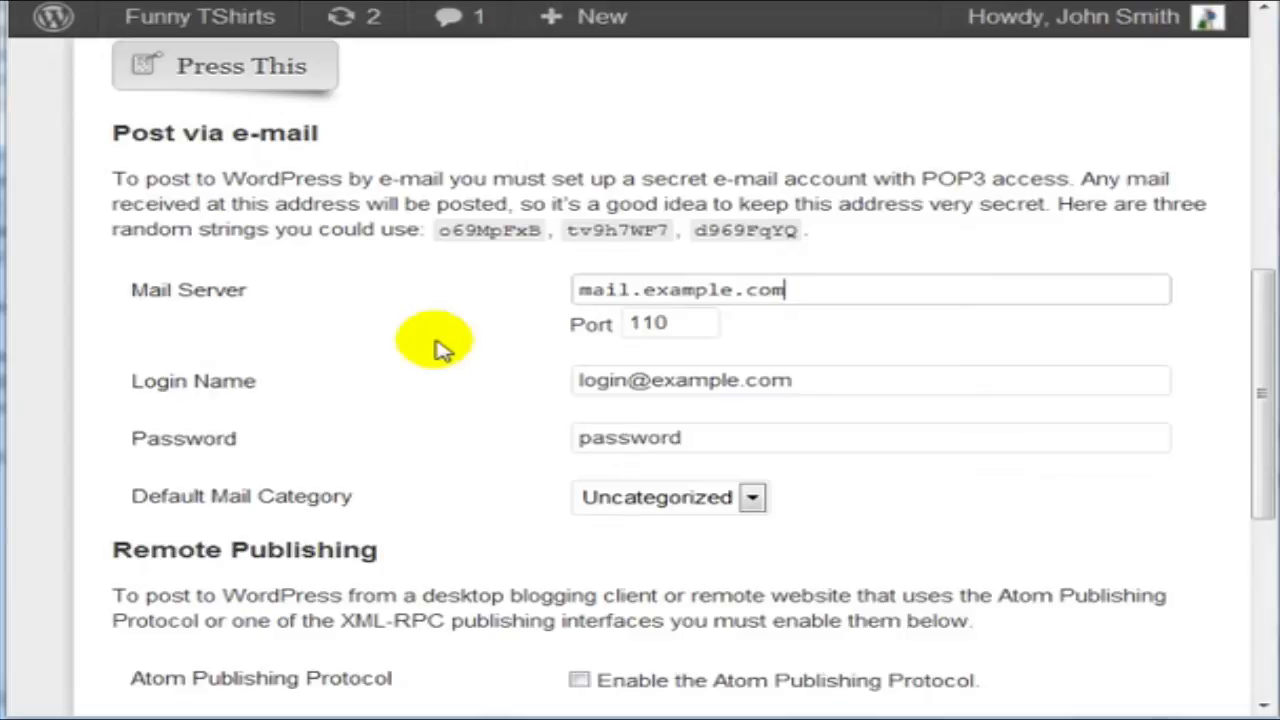
mouse_move(924, 18)
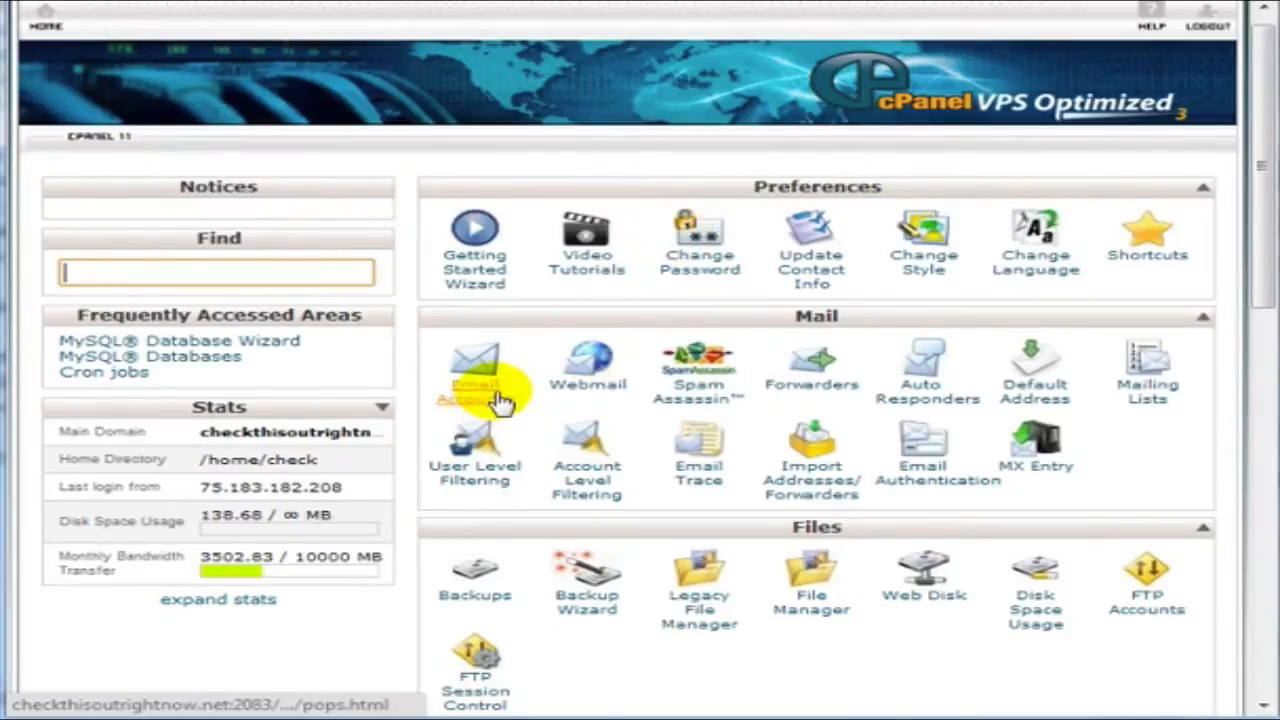
Go to the Email Accounts page in the cPanel hosting panel
left_click(476, 380)
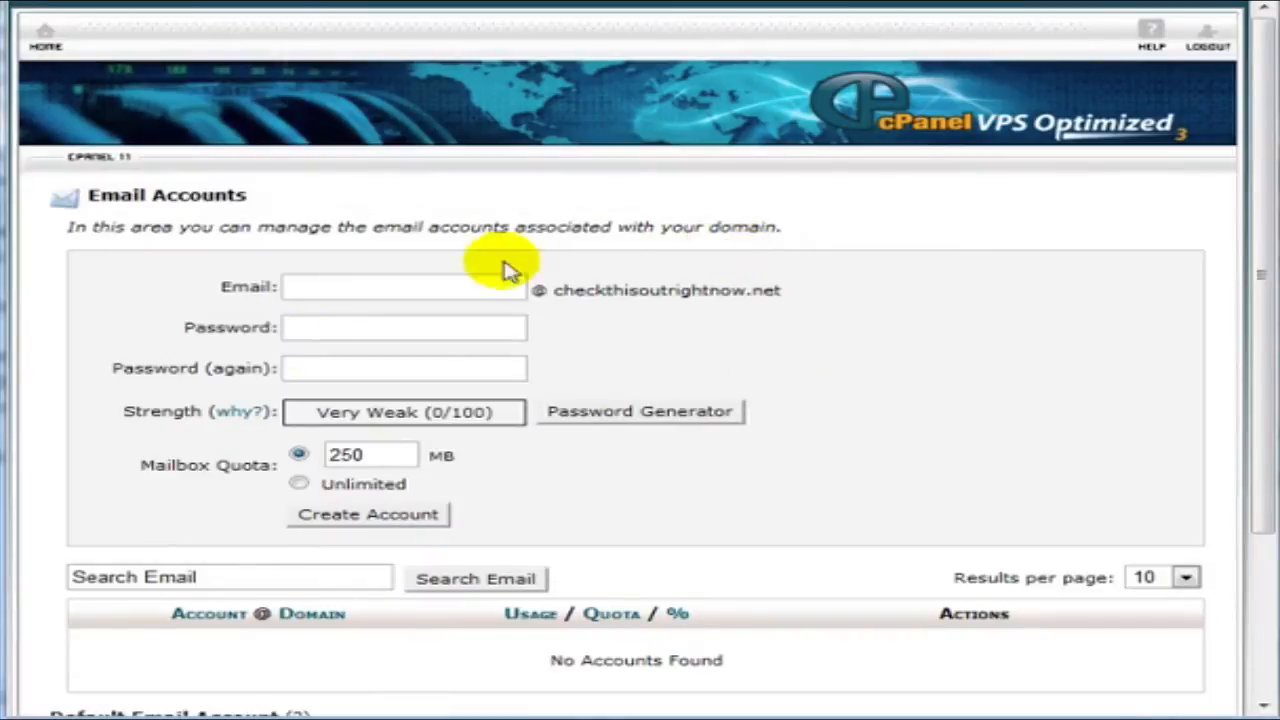
mouse_move(476, 260)
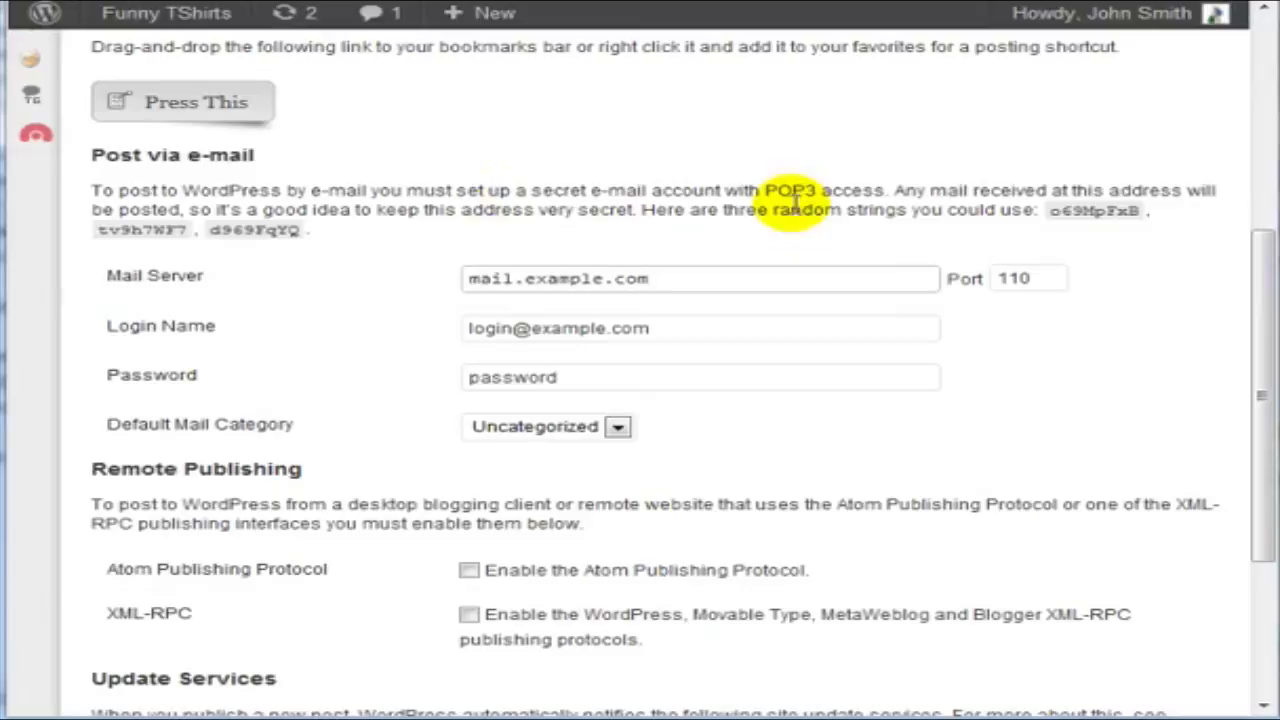
mouse_move(470, 200)
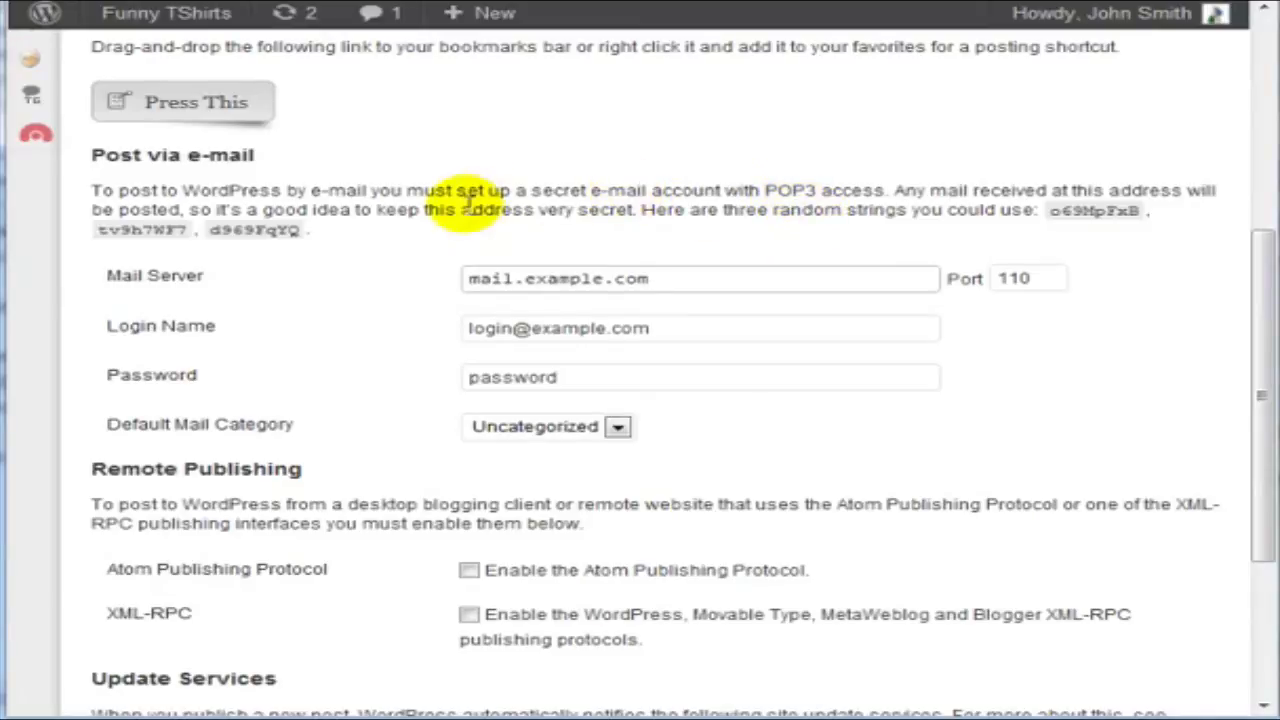
mouse_move(810, 210)
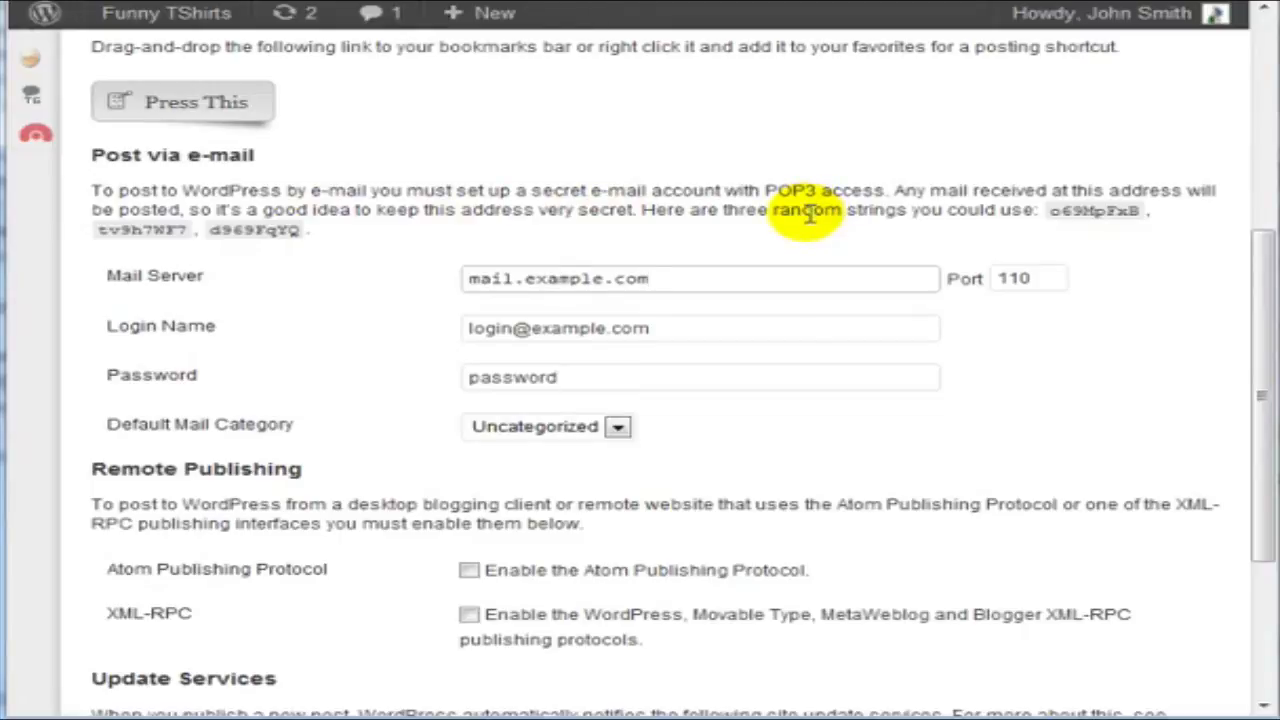
left_click(700, 280)
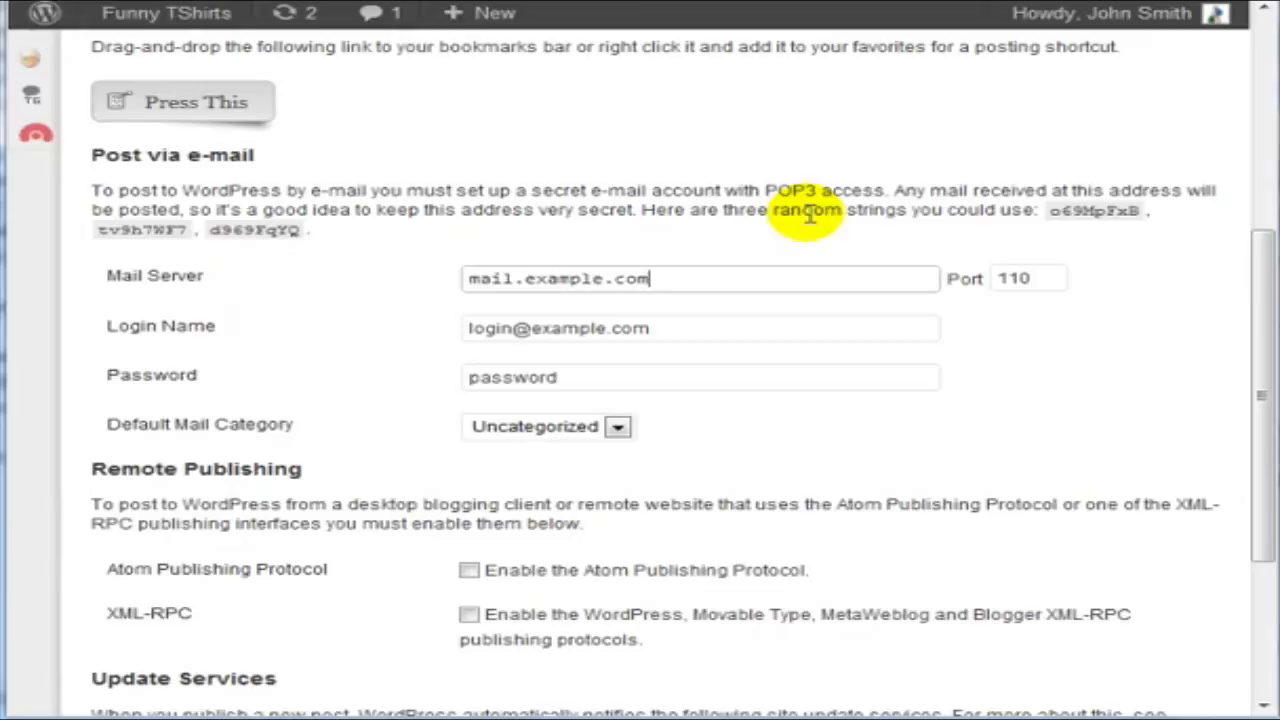
mouse_move(1050, 190)
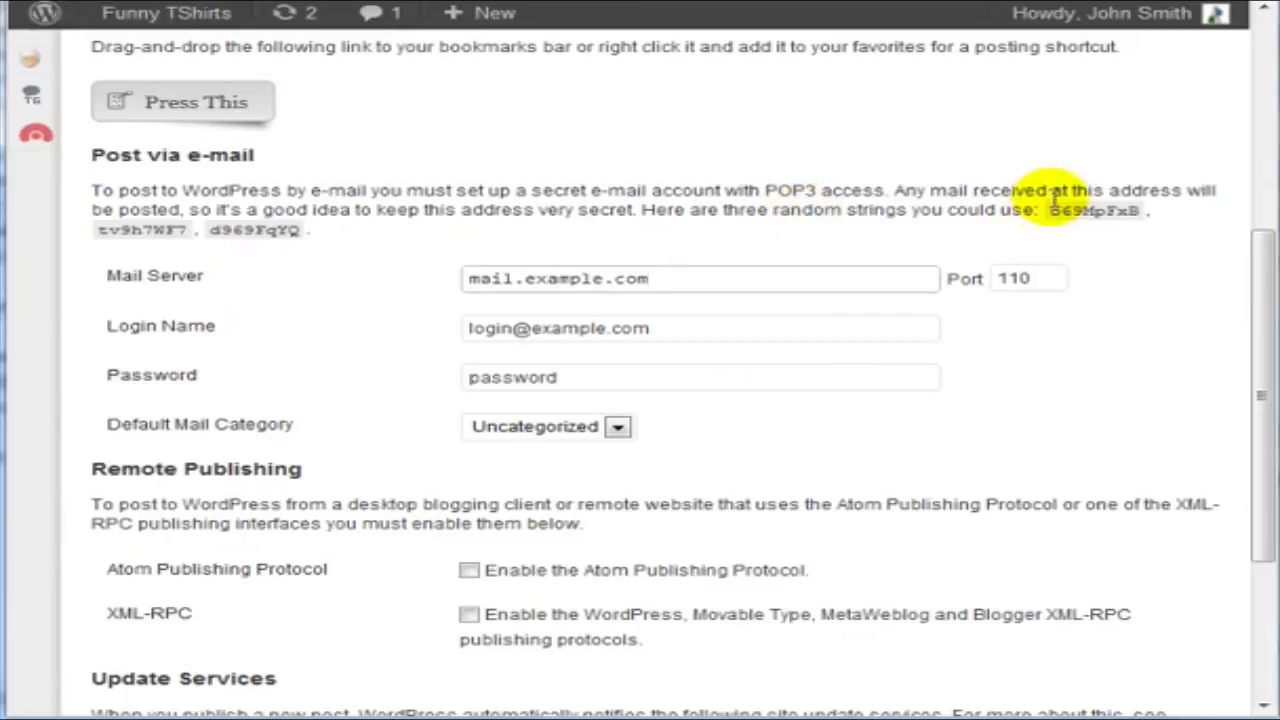
mouse_move(1052, 218)
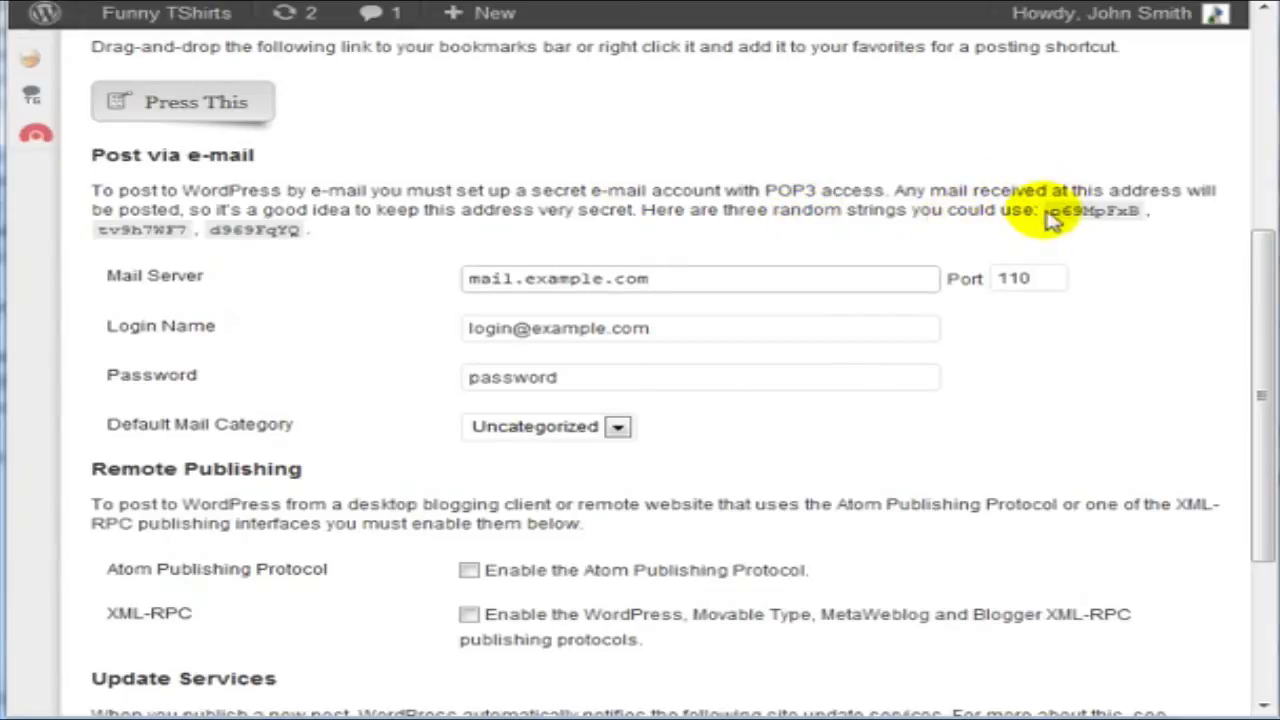
double_click(1084, 210)
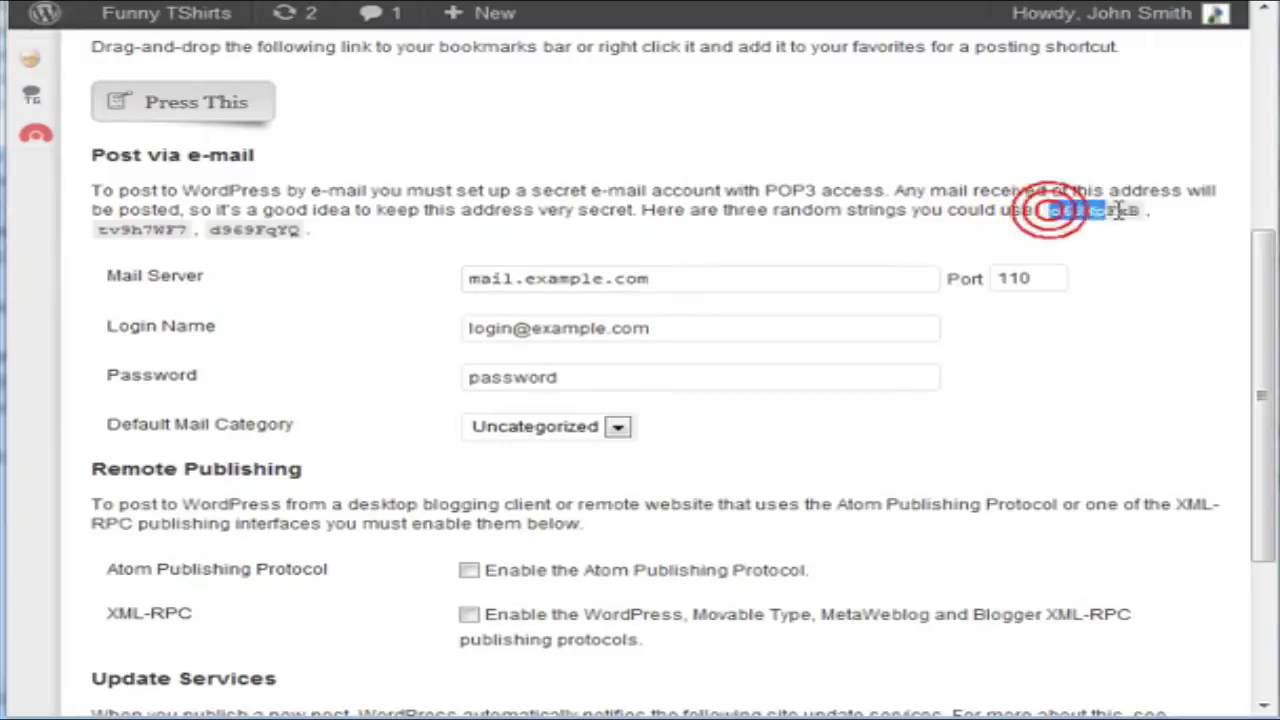
double_click(1092, 210)
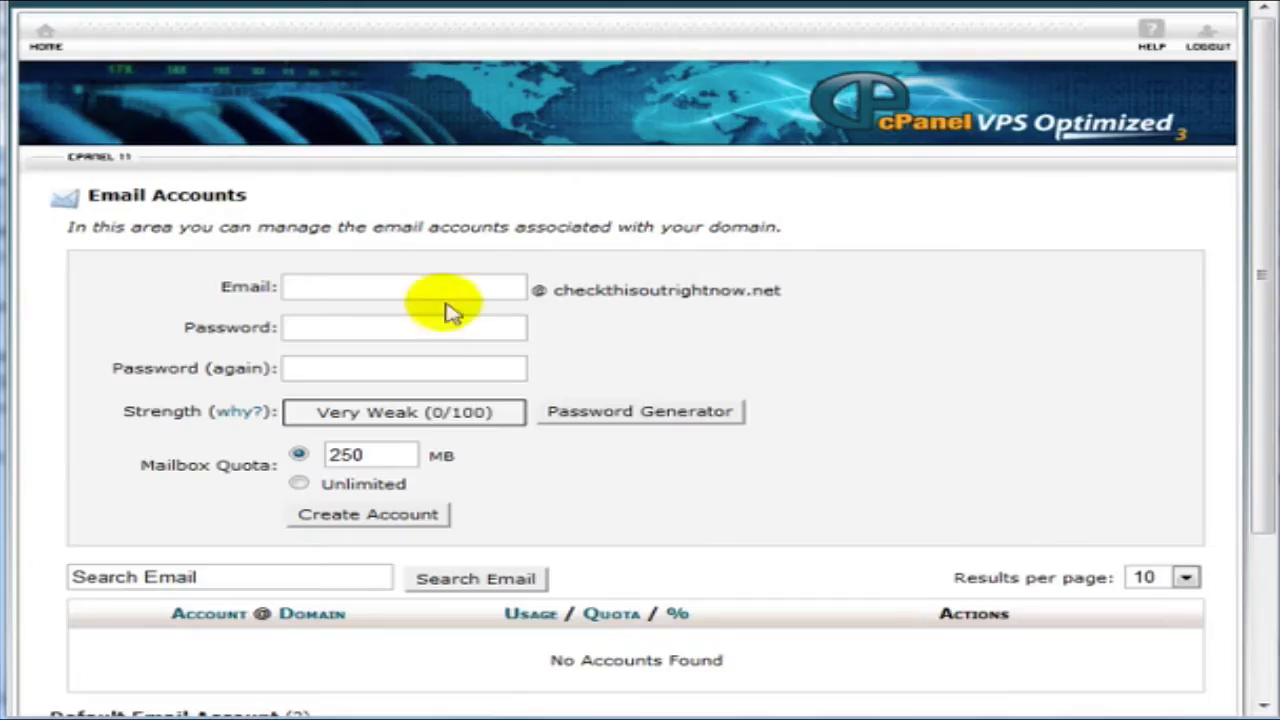
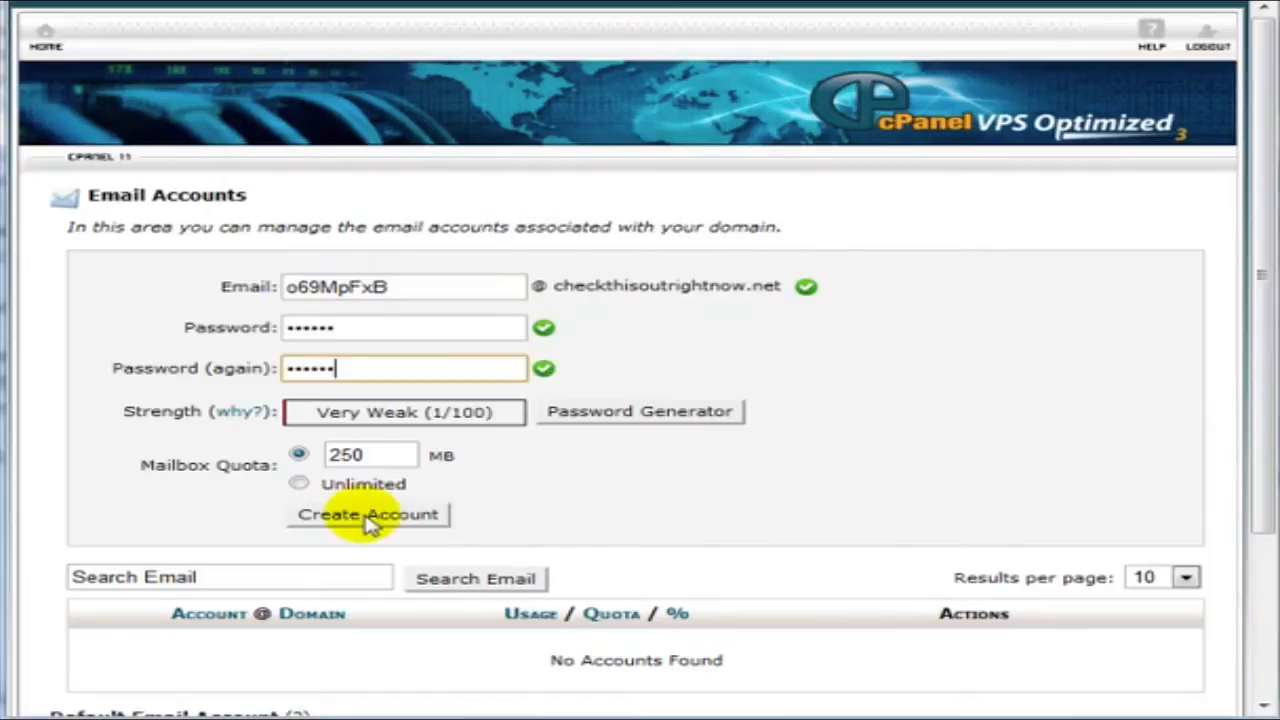
left_click(368, 514)
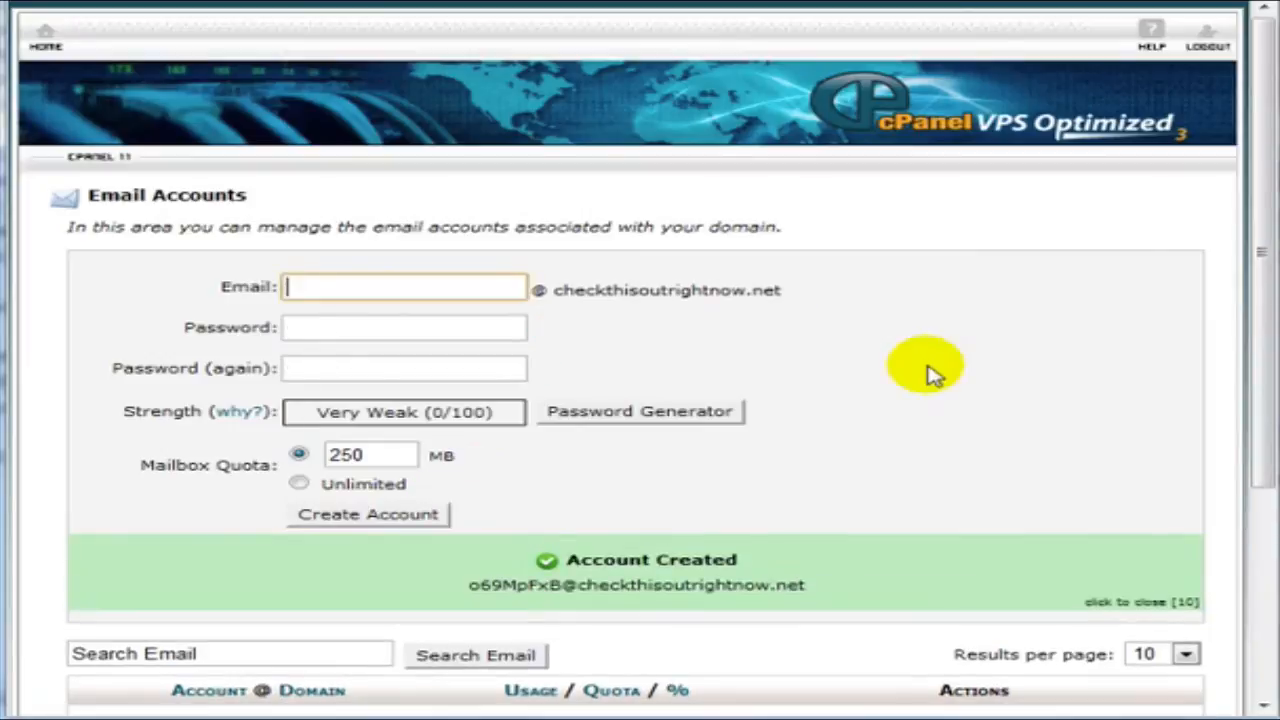
scroll("down", 3)
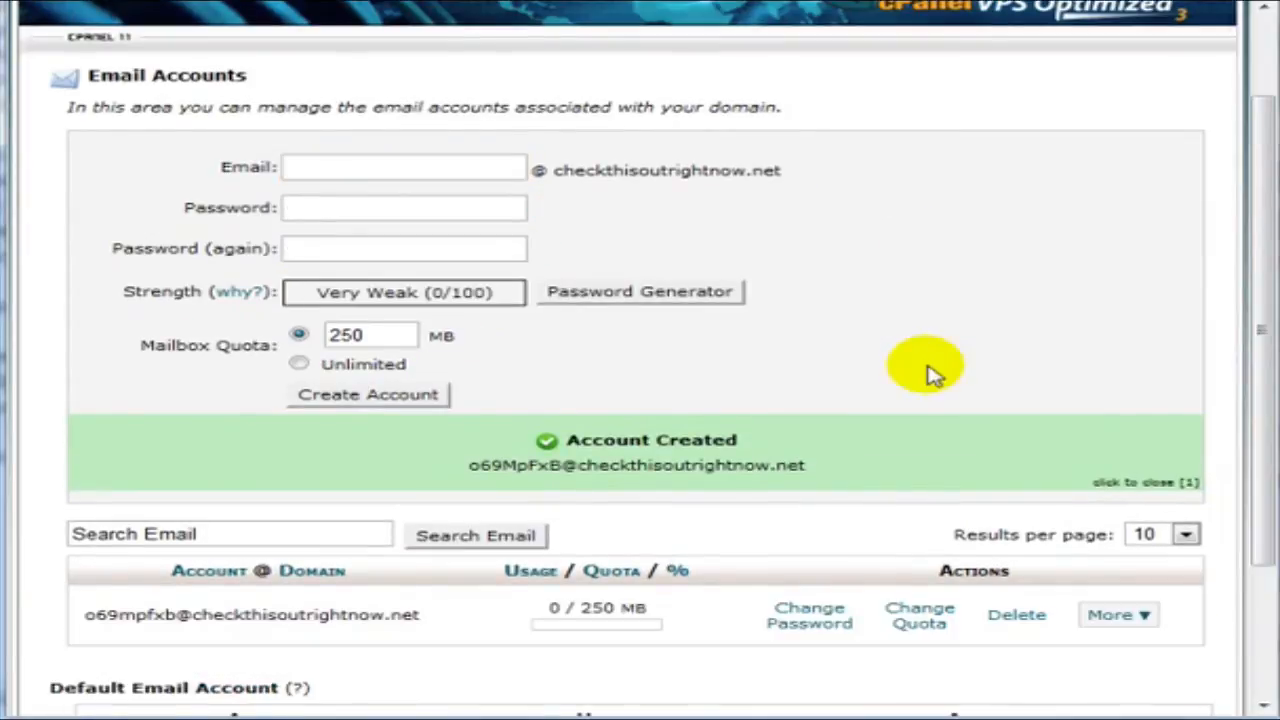
left_click(1144, 482)
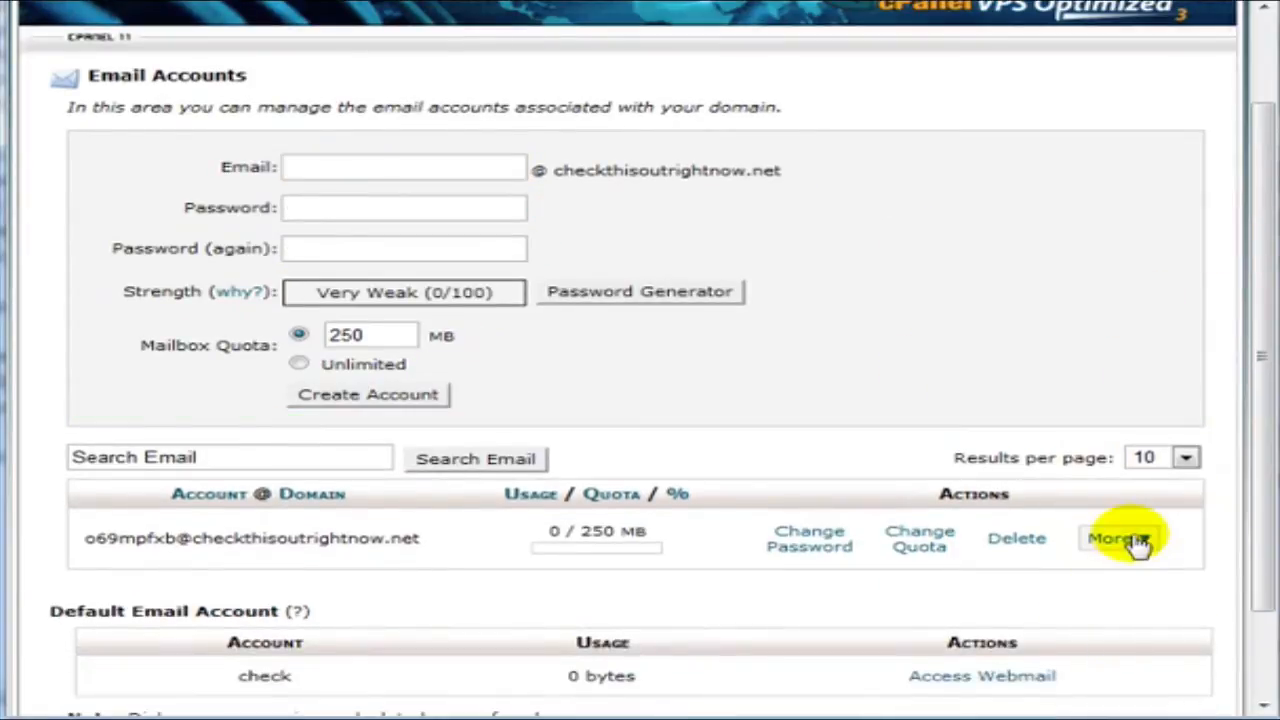
Bring up the new account's Configure Email Client details via More actions
left_click(1112, 538)
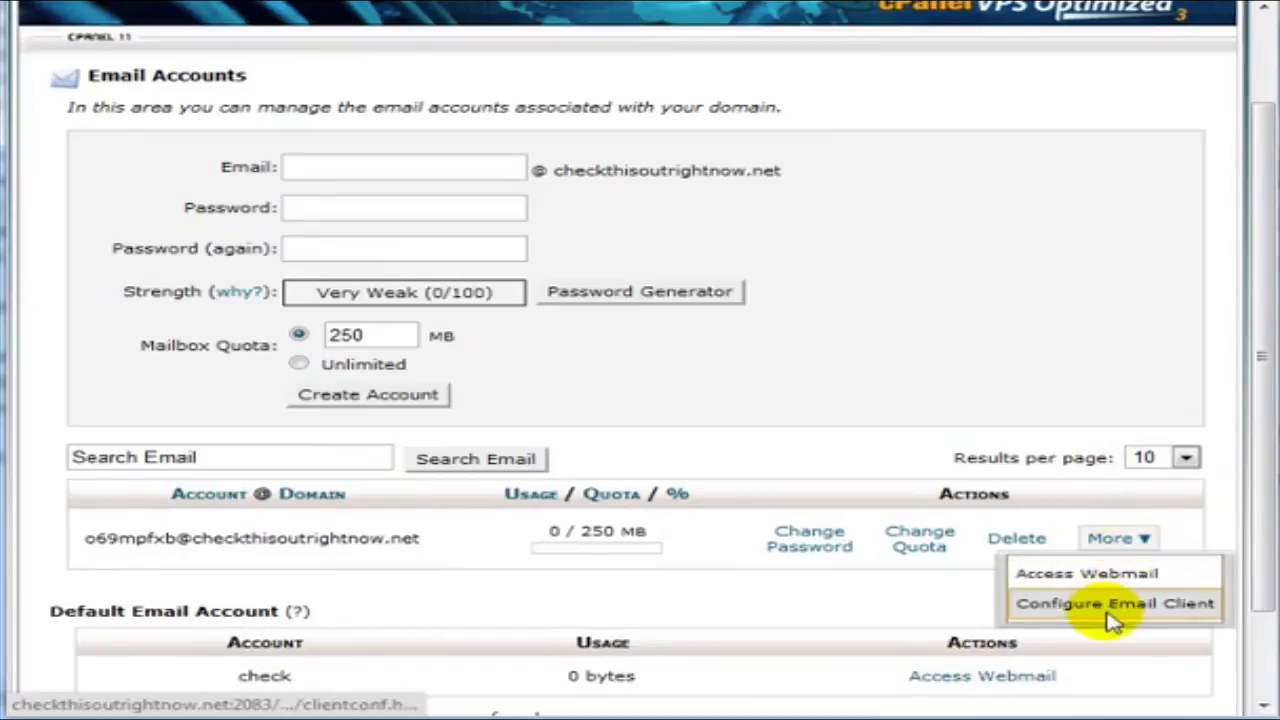
left_click(1112, 604)
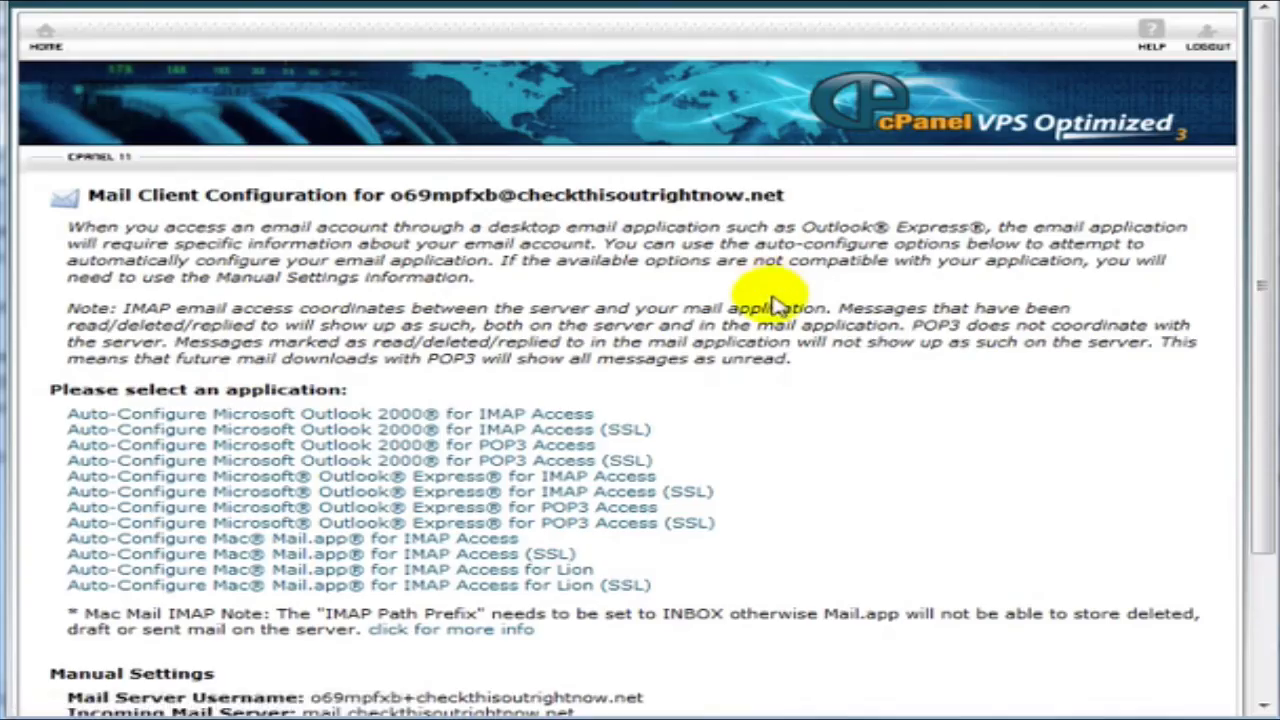
Select the account's manual mail server settings details for reference
scroll("down", 3)
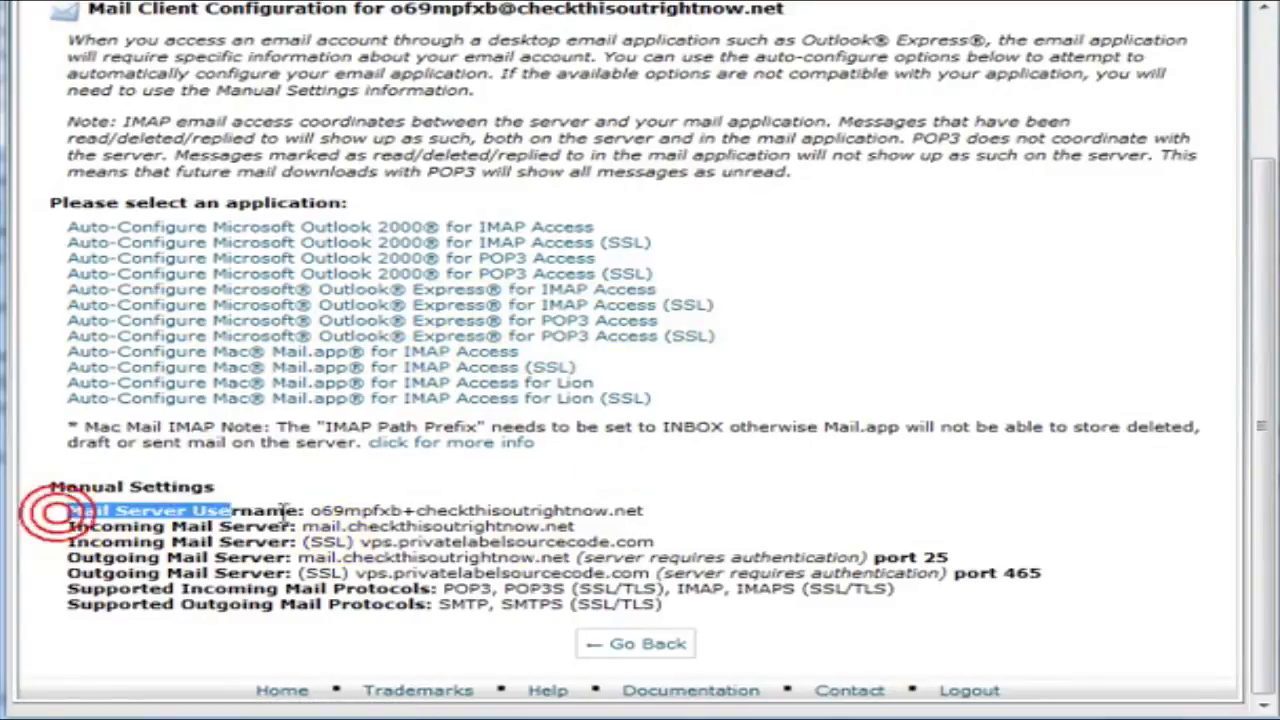
left_click_drag(64, 510, 660, 542)
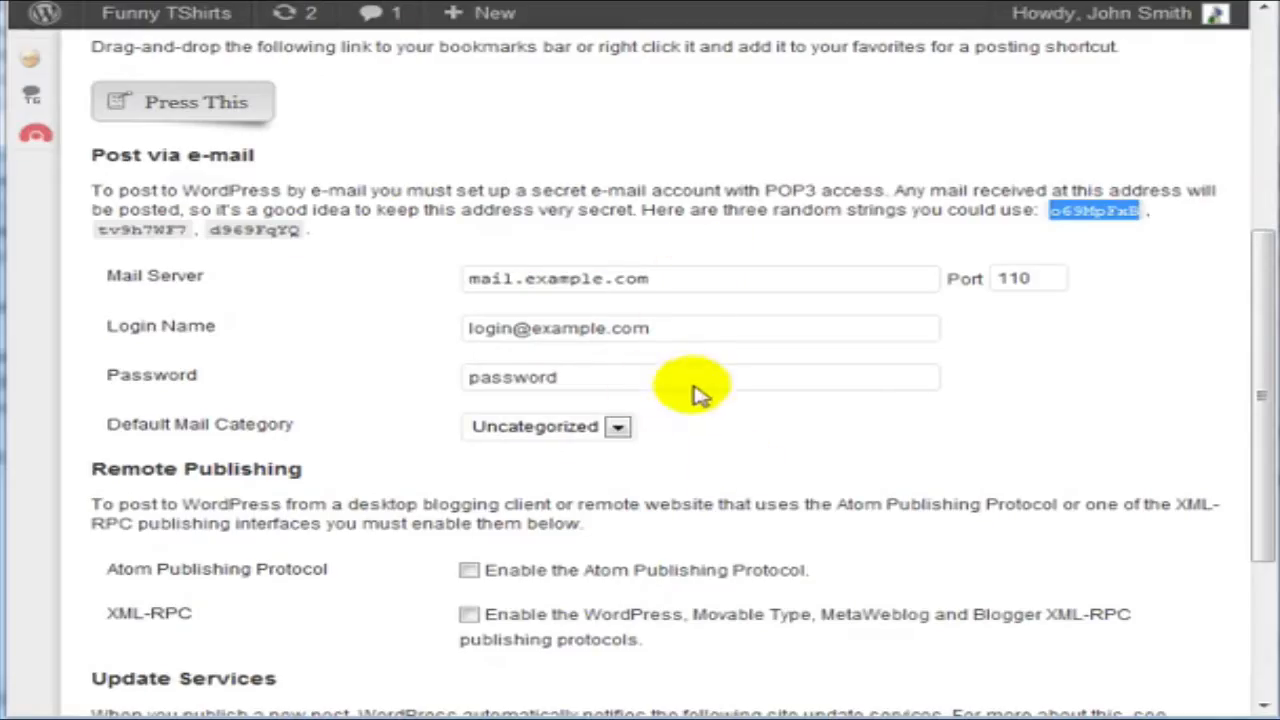
mouse_move(548, 318)
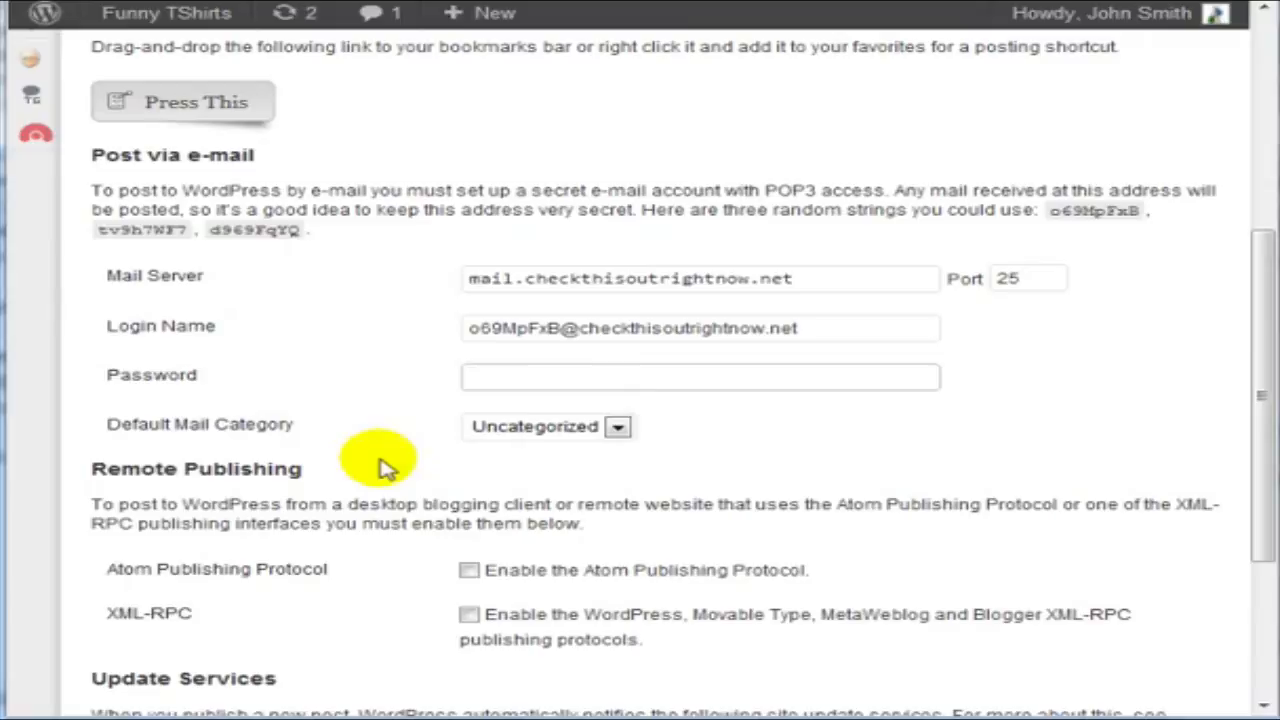
mouse_move(650, 444)
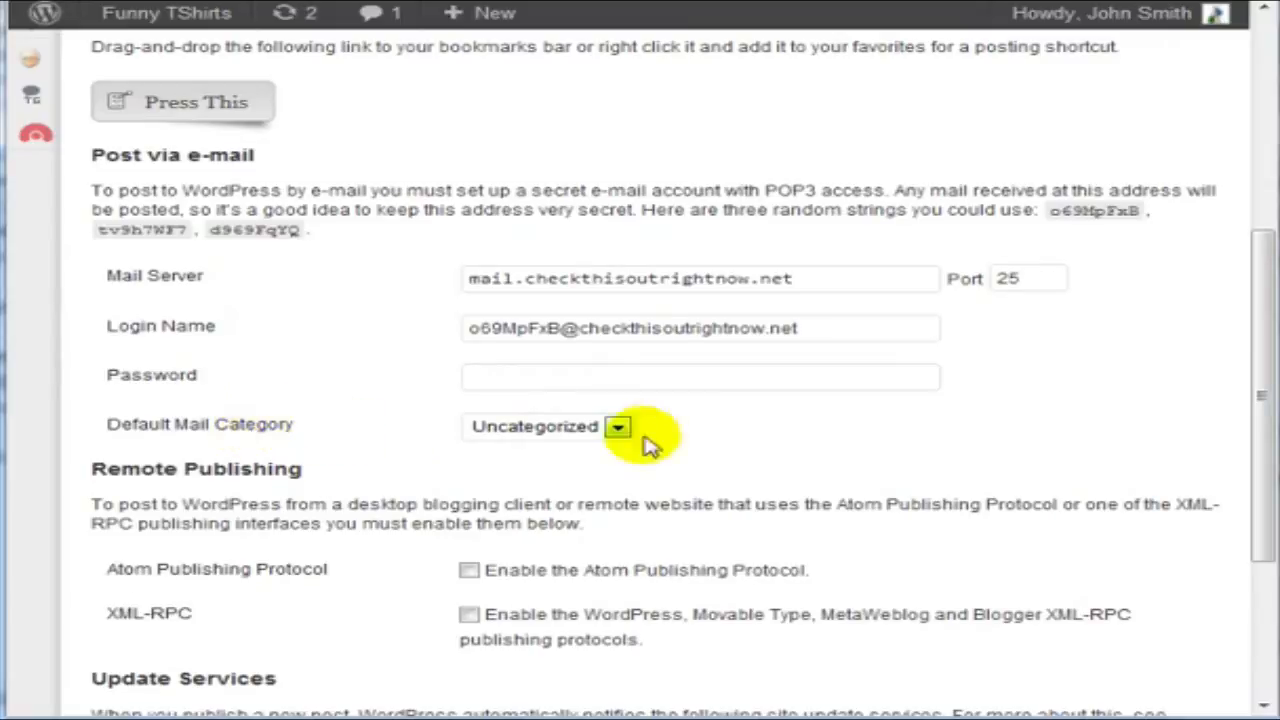
Keep Uncategorized as default mail category and accept port 110 in Post via e-mail
left_click(616, 426)
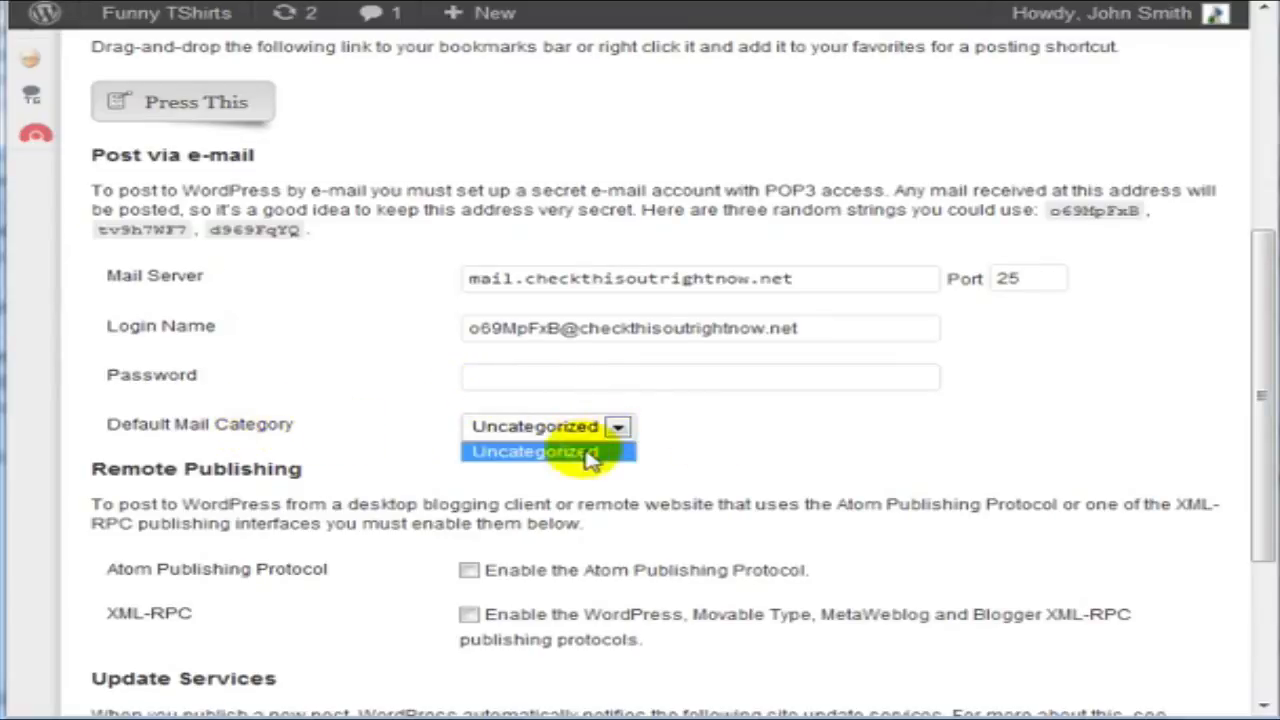
left_click(548, 452)
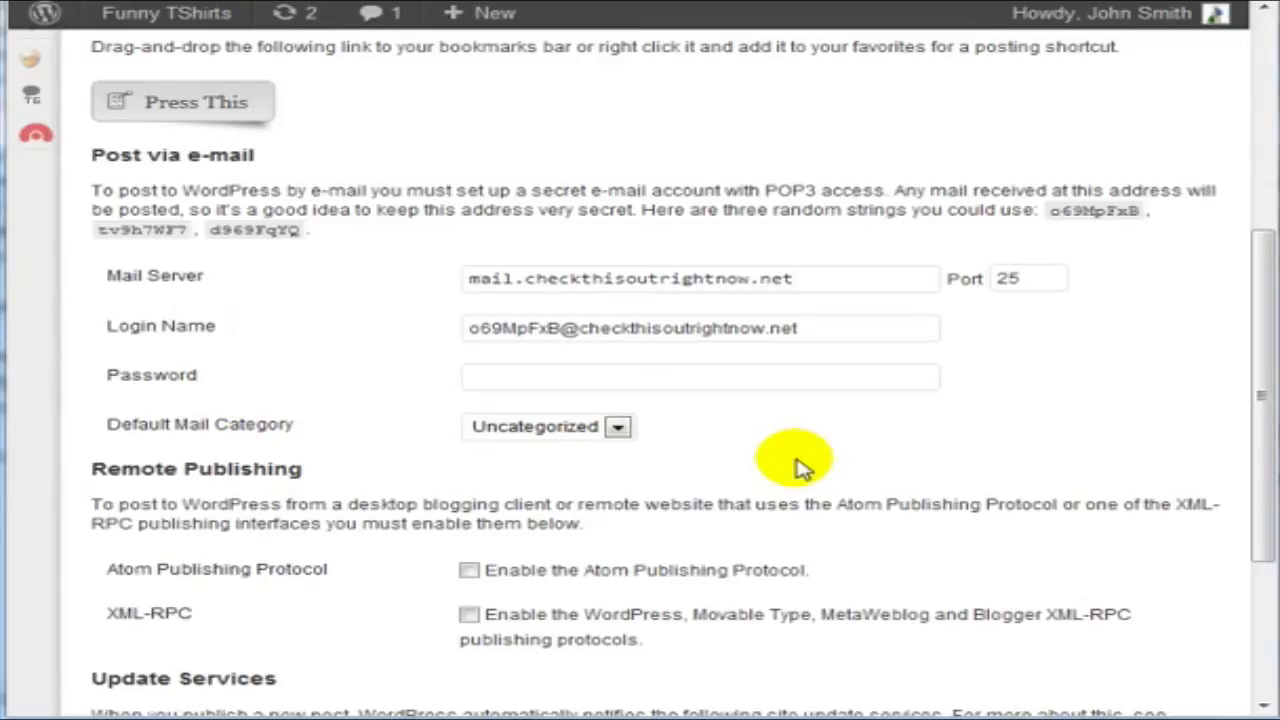
mouse_move(700, 456)
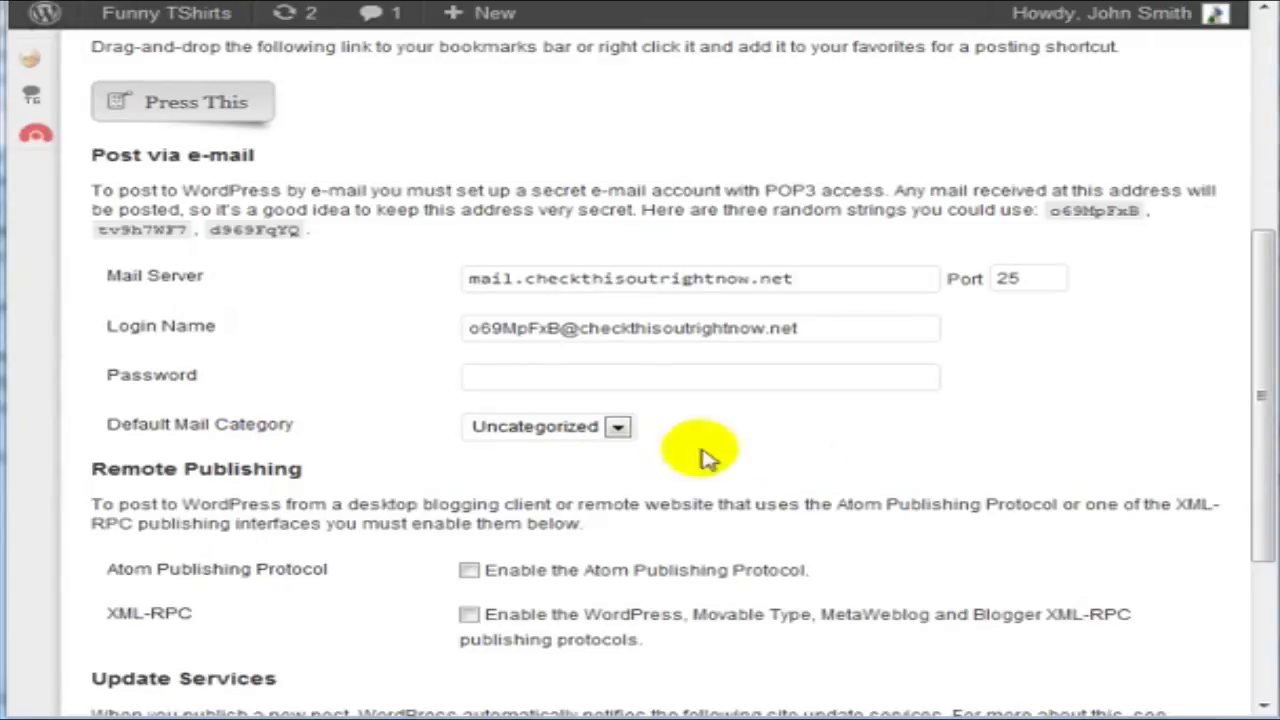
mouse_move(978, 438)
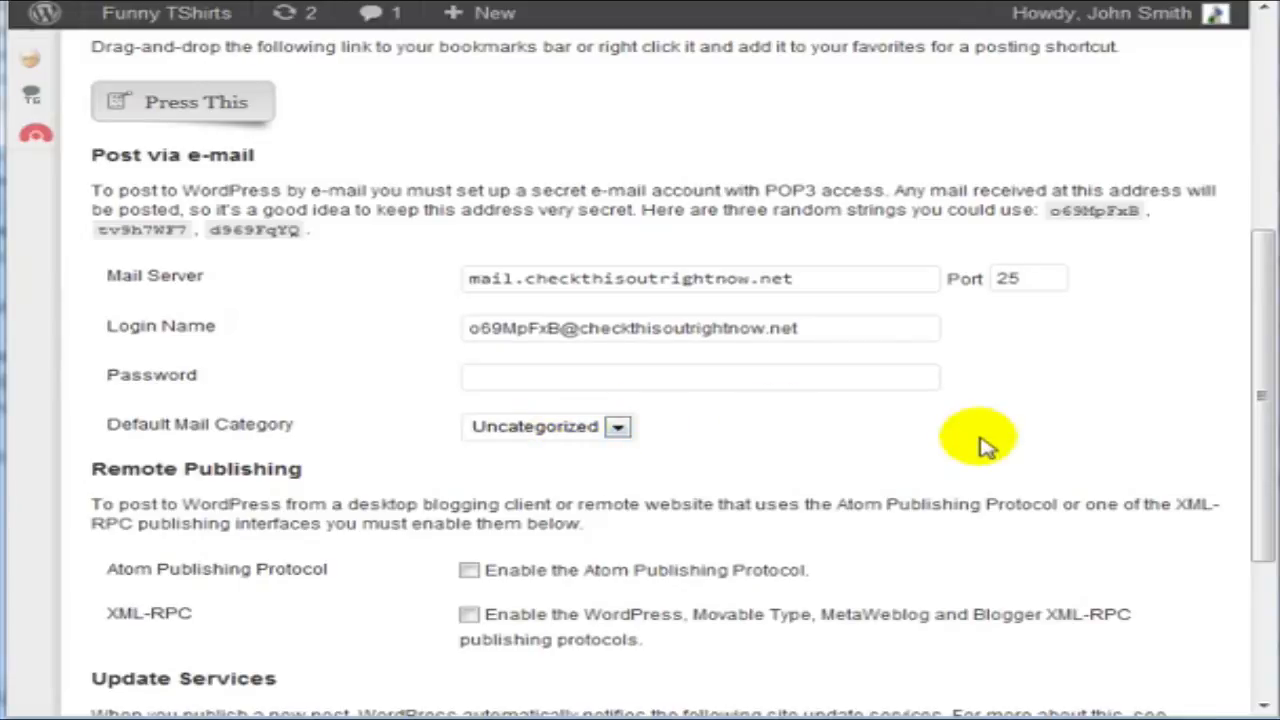
mouse_move(860, 388)
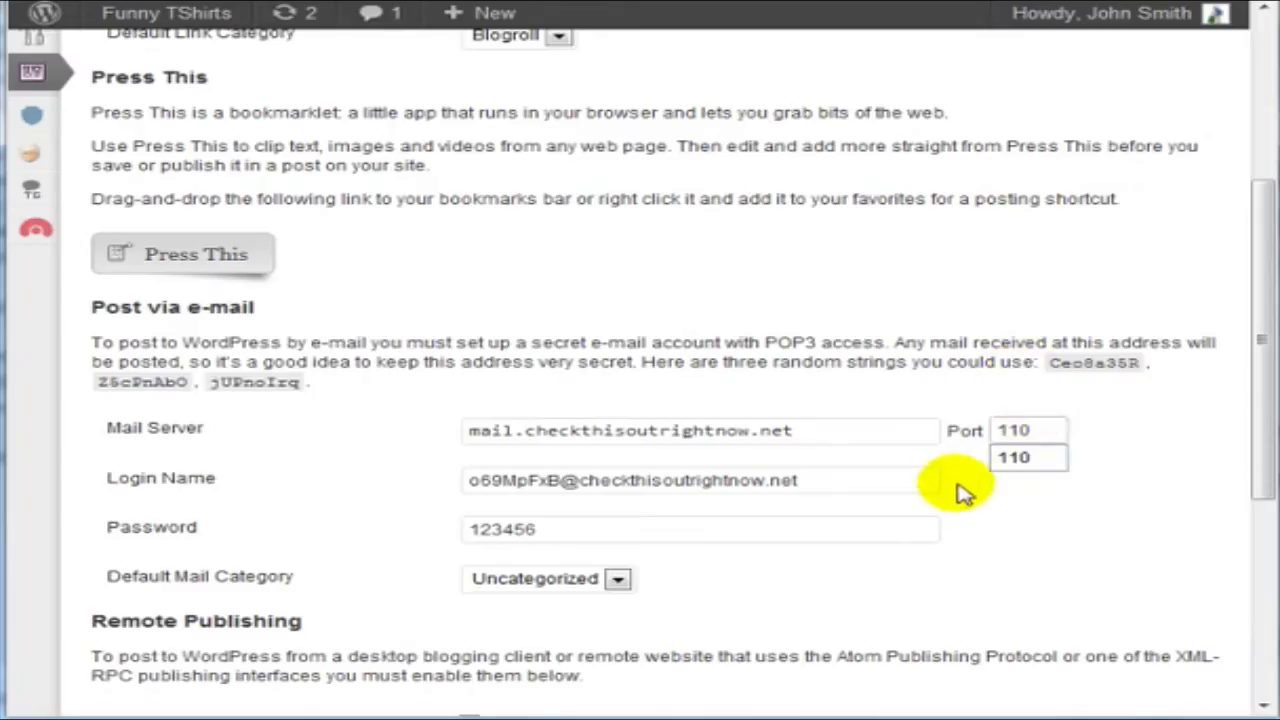
left_click(1030, 430)
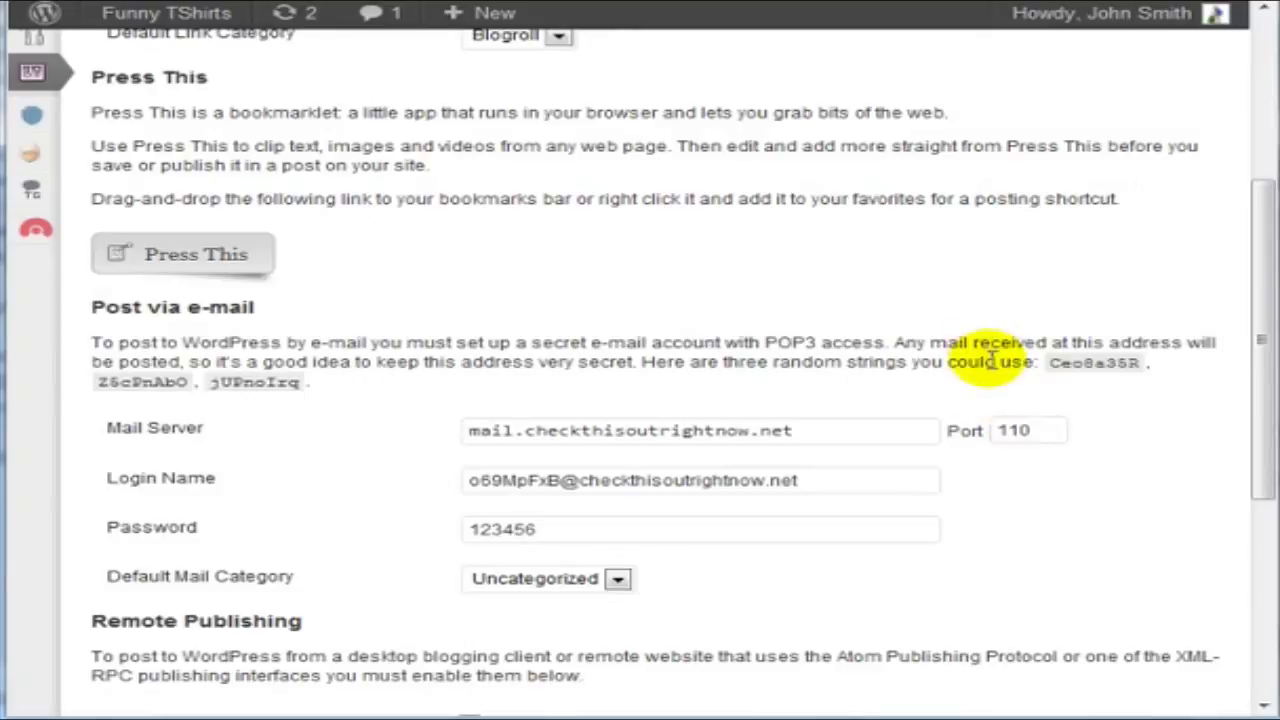
mouse_move(1024, 344)
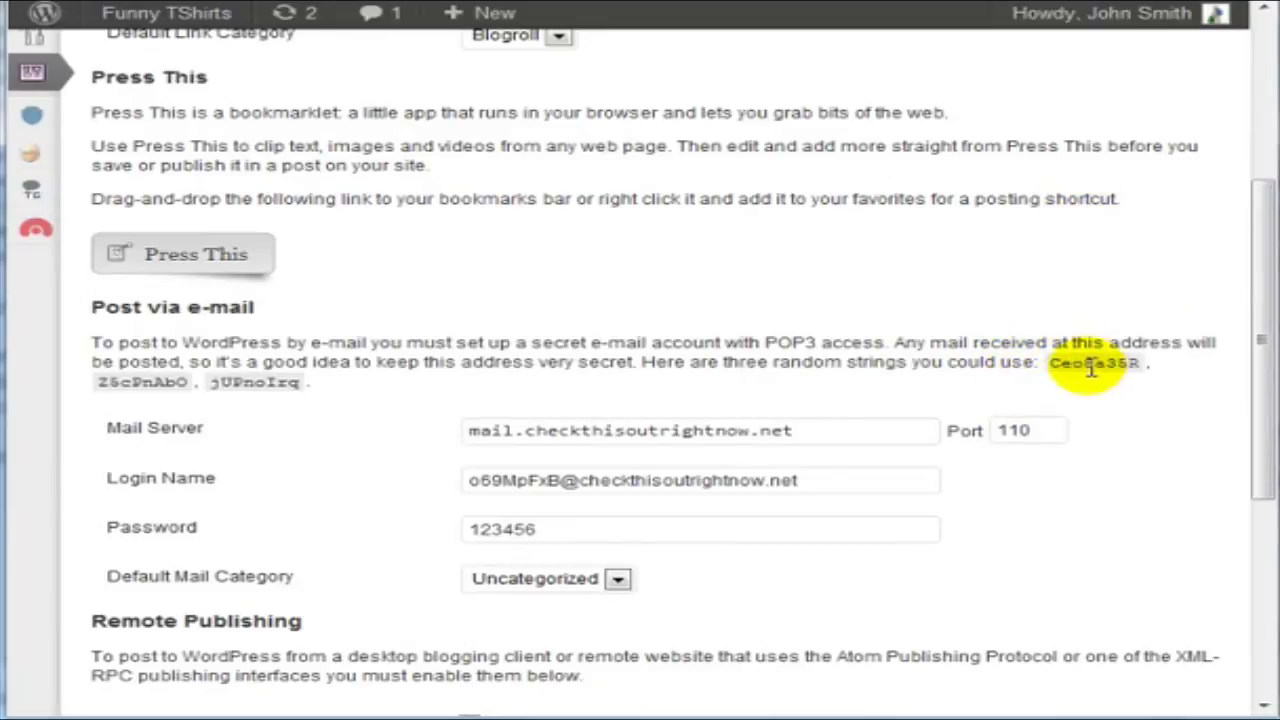
mouse_move(156, 428)
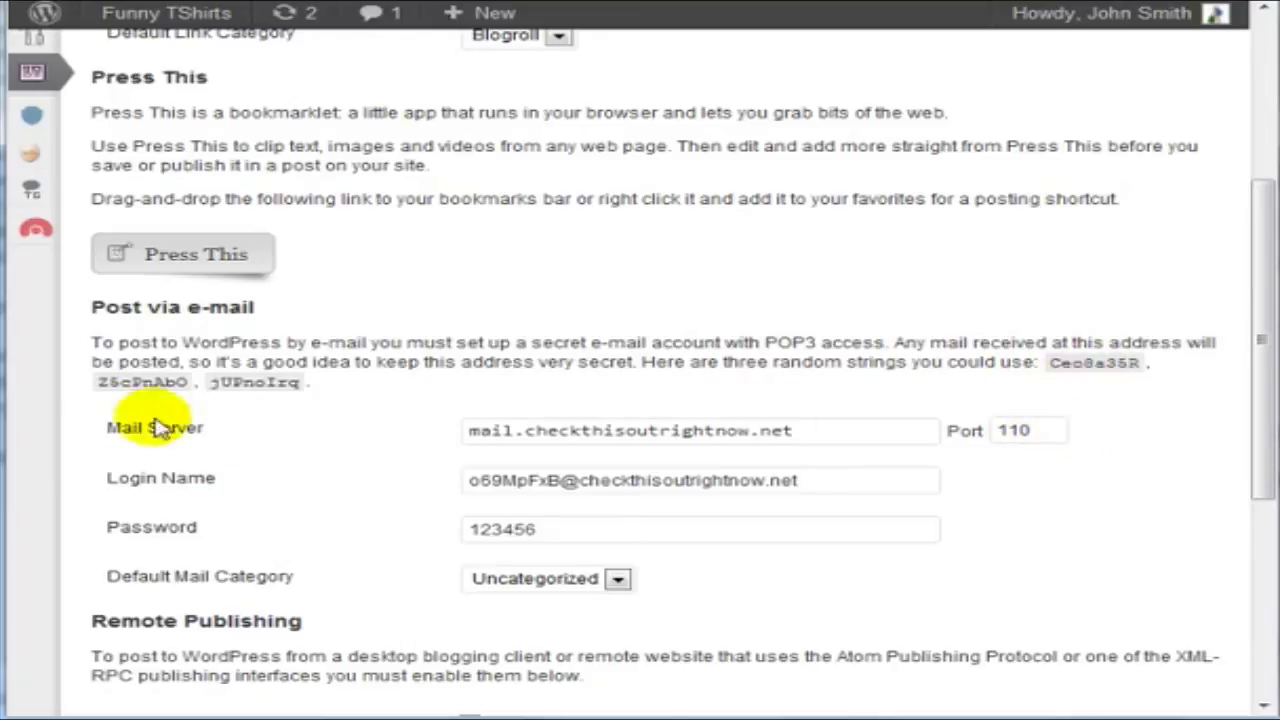
Scroll through Writing Settings to reach Save Changes at the bottom
scroll("down", 3)
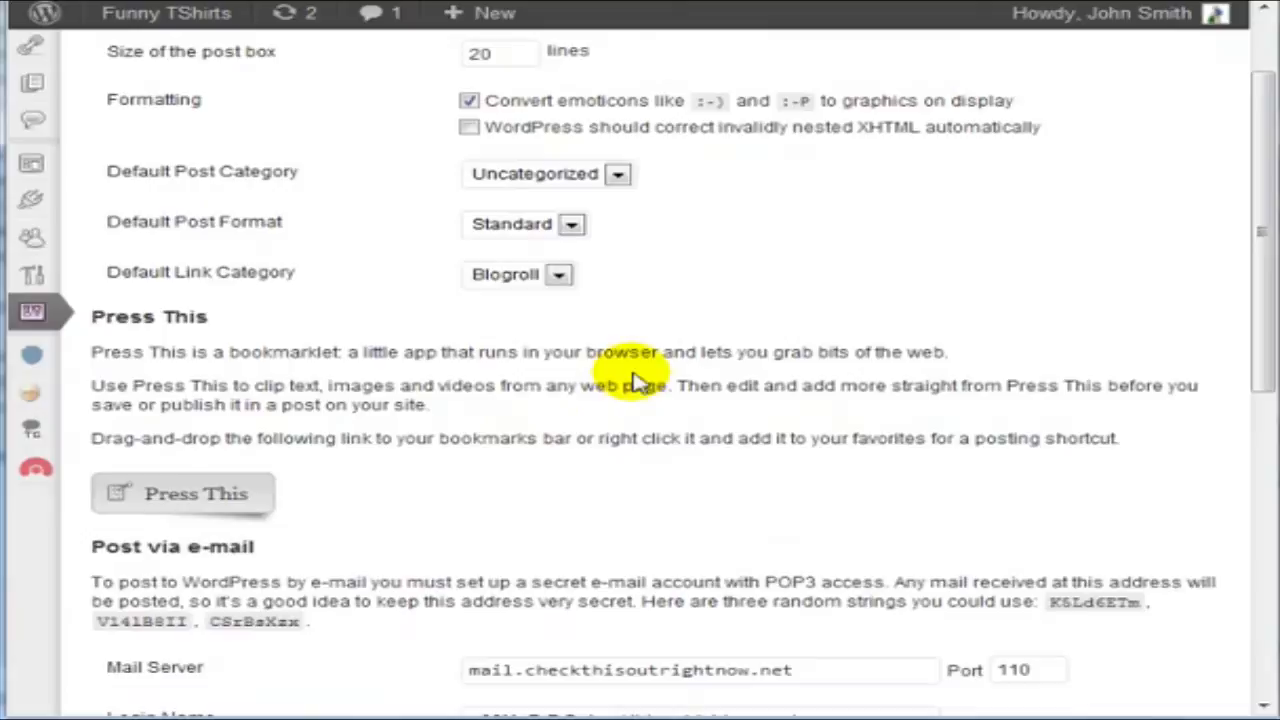
mouse_move(744, 300)
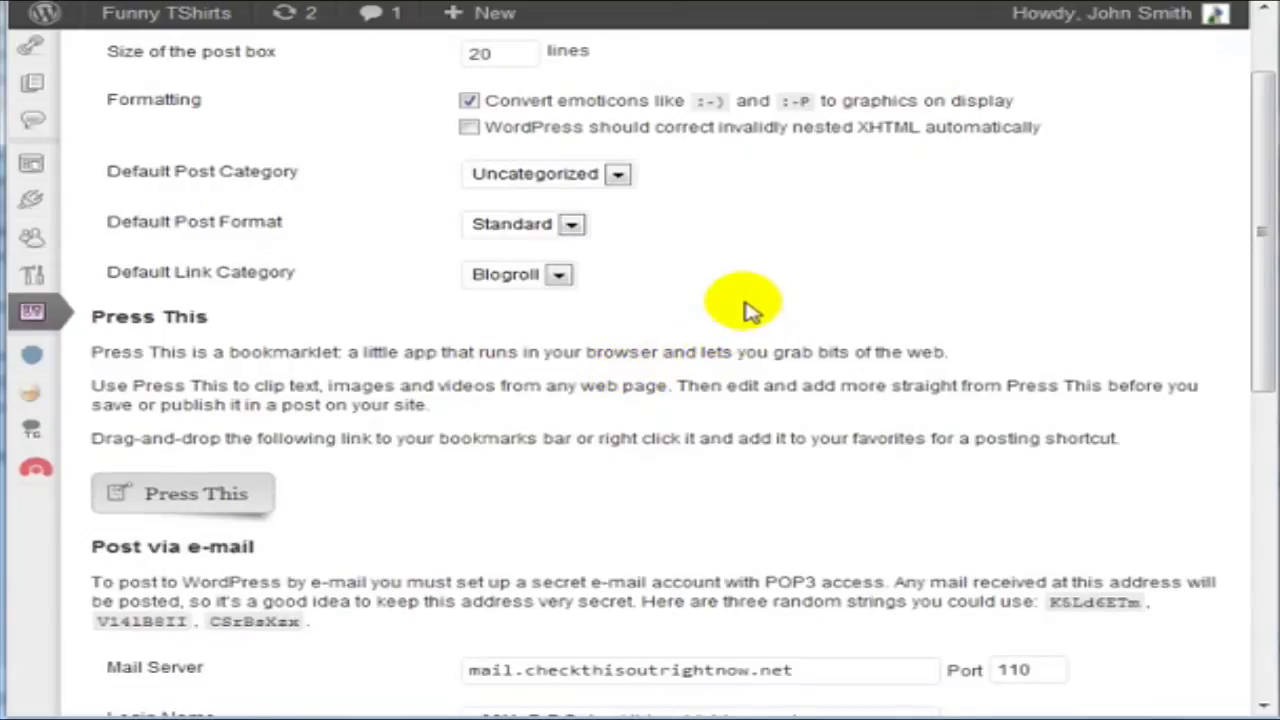
scroll("up", 3)
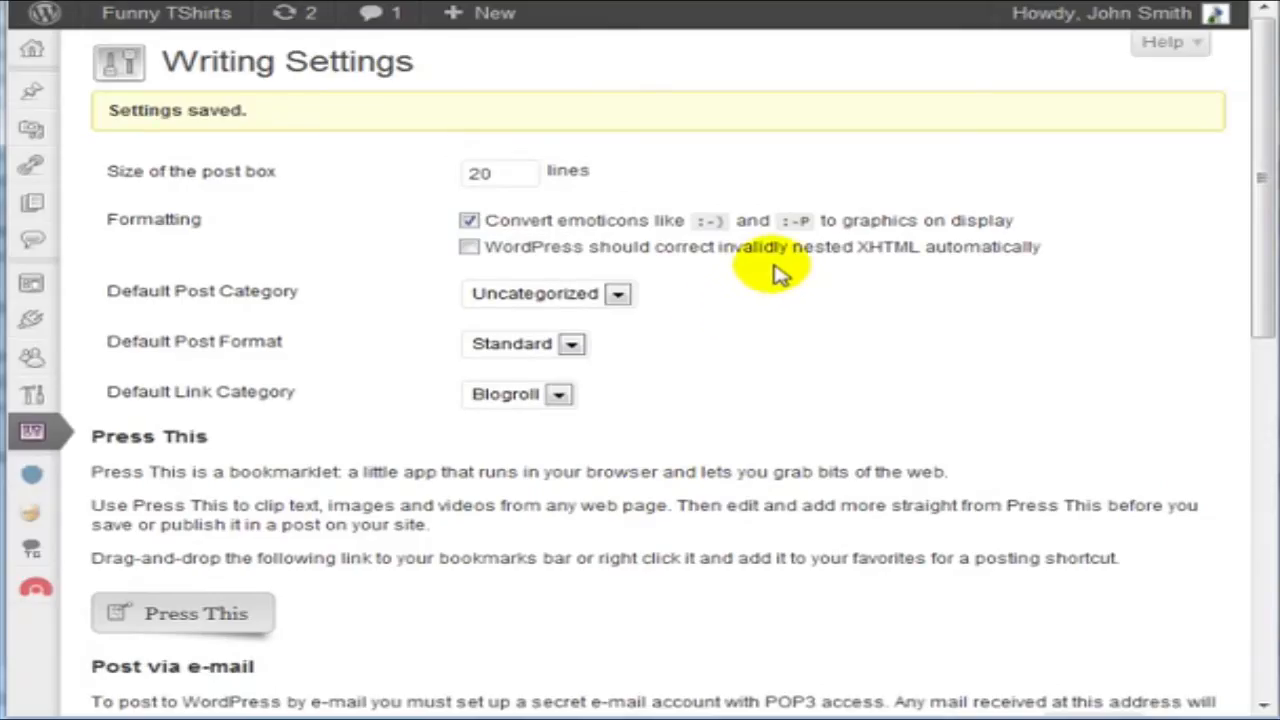
scroll("down", 3)
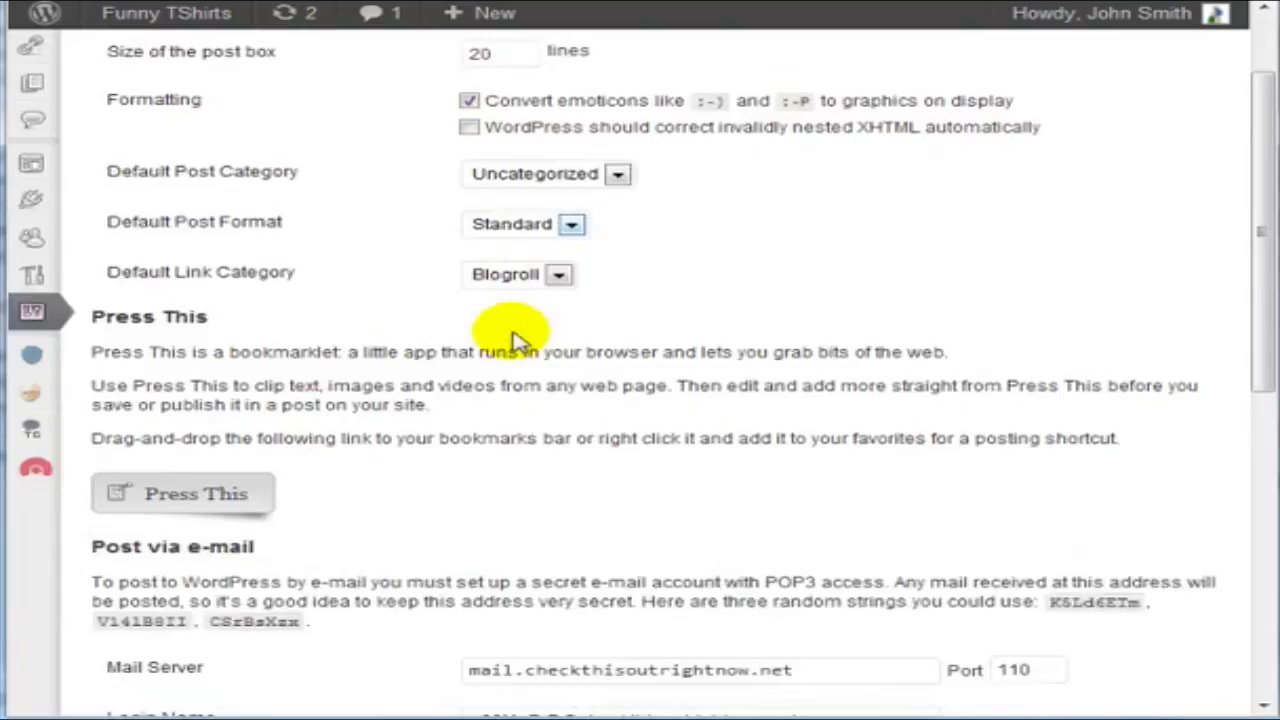
scroll("down", 3)
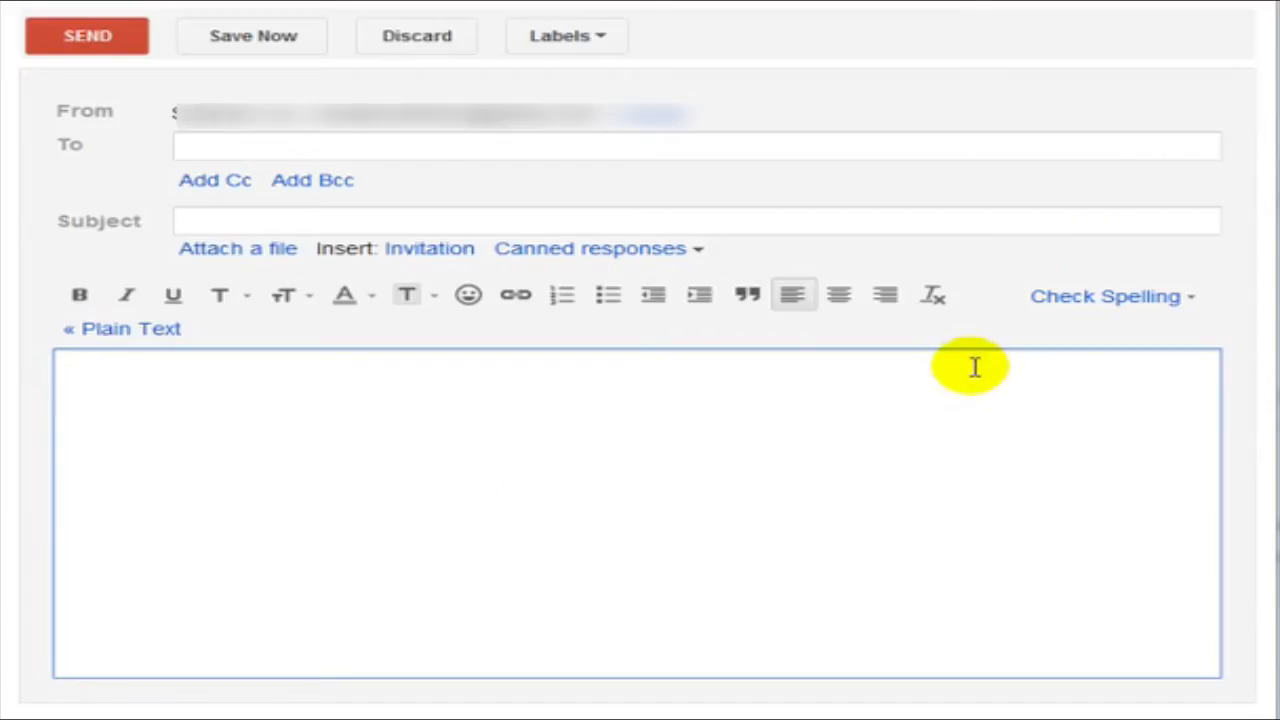
mouse_move(644, 130)
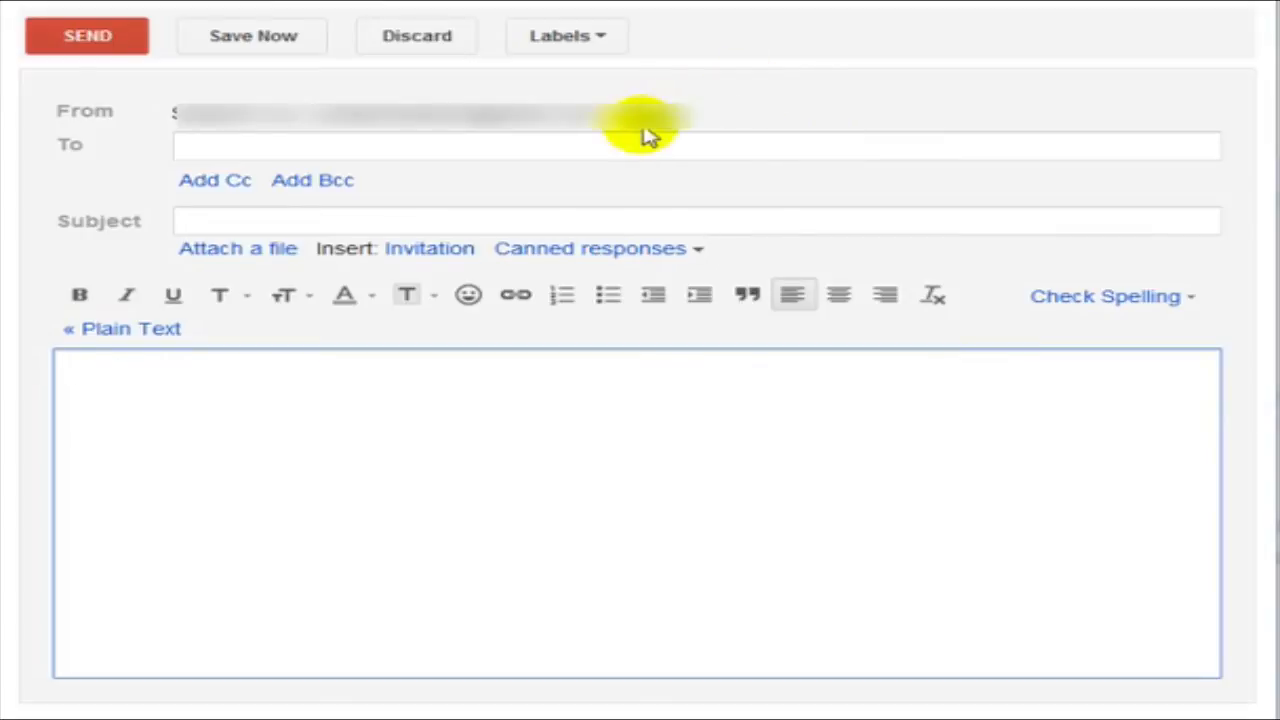
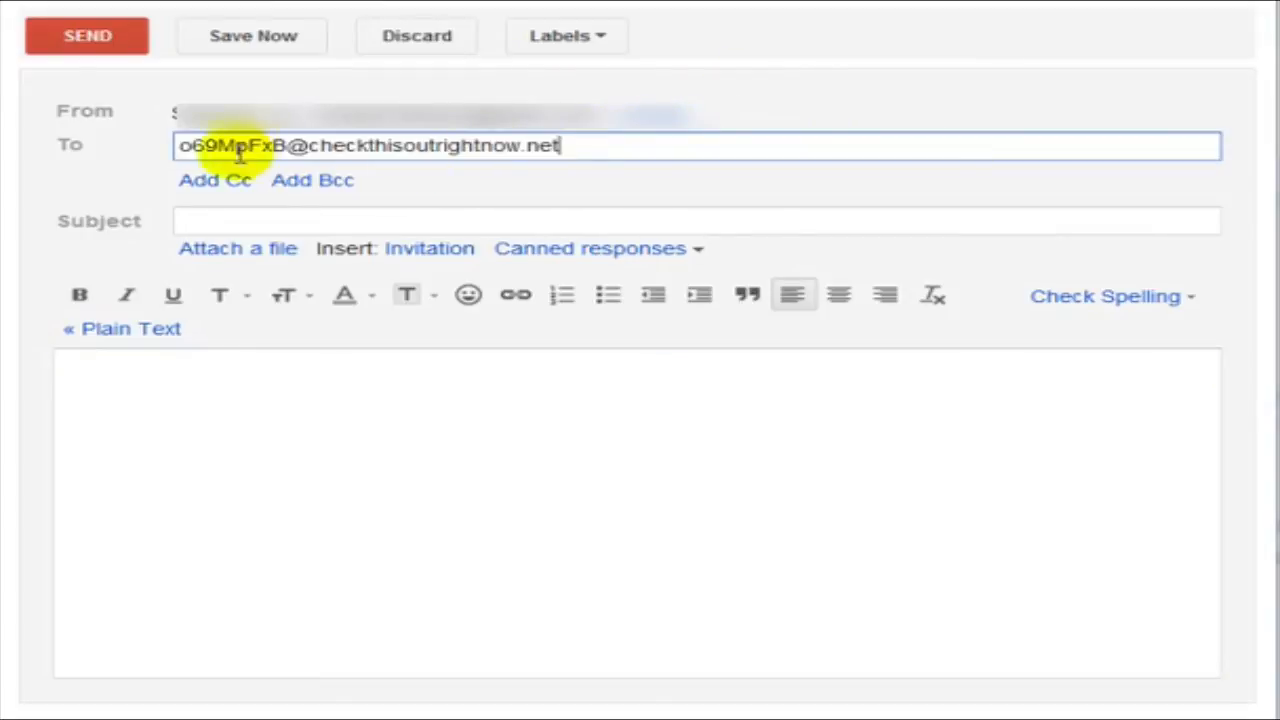
mouse_move(356, 146)
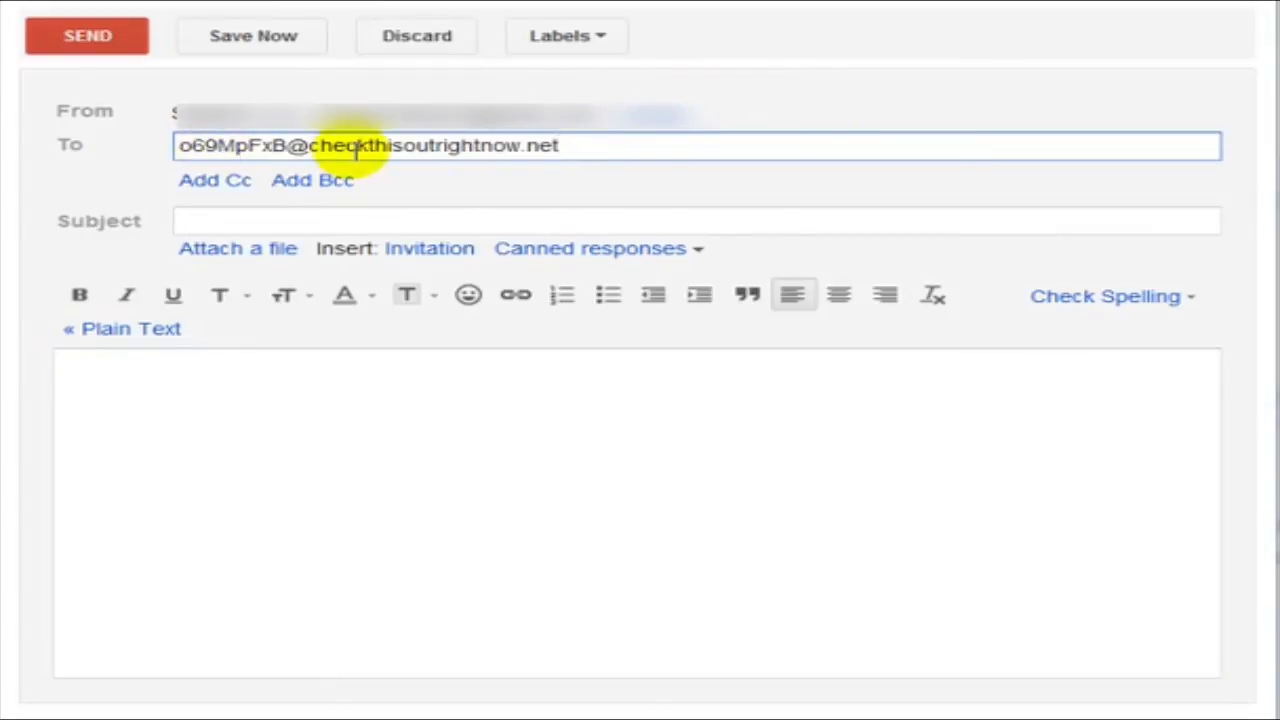
left_click(696, 220)
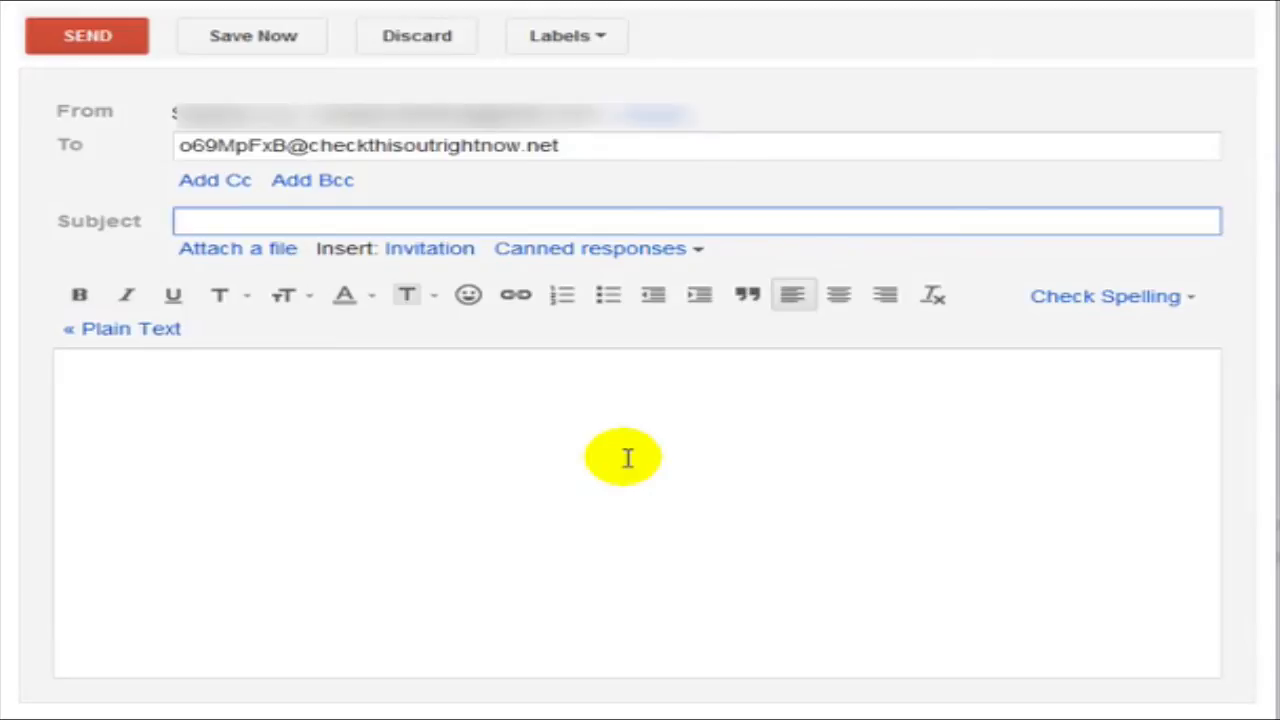
type("F")
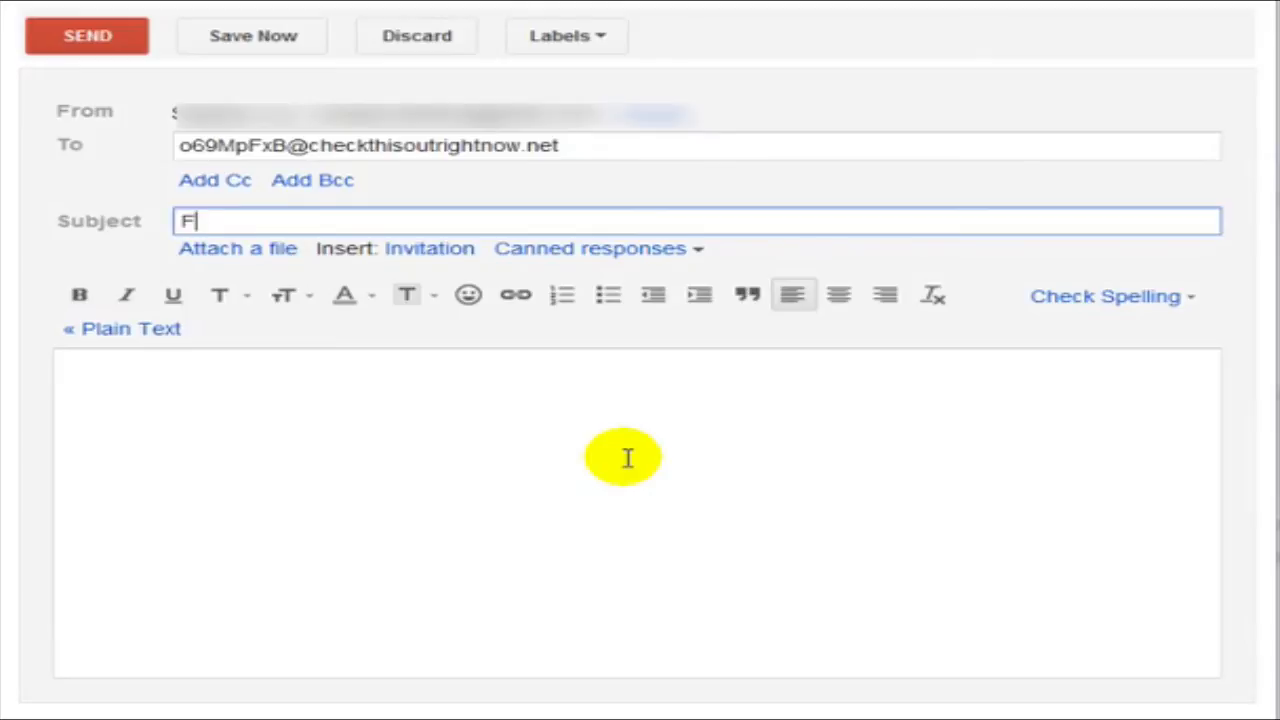
type("unny T")
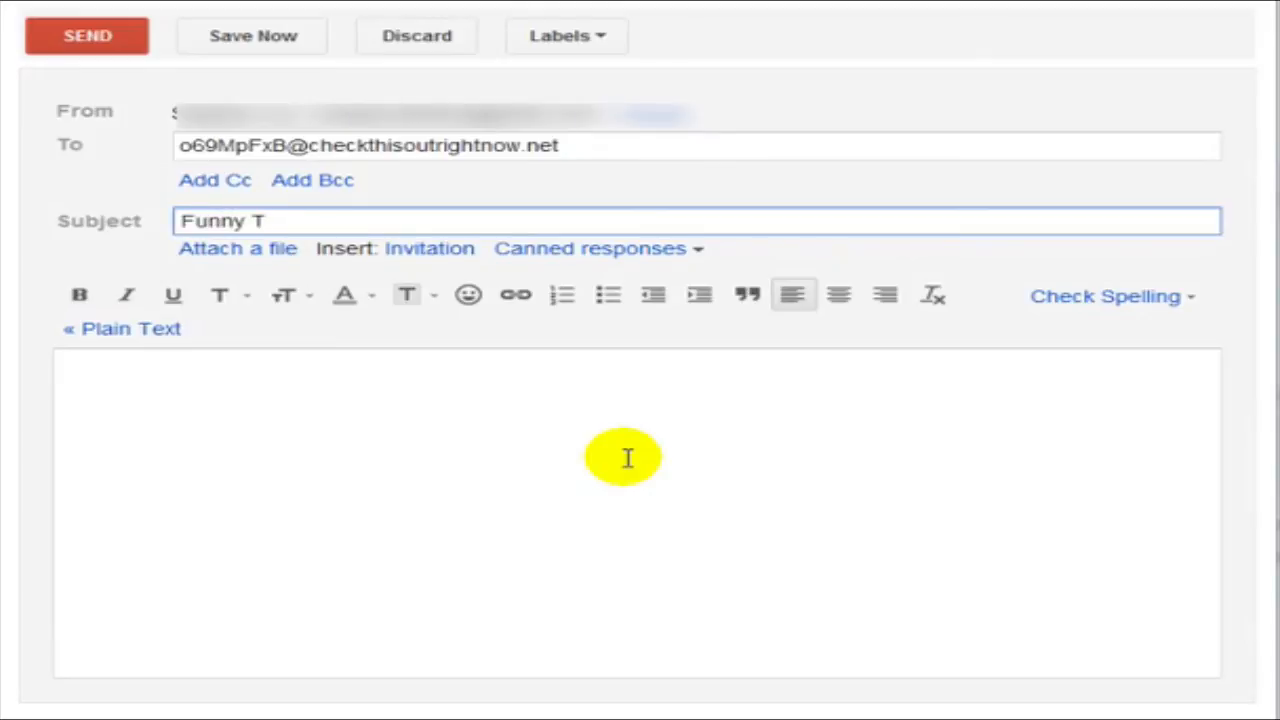
type("-Shirts")
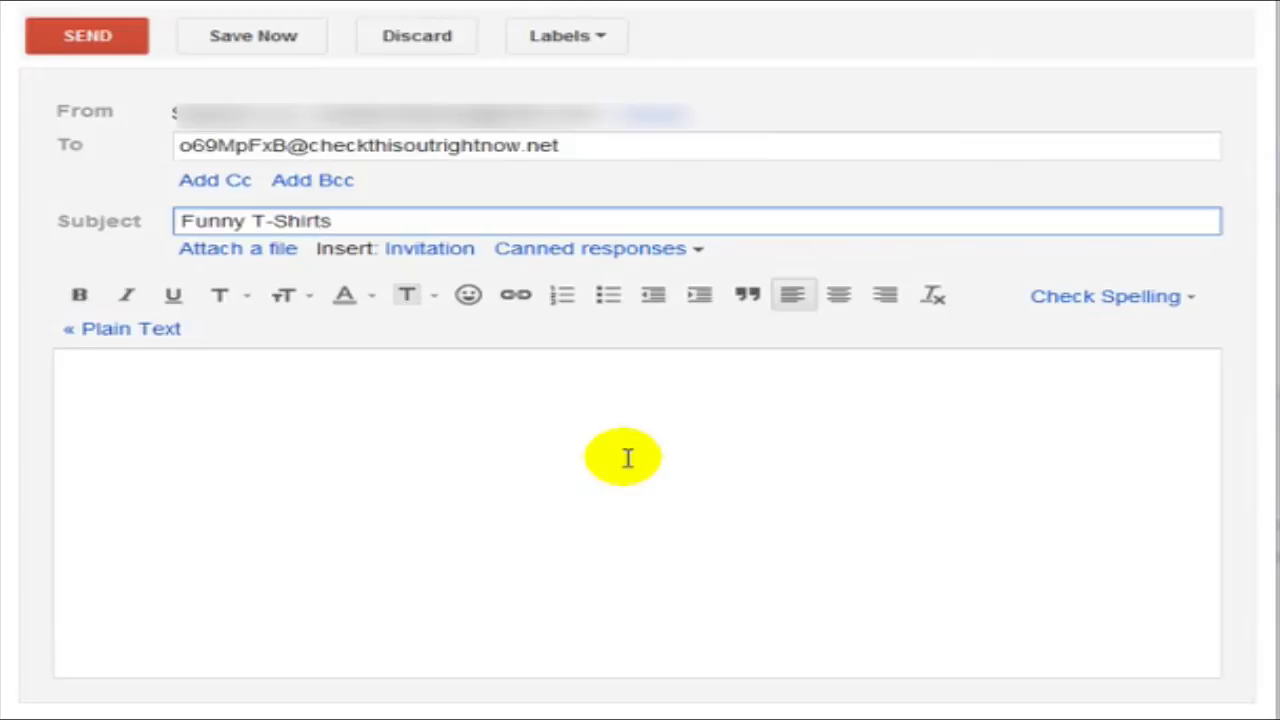
type("Ideas")
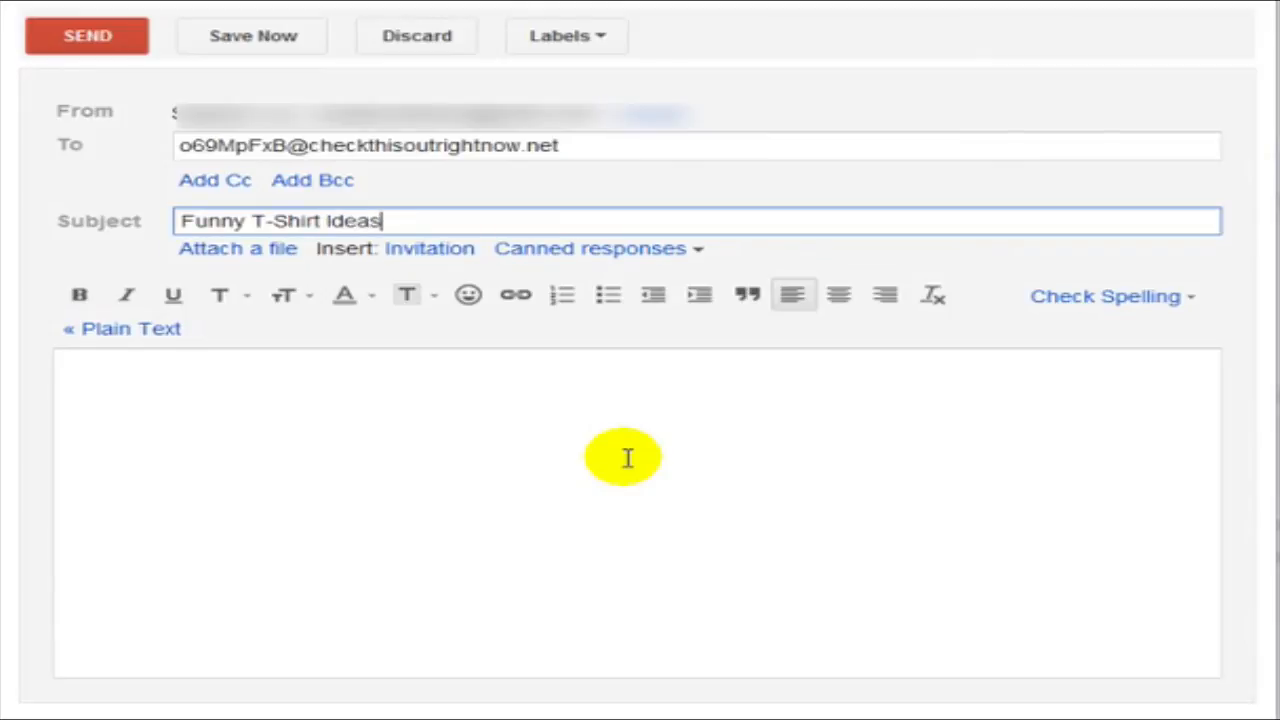
type("Creative")
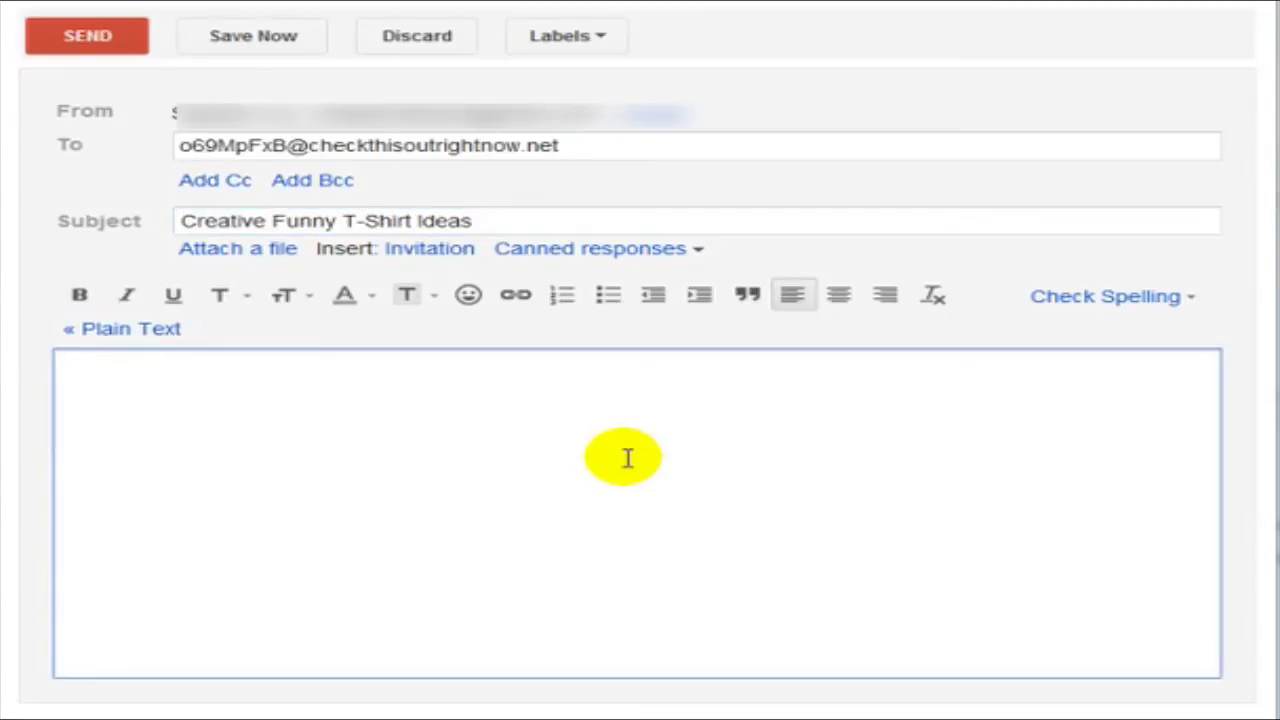
type("#1")
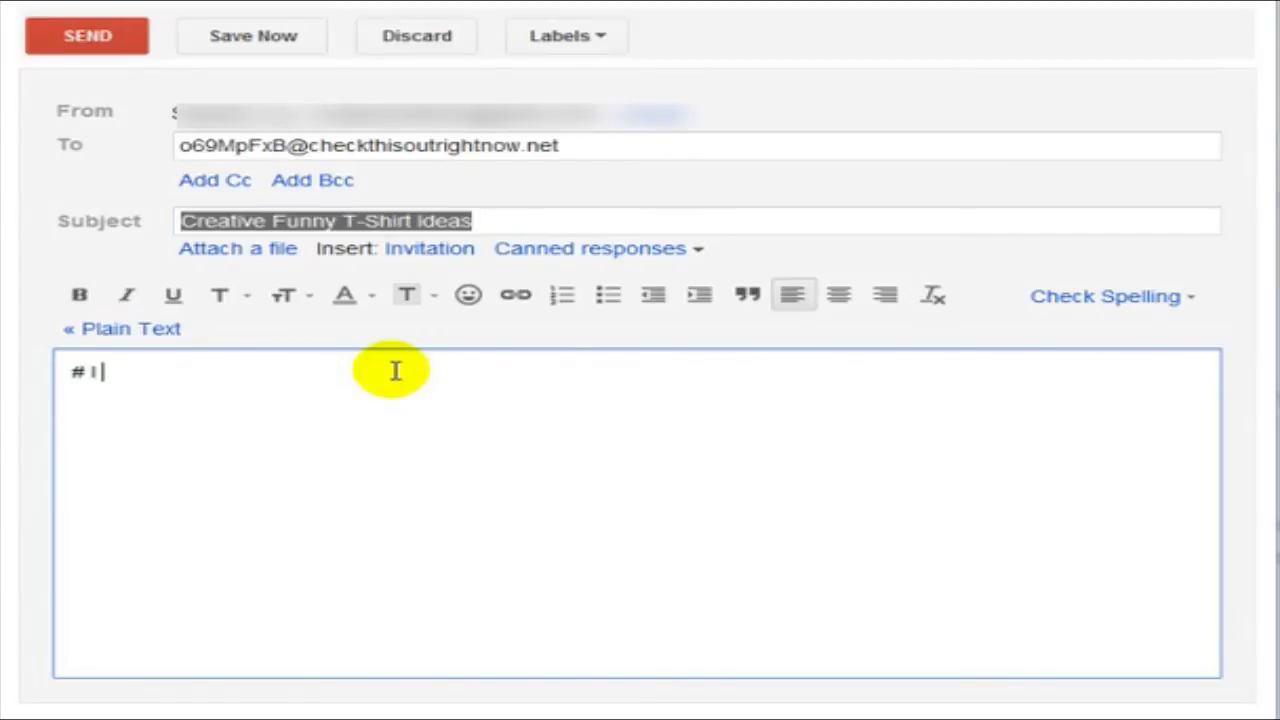
Write the body heading 'Here are some Creative Funny T-Shirt Ideas:' and a numbered list starting with a Slug Theme idea
type("Here are")
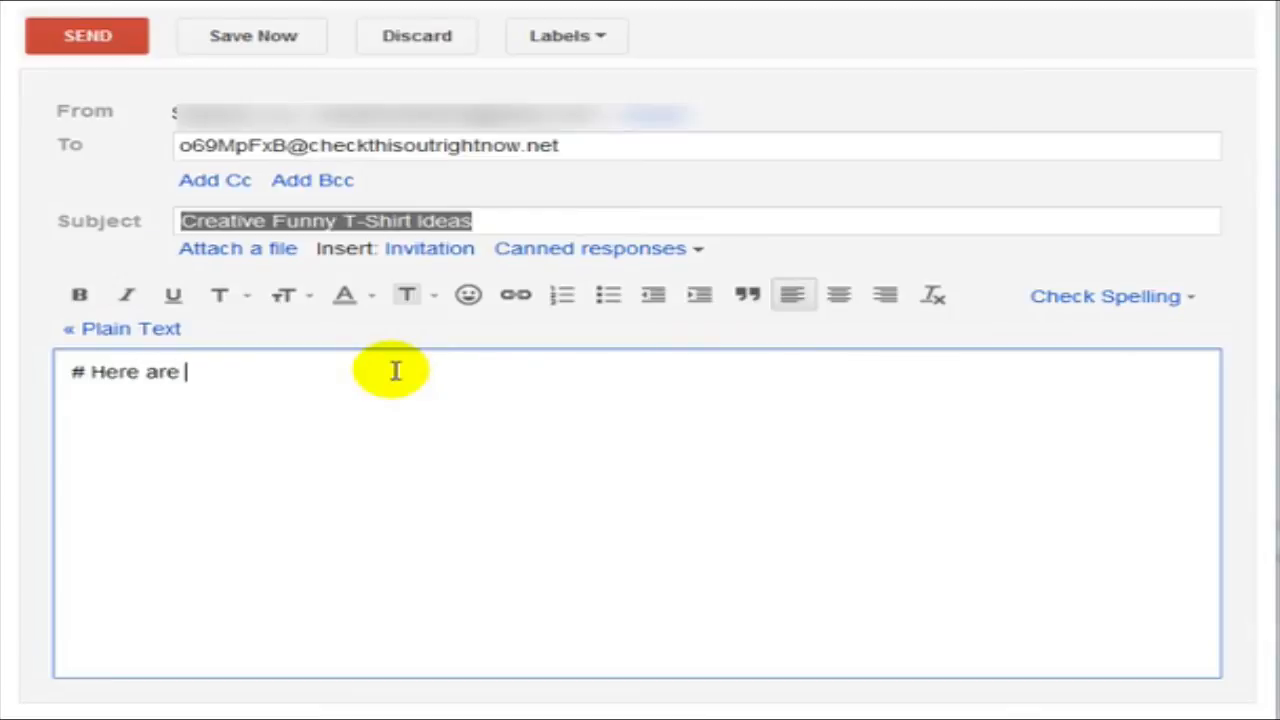
type("some Creative Funny T-Shirt Ideas")
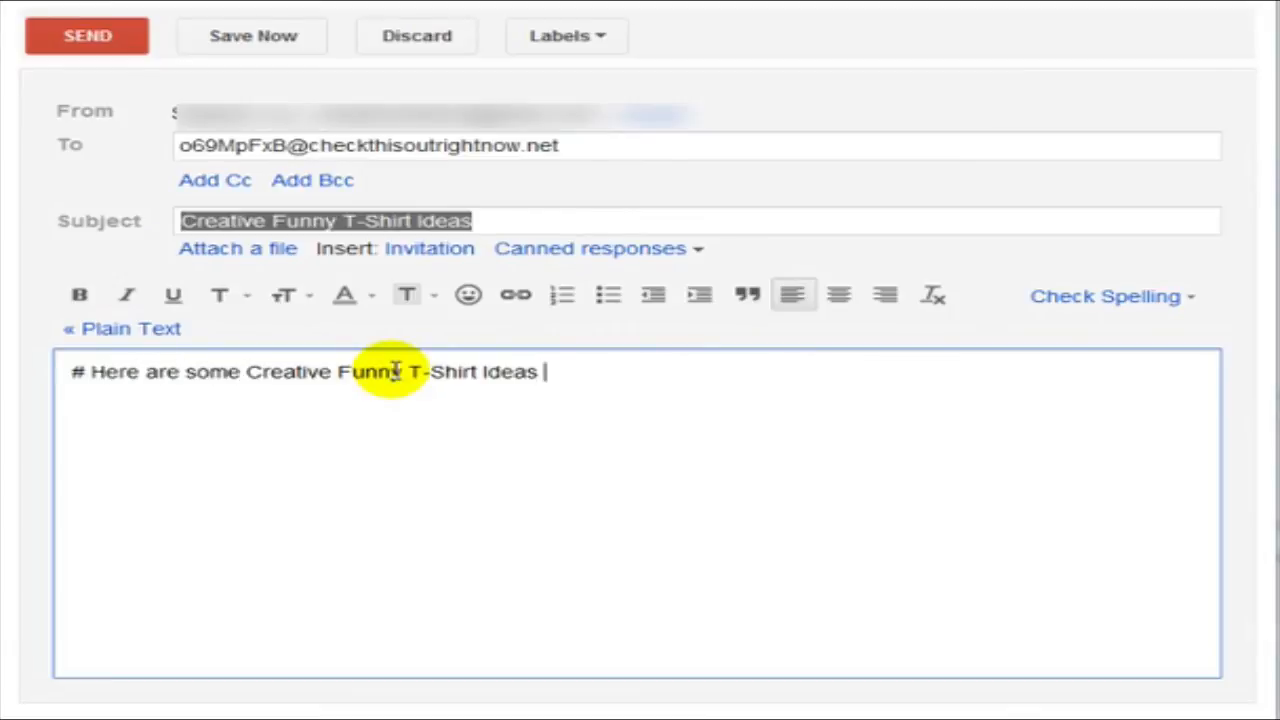
type("::")
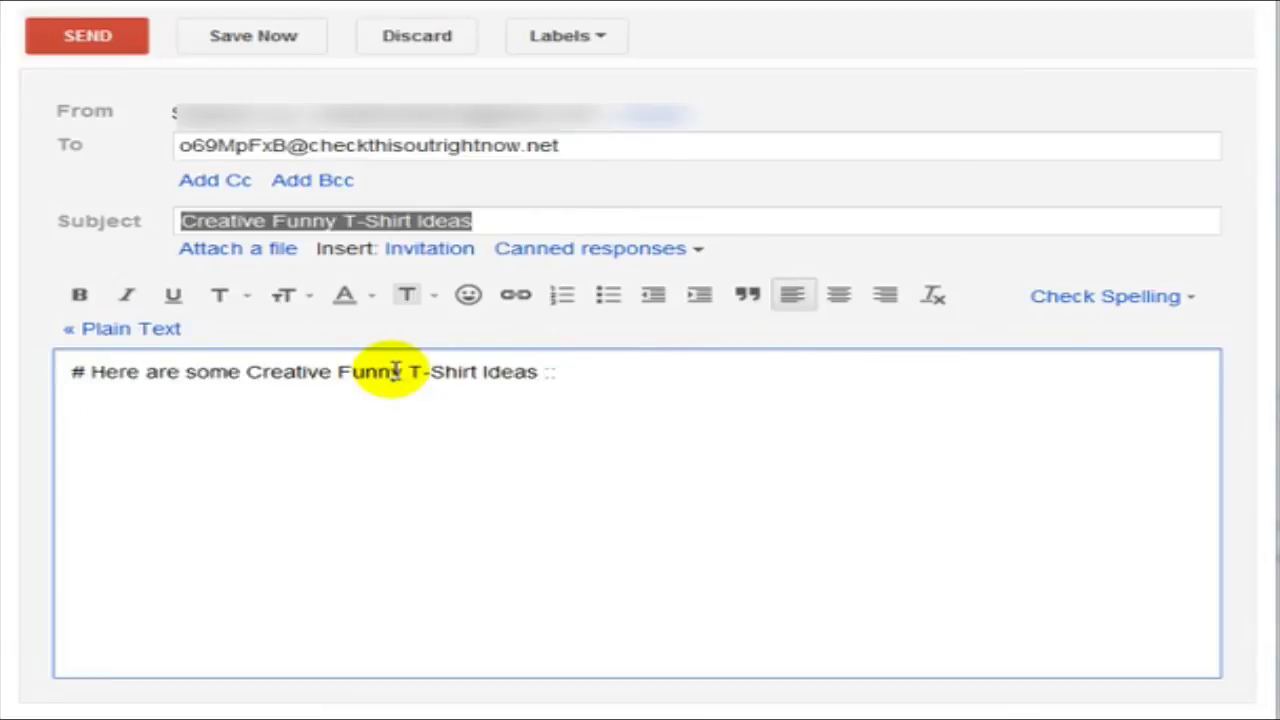
type("1")
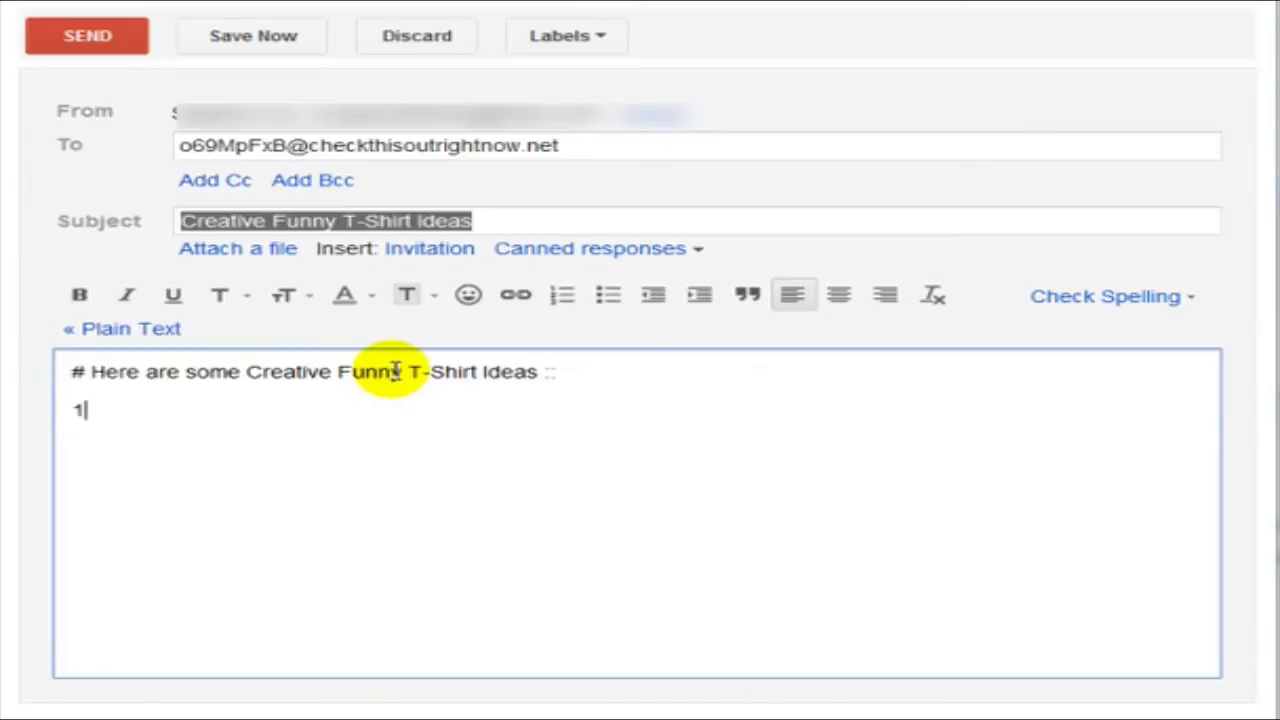
type(".")
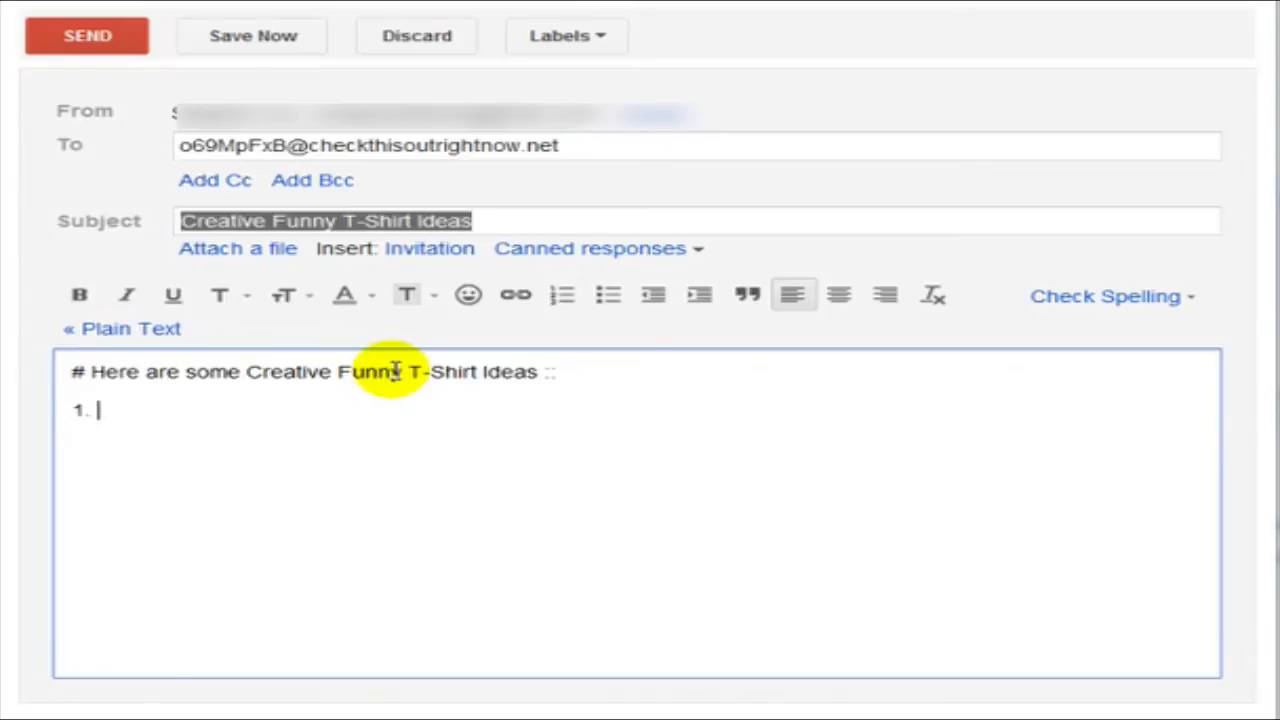
type("P")
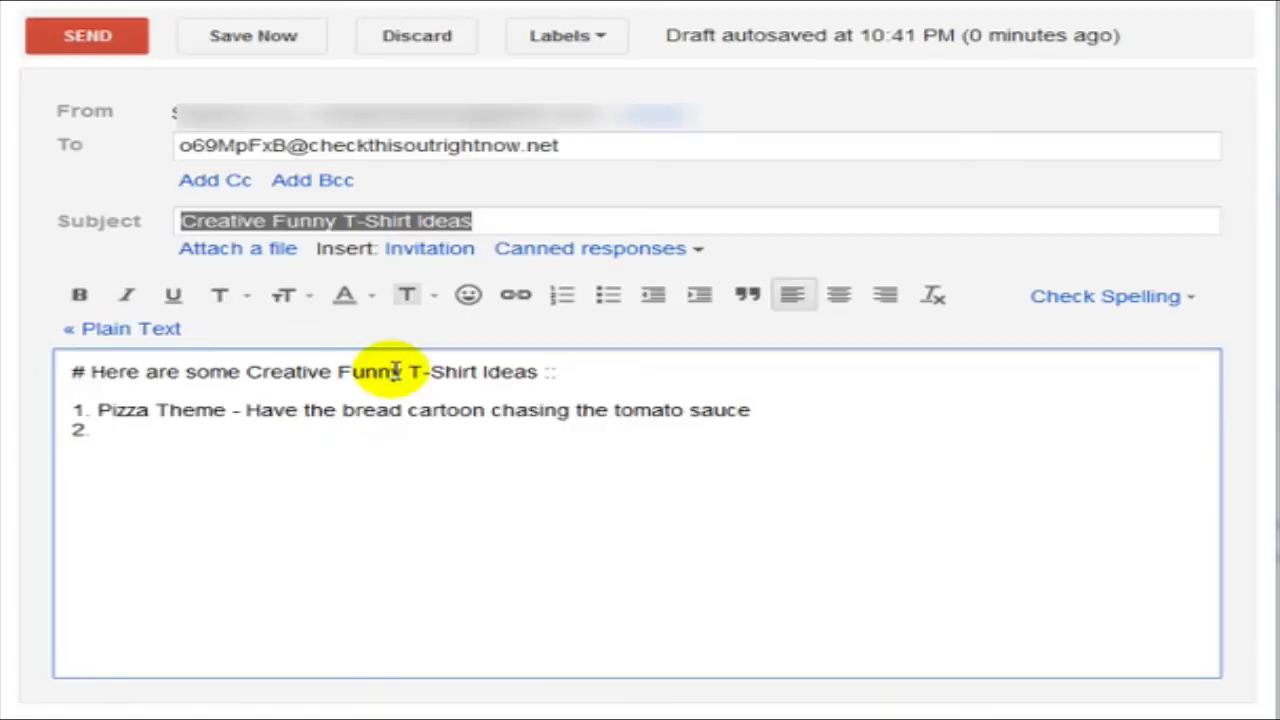
type("Slug Theme")
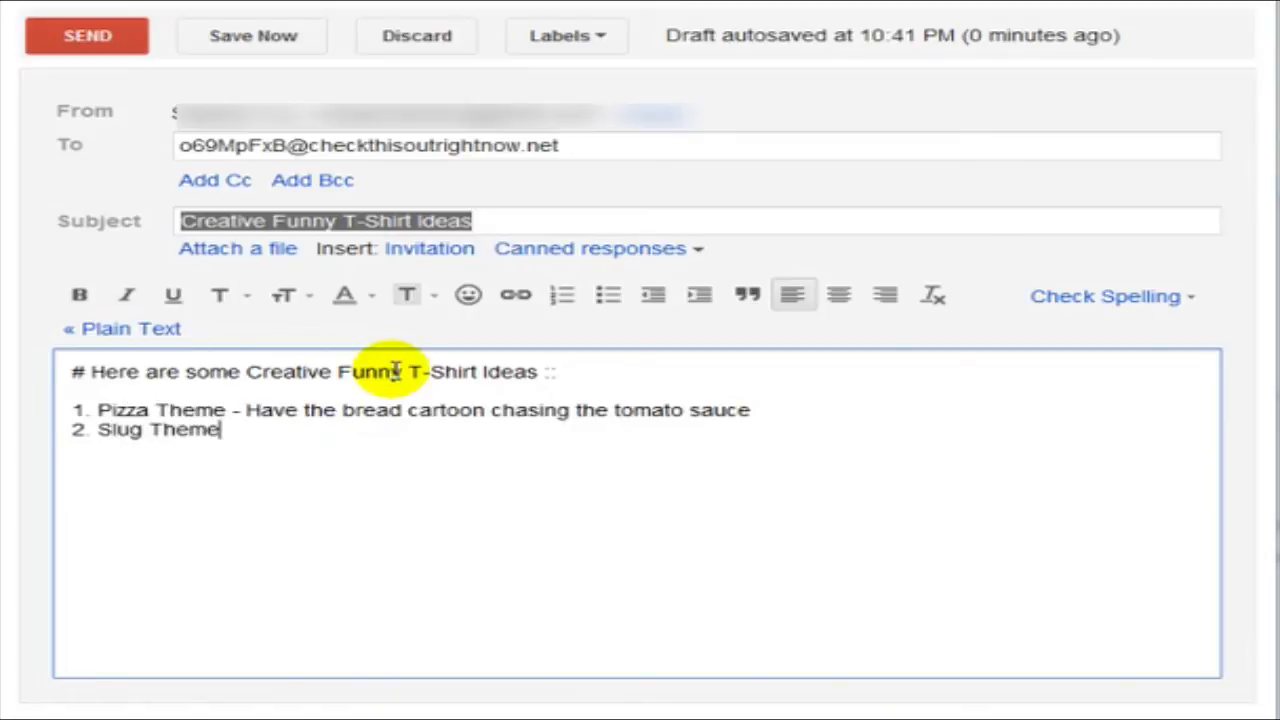
type("- Hvae a")
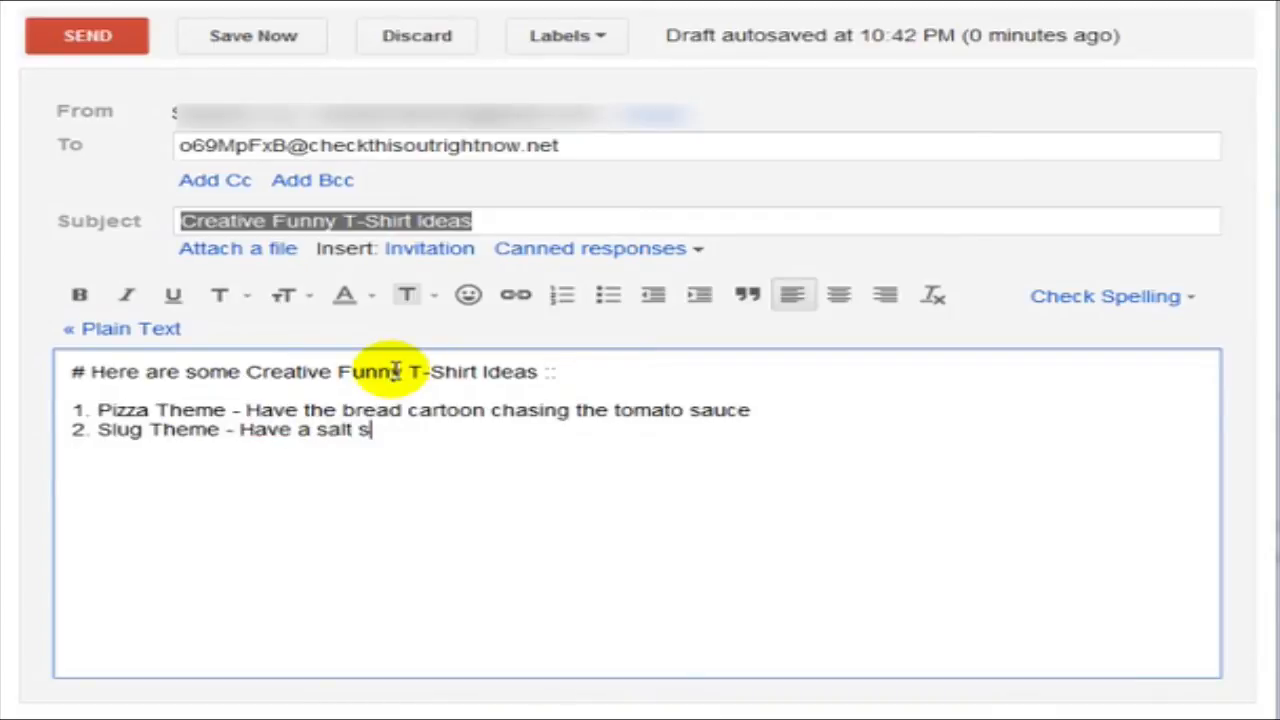
type("haker")
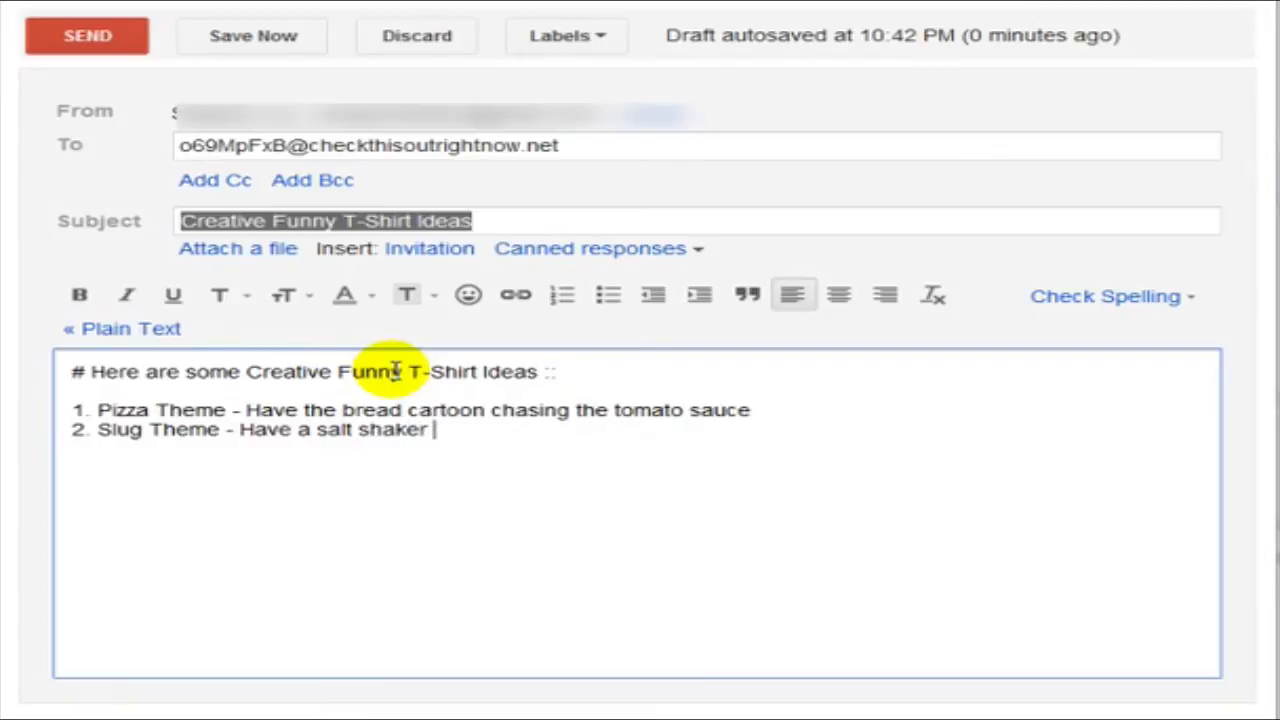
type("chasing a slug")
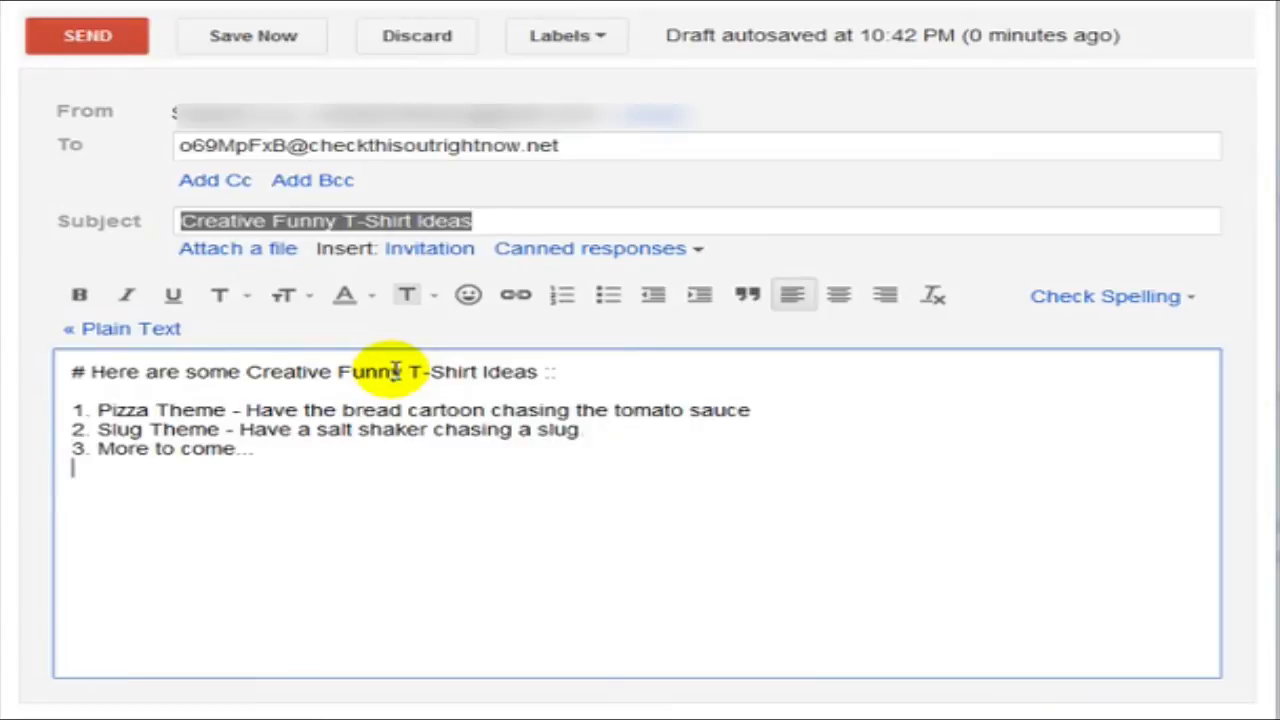
type("1")
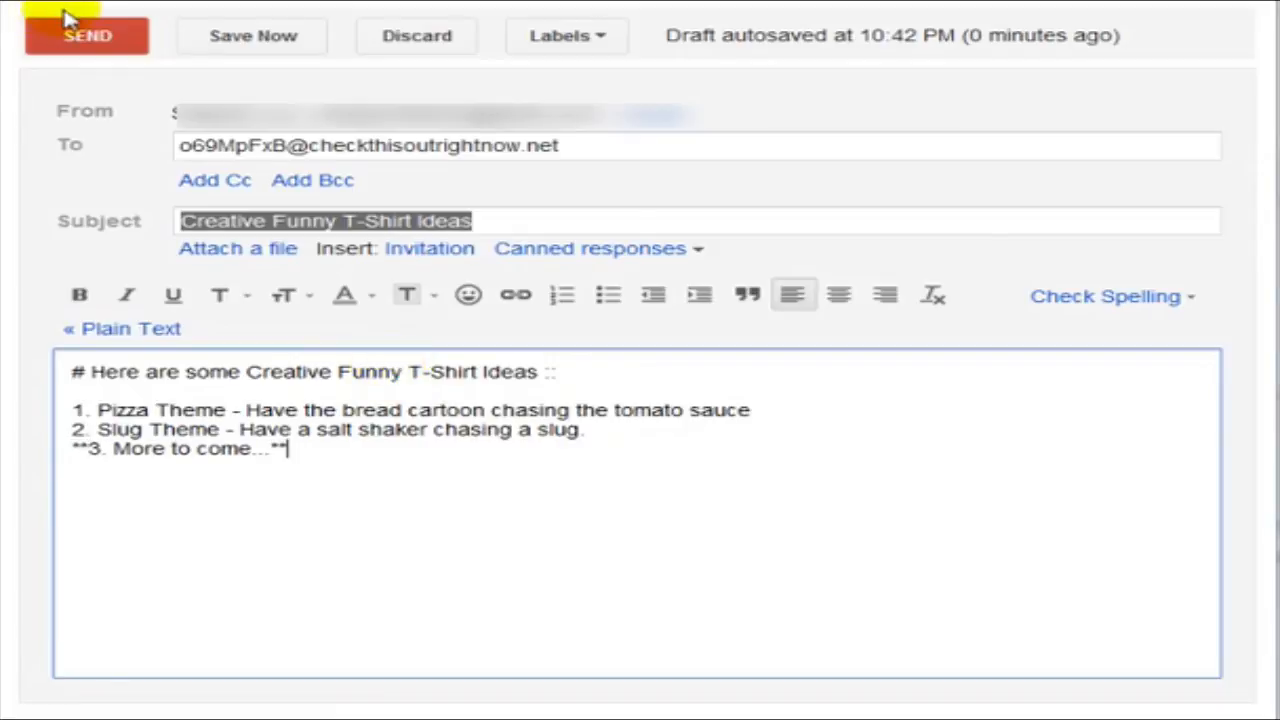
Send the finished email to the blog's posting address
left_click(88, 36)
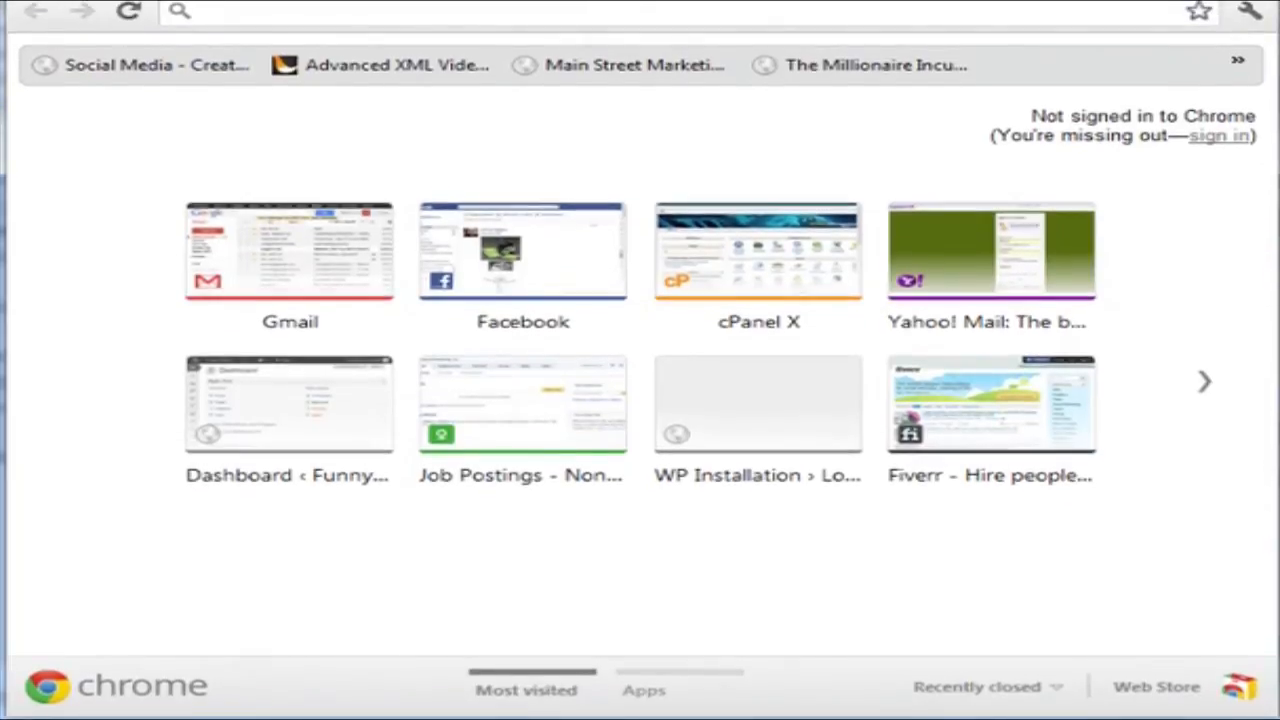
type("http://checkthisoutrightnow.net/funnytees/wp-mail.php")
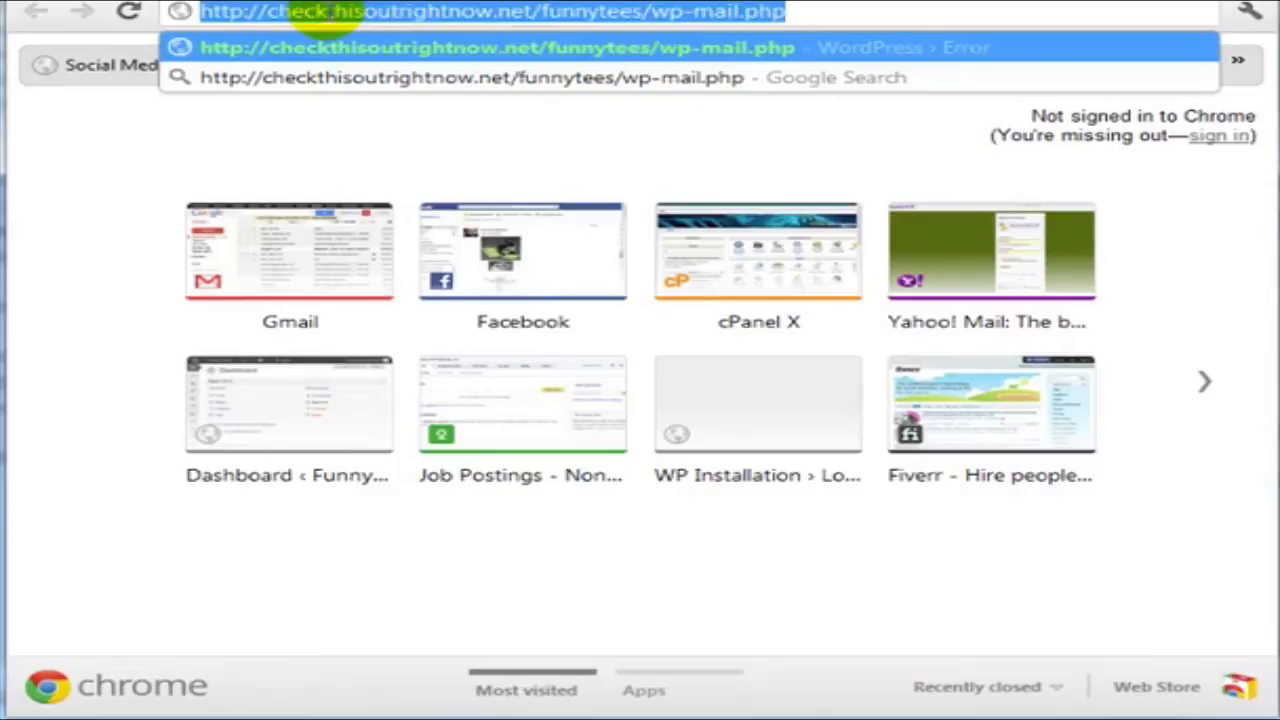
type("your")
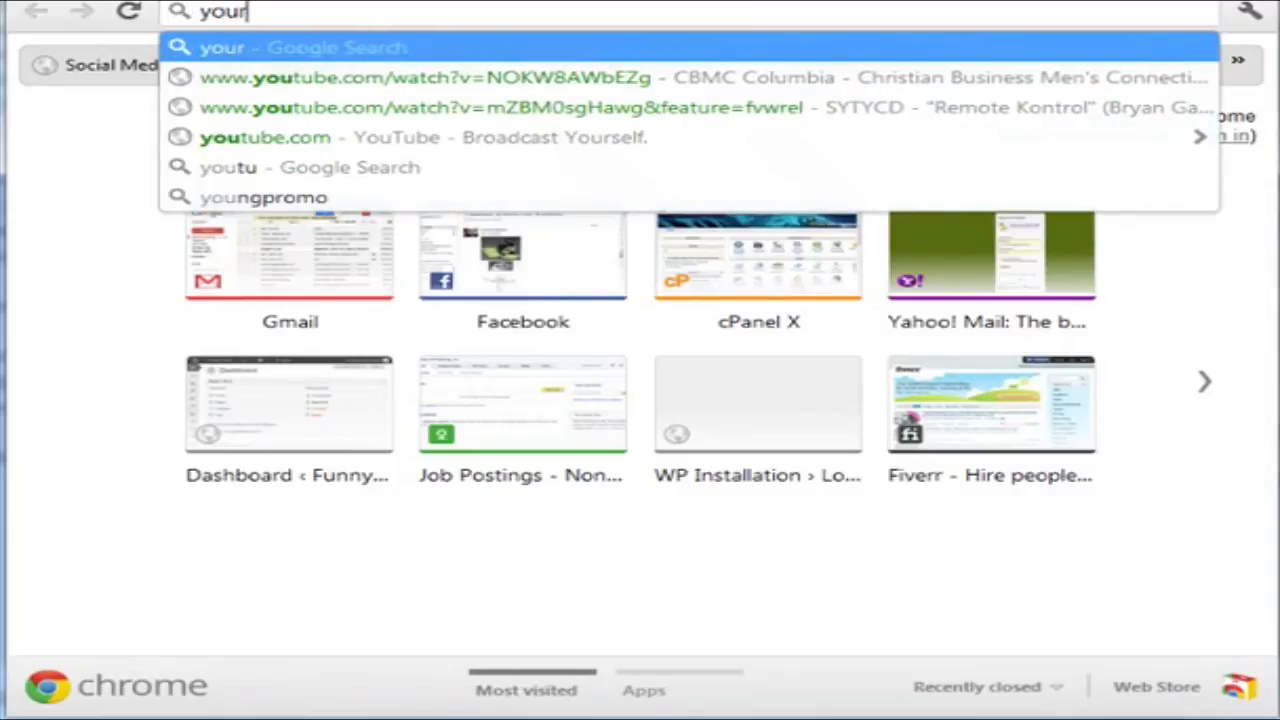
type("domain.com")
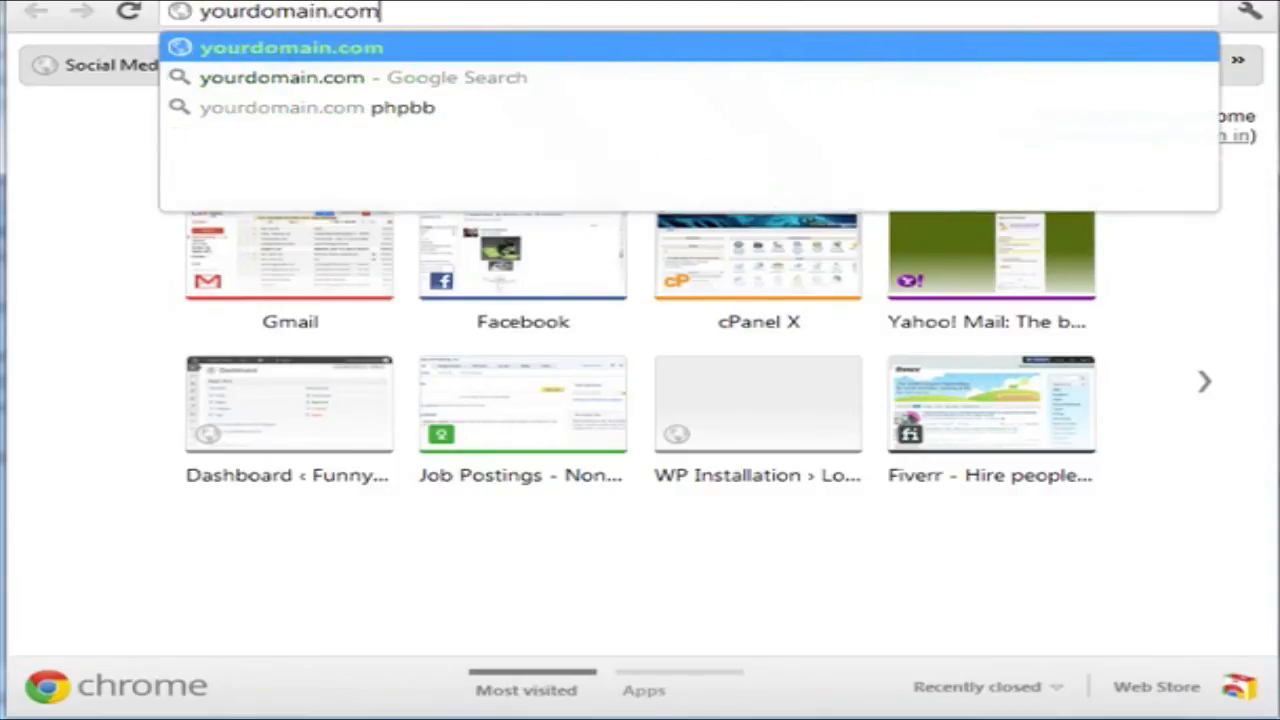
type("/")
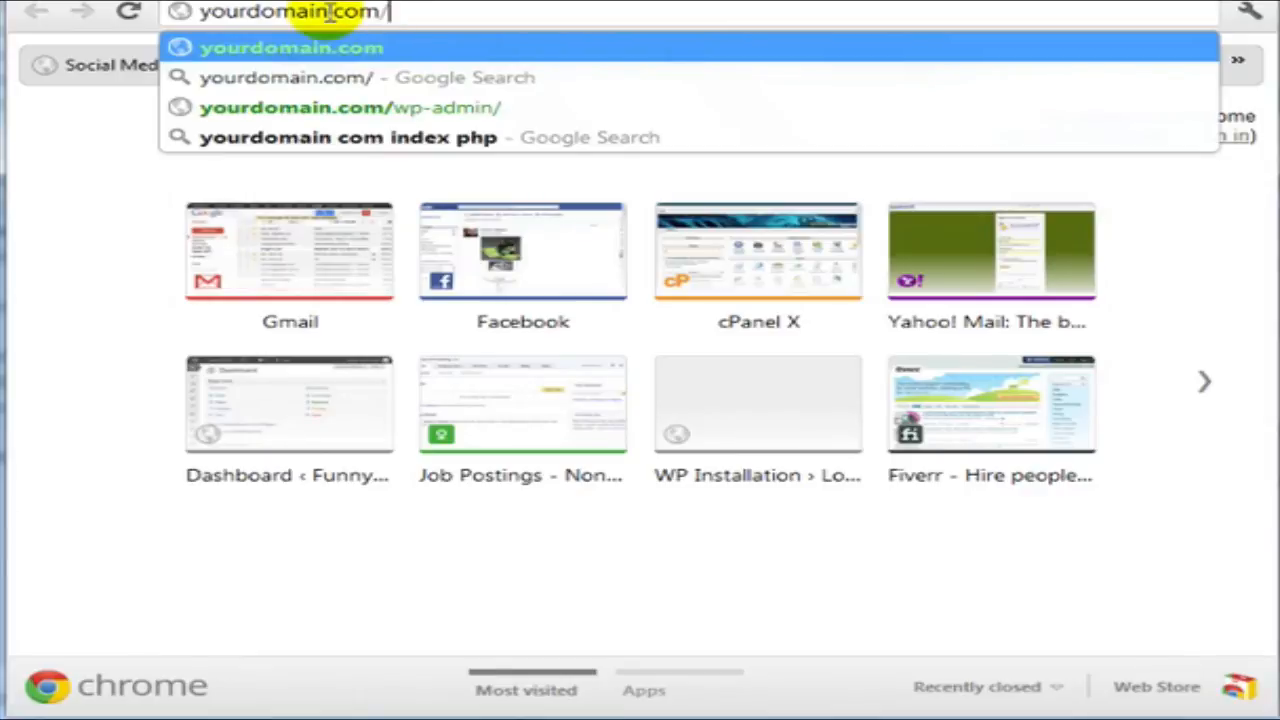
type("subdir")
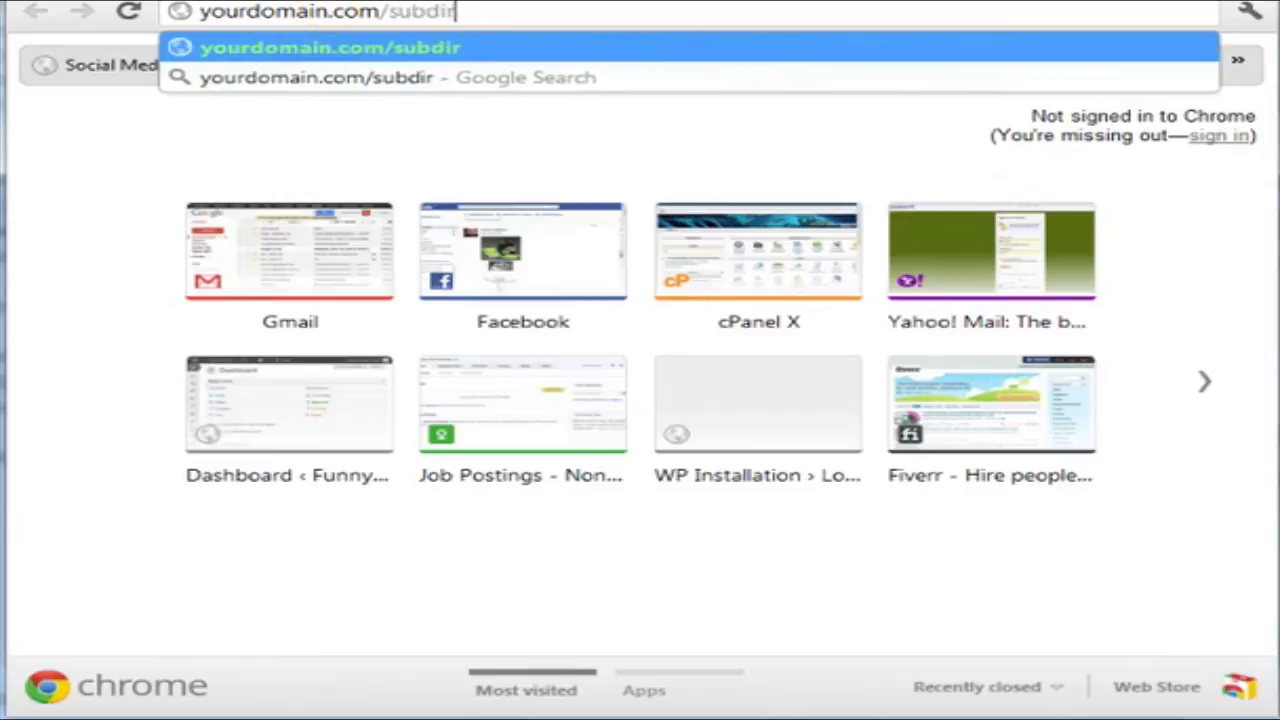
type("ectory/")
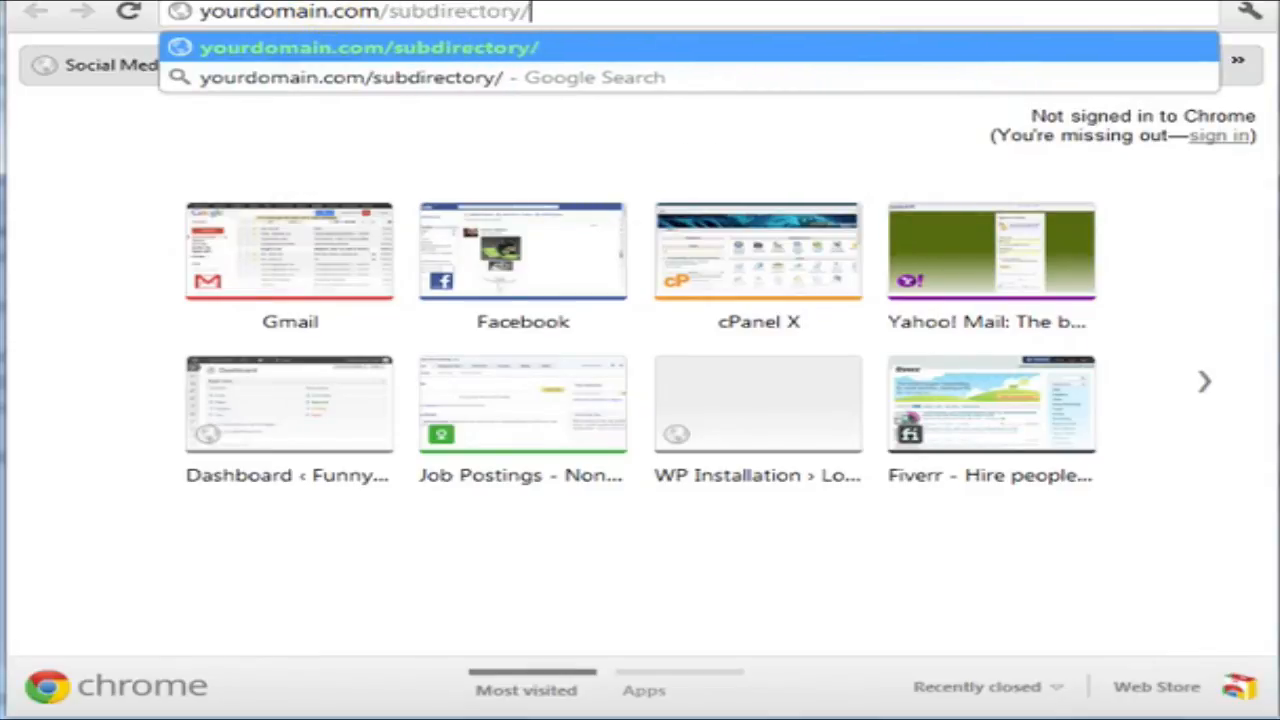
type("wp-m")
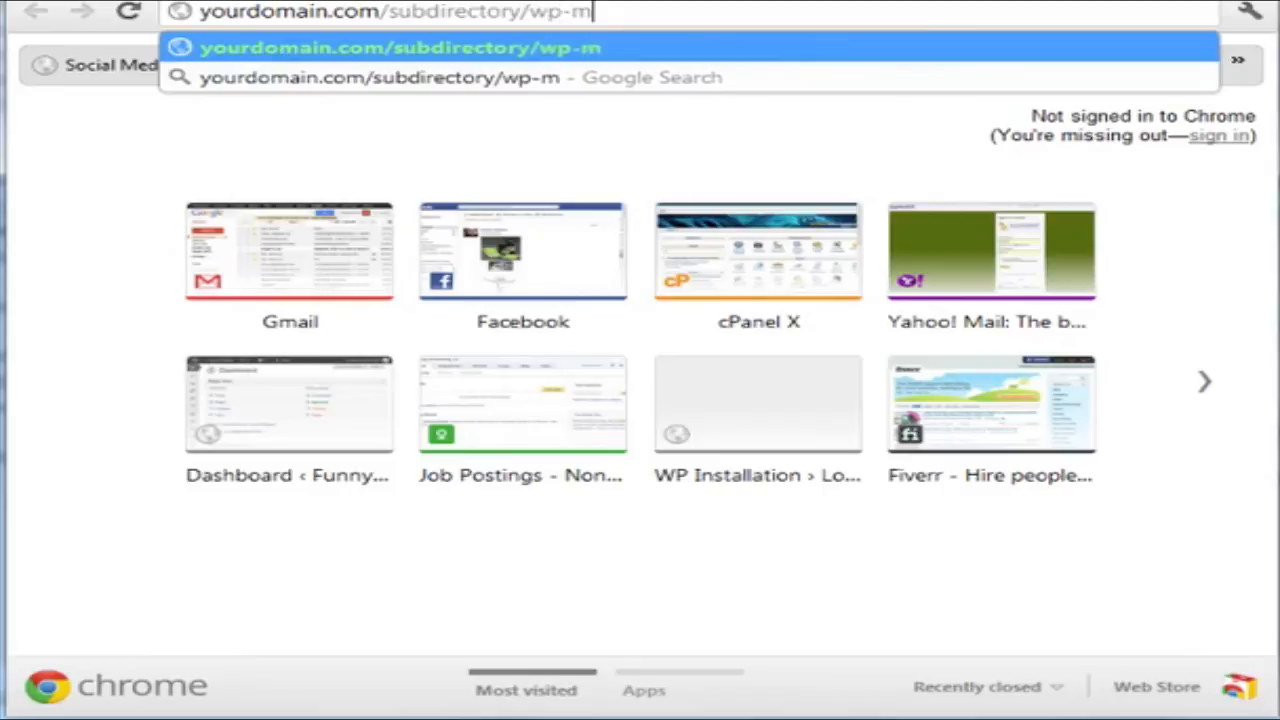
type("ail.php")
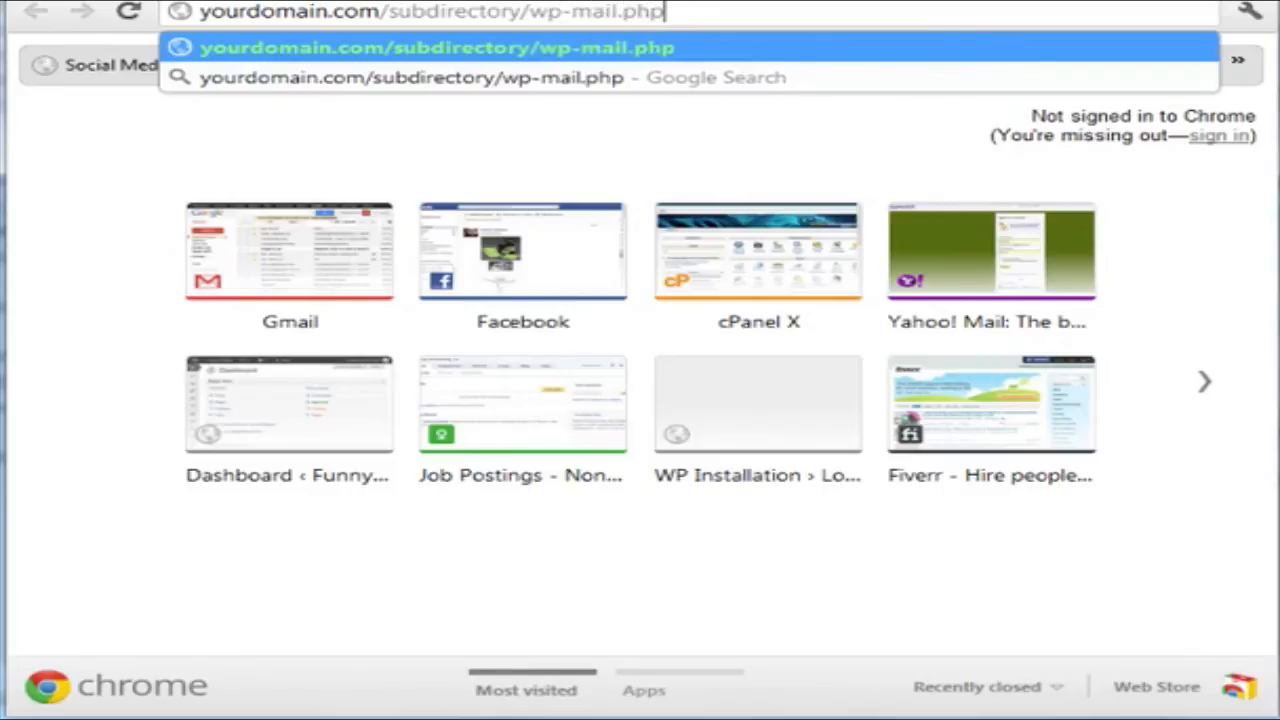
type("http://checkthisoutrightnow.net/funnytees/wp-mail.php")
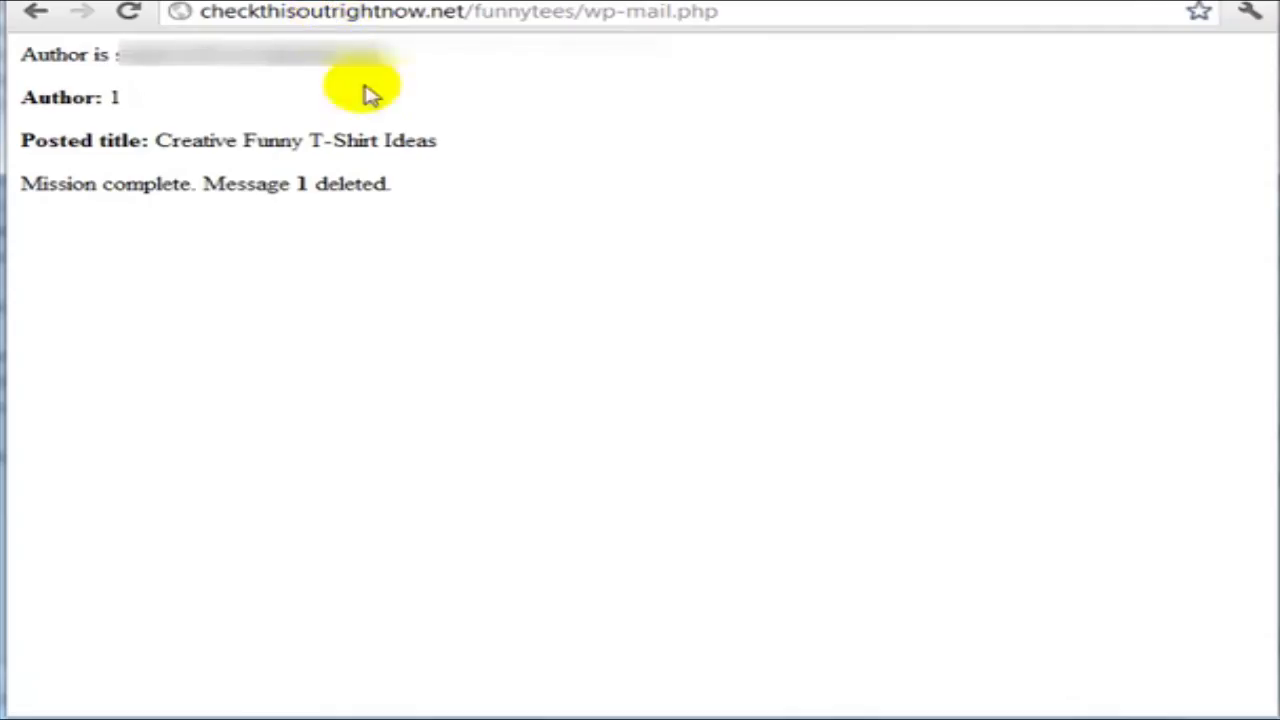
mouse_move(250, 110)
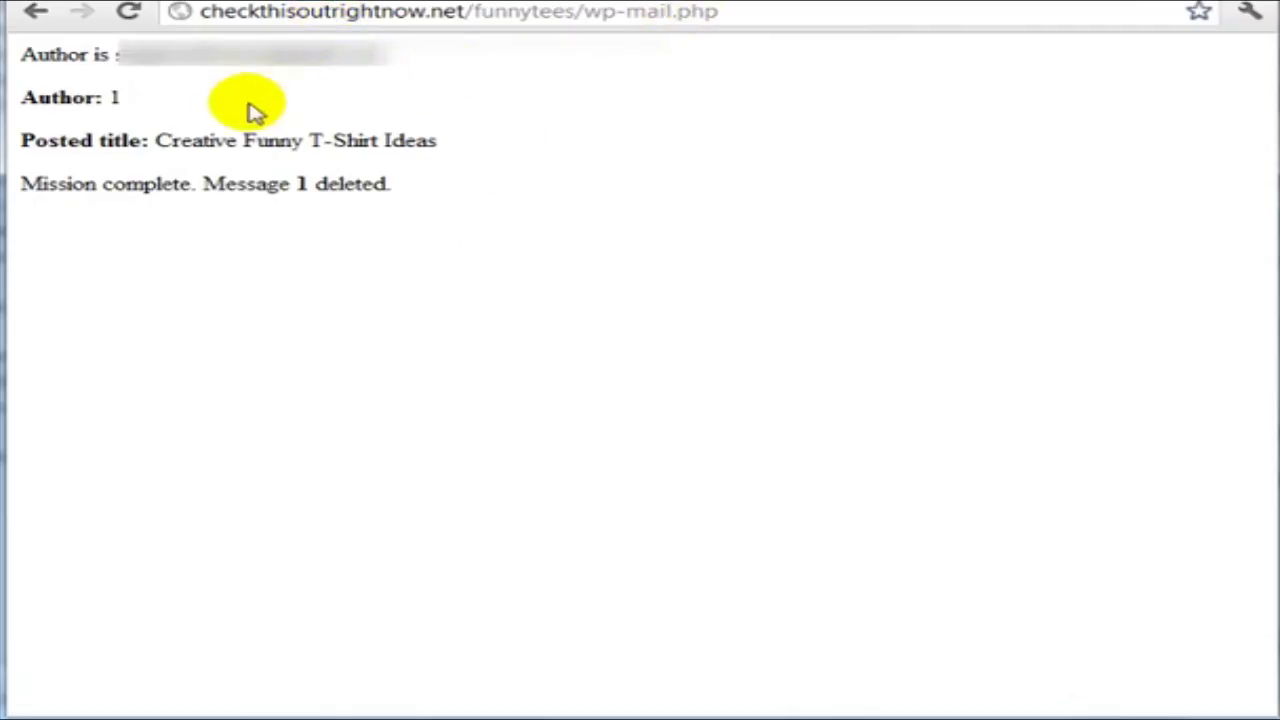
scroll("up", 3)
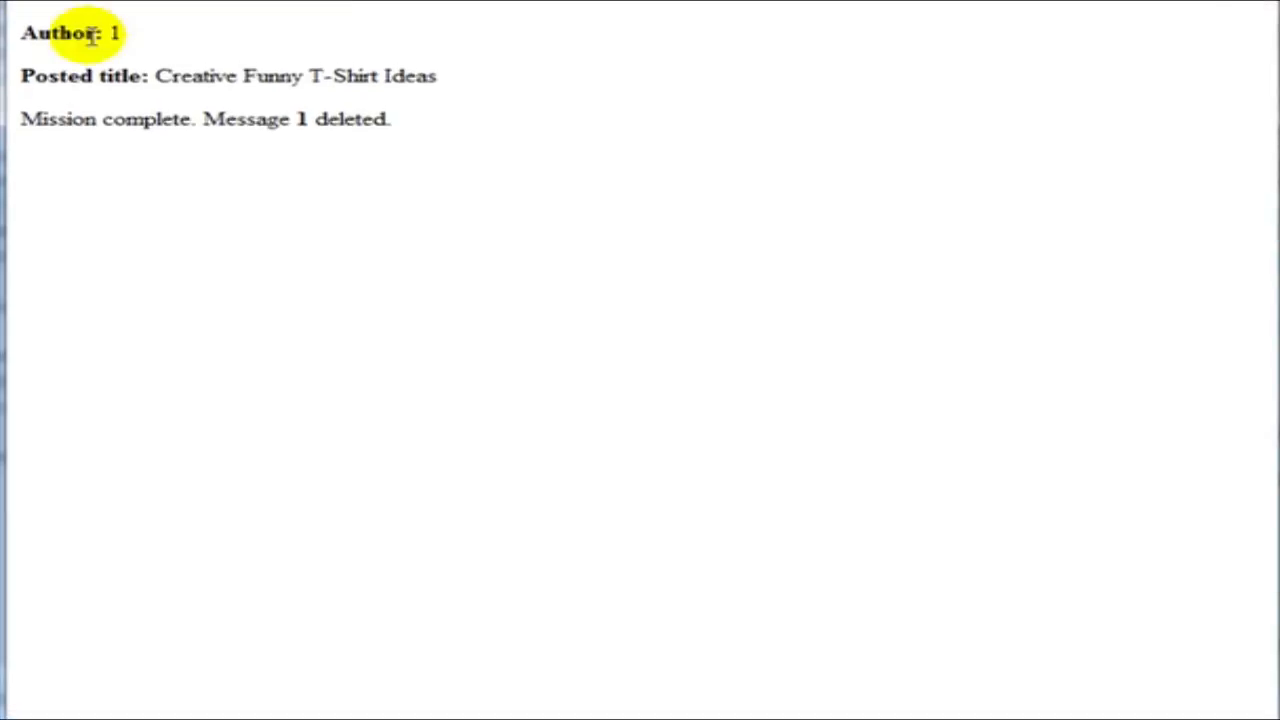
mouse_move(374, 76)
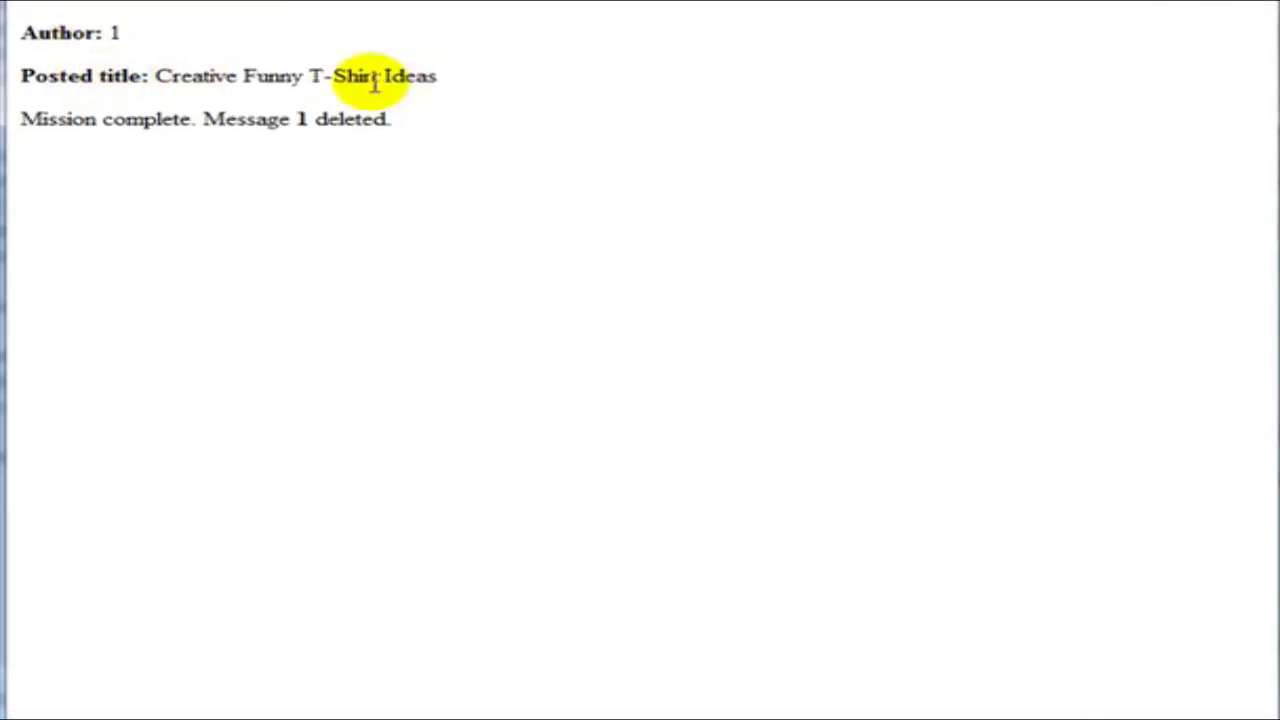
mouse_move(84, 120)
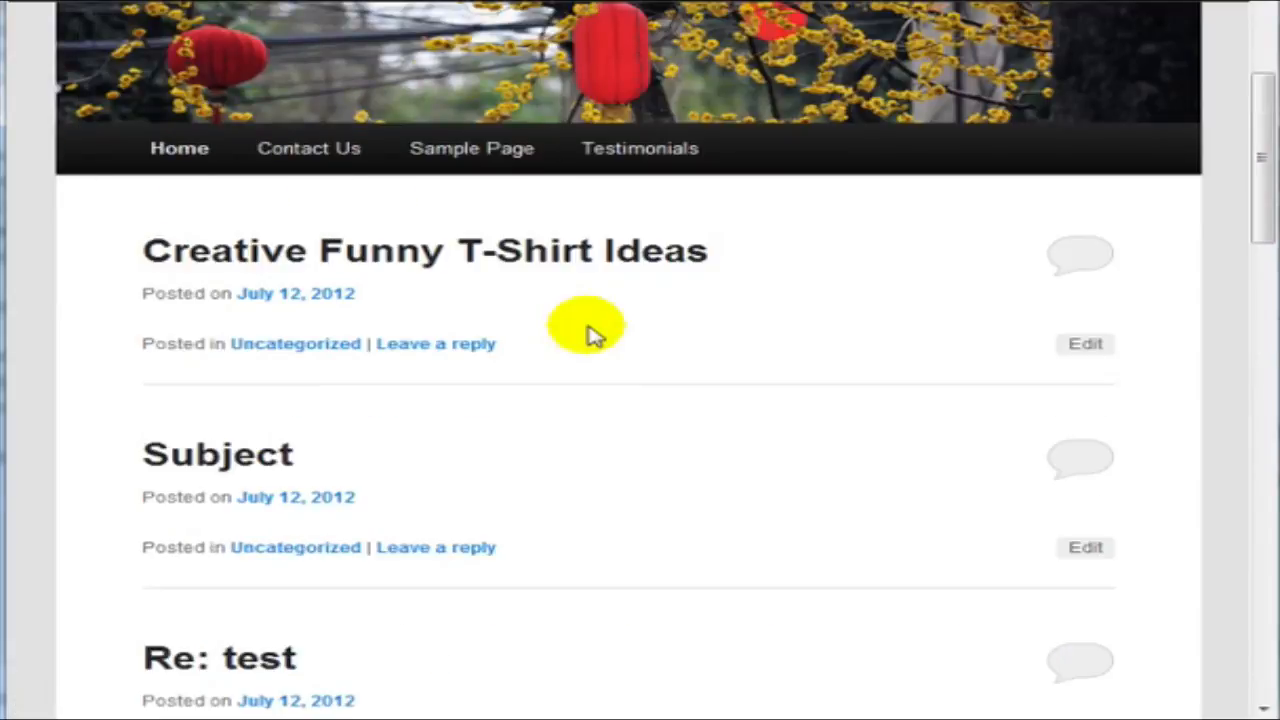
mouse_move(756, 176)
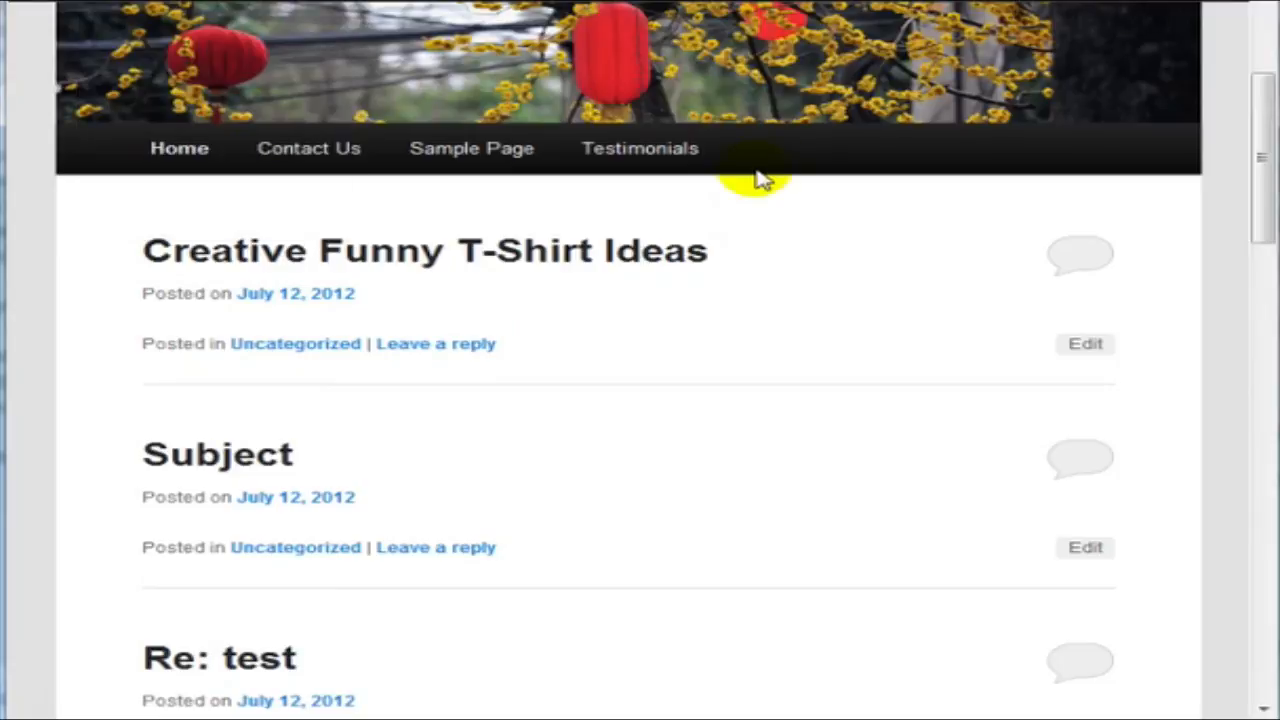
mouse_move(324, 250)
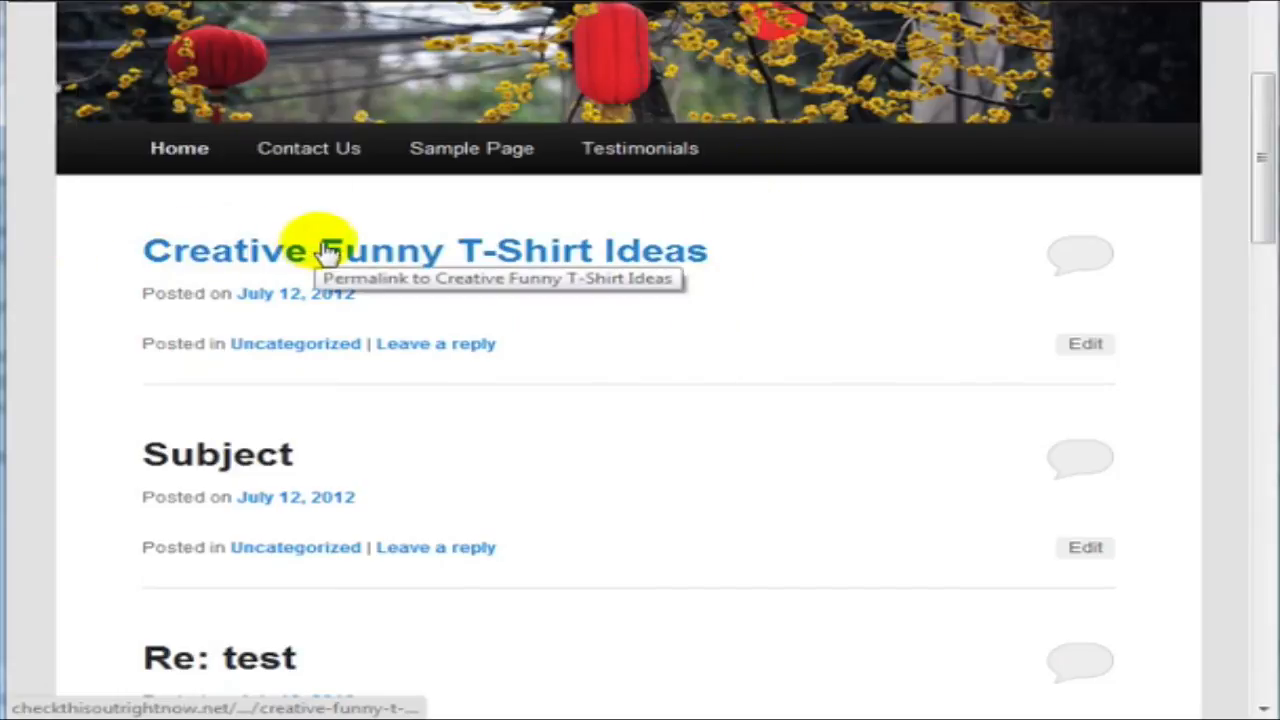
mouse_move(664, 264)
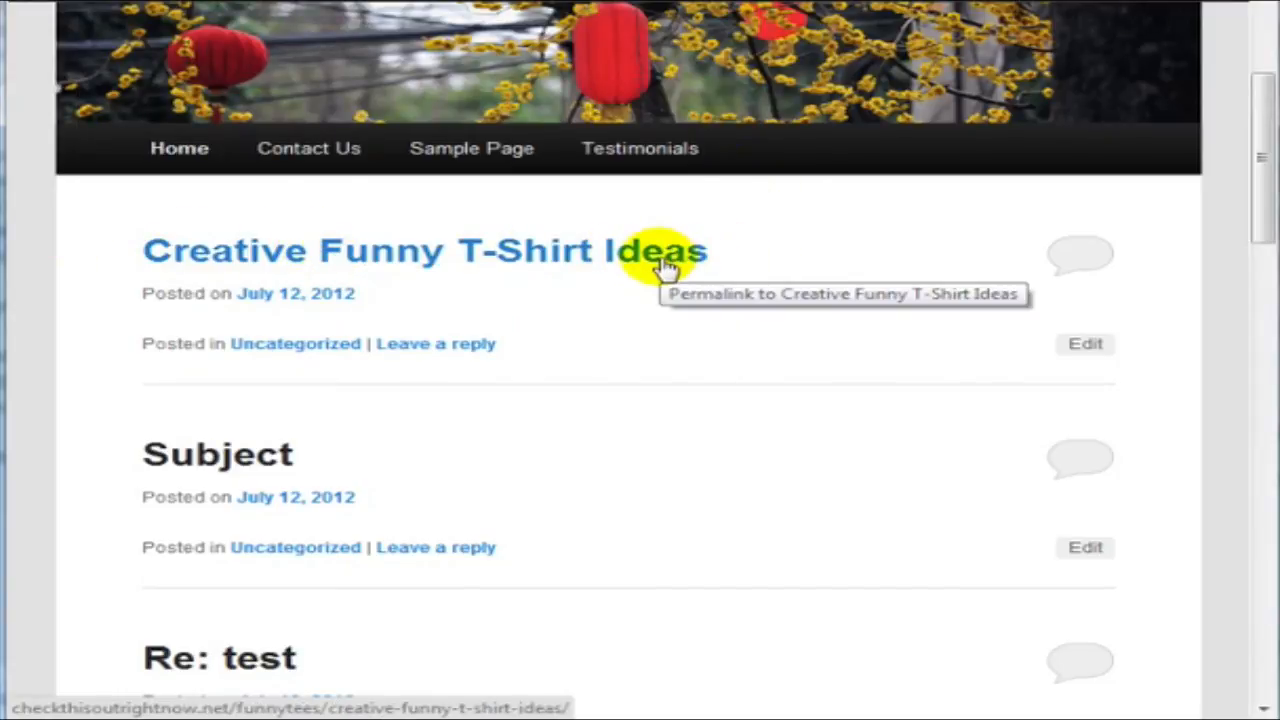